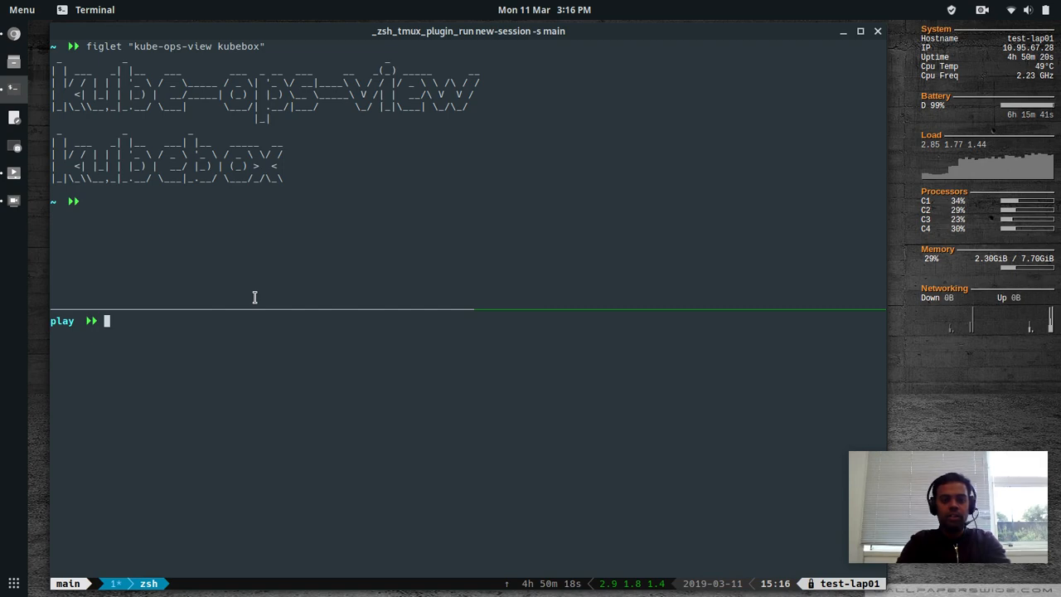
Step: Render the kube-ops-view and kubebox banner in the shell before switching to the browser
text(kuben)
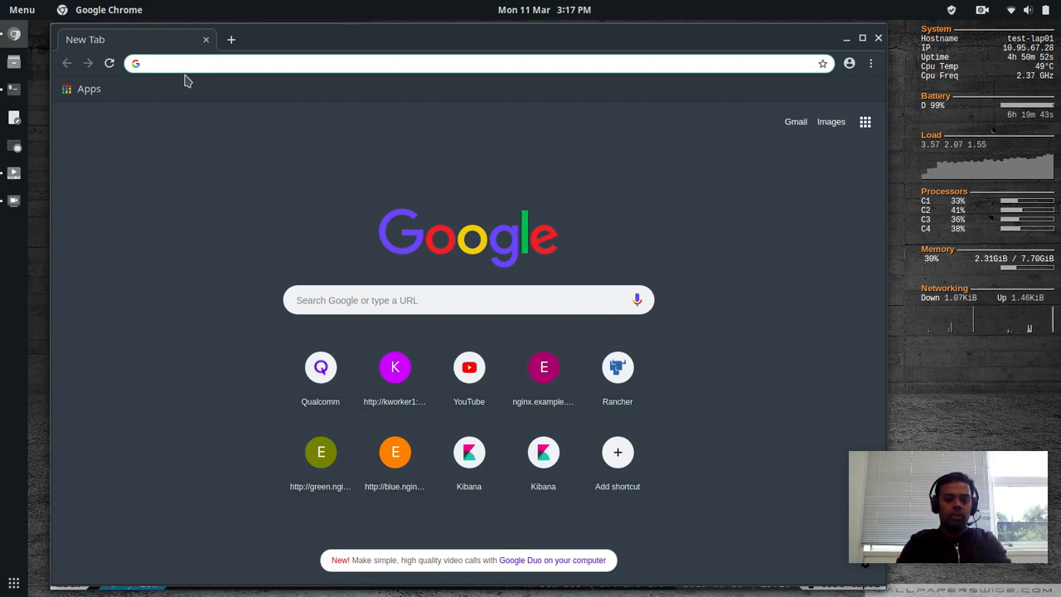
Step: Search Google for 'kube ops view' and land on the hjacobs/kube-ops-view GitHub repository
text(kube ops view)
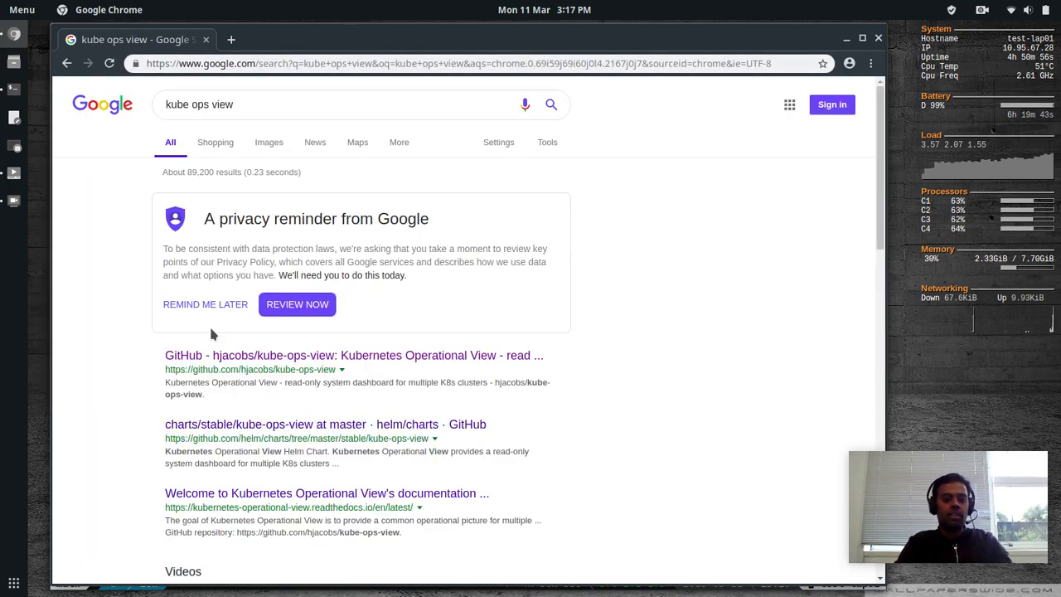
mouse_move(279, 365)
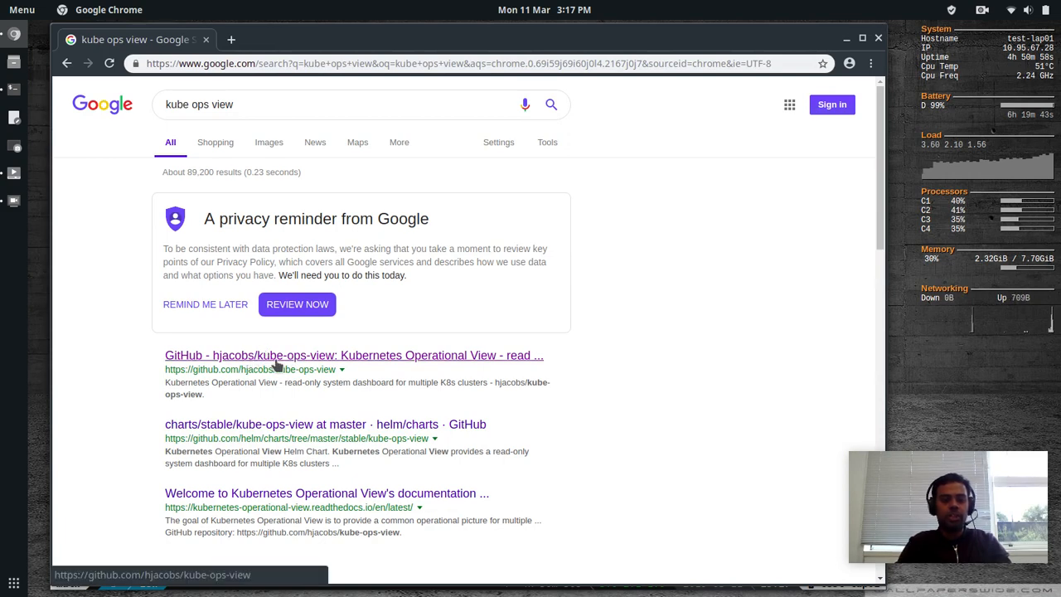
click(352, 355)
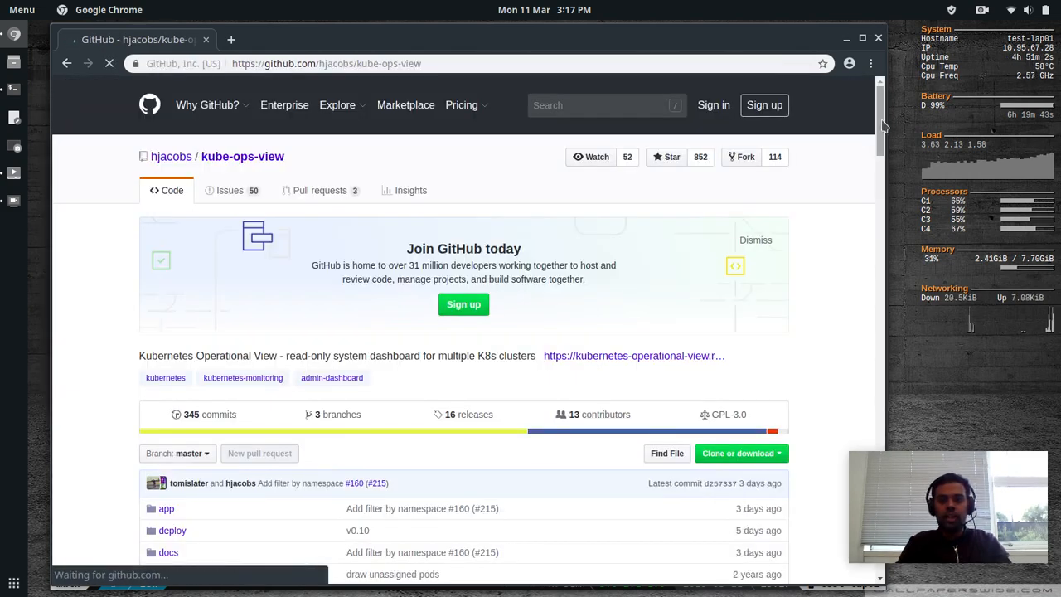
Step: Read the README's usage and installation sections, then reveal the repository's clone address
scroll(down, 3)
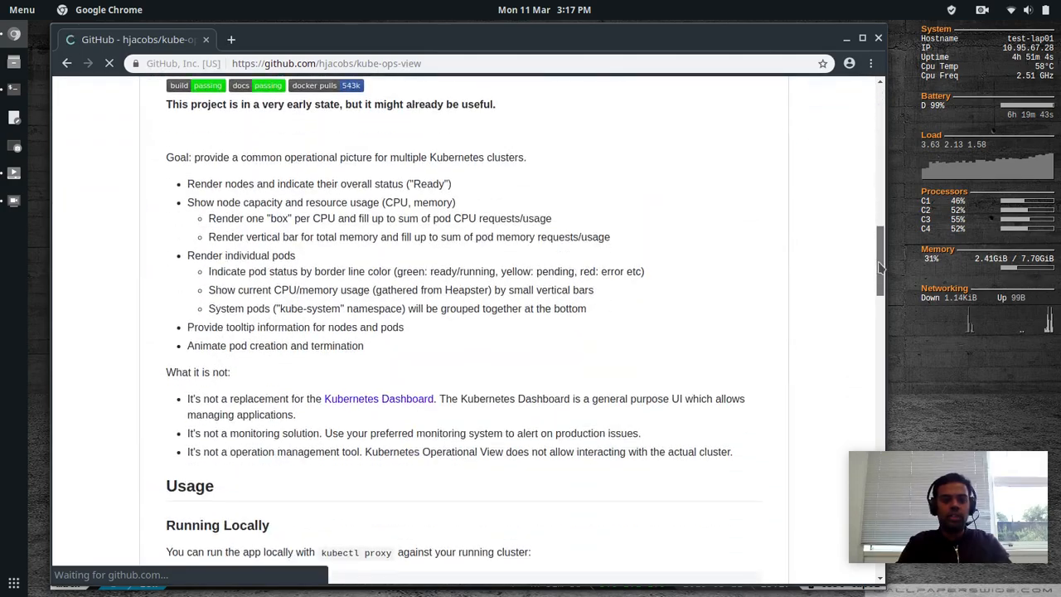
scroll(down, 3)
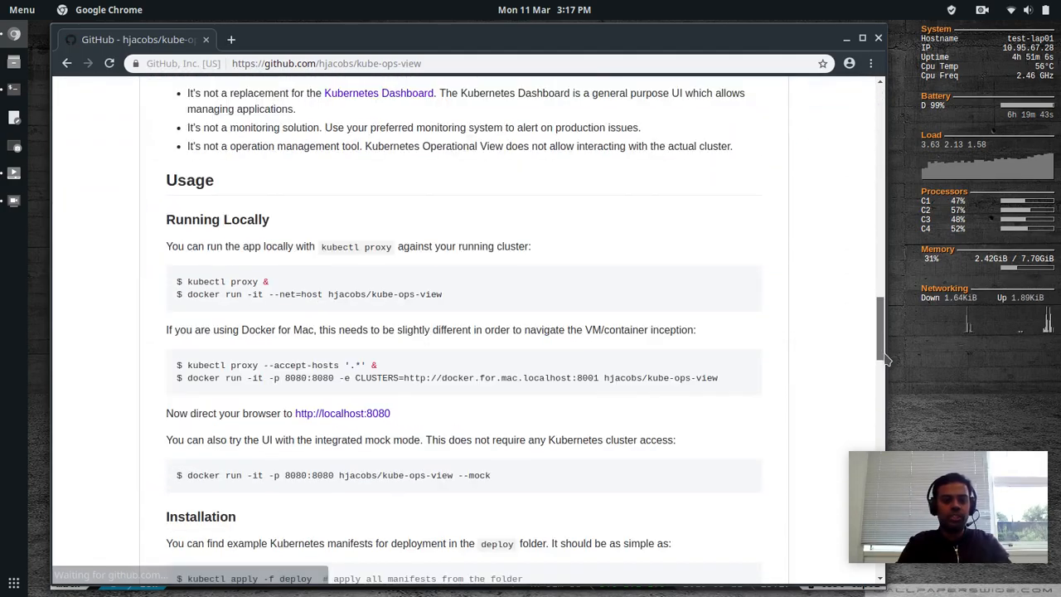
scroll(down, 3)
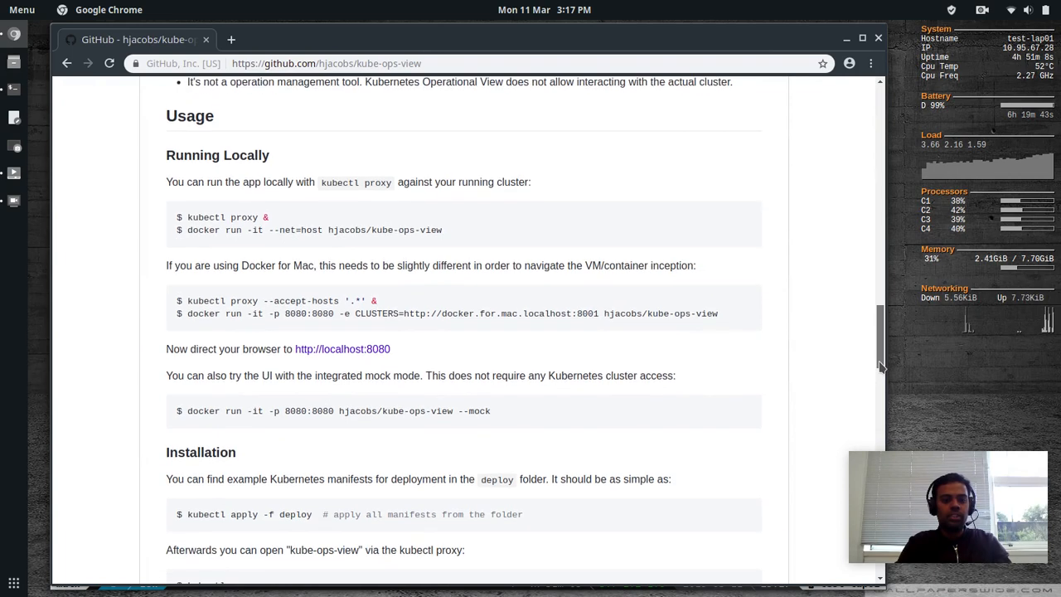
scroll(down, 3)
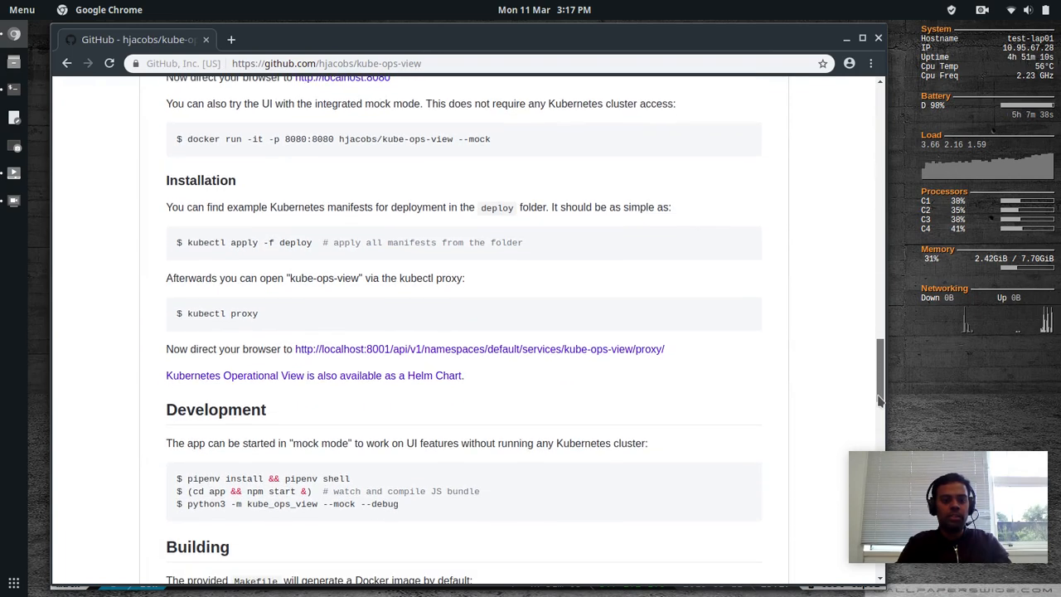
scroll(down, 3)
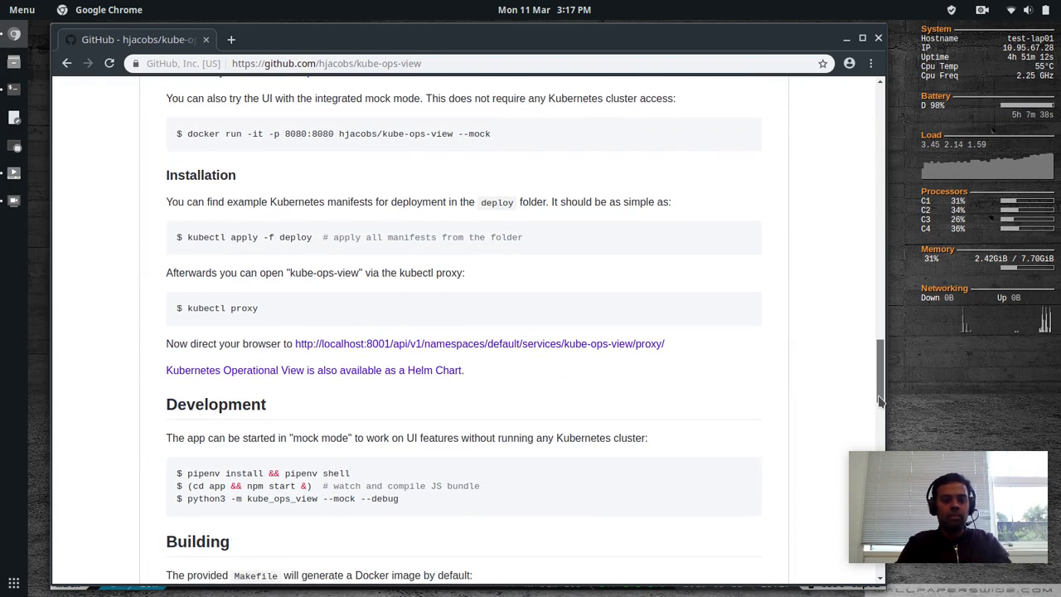
scroll(up, 3)
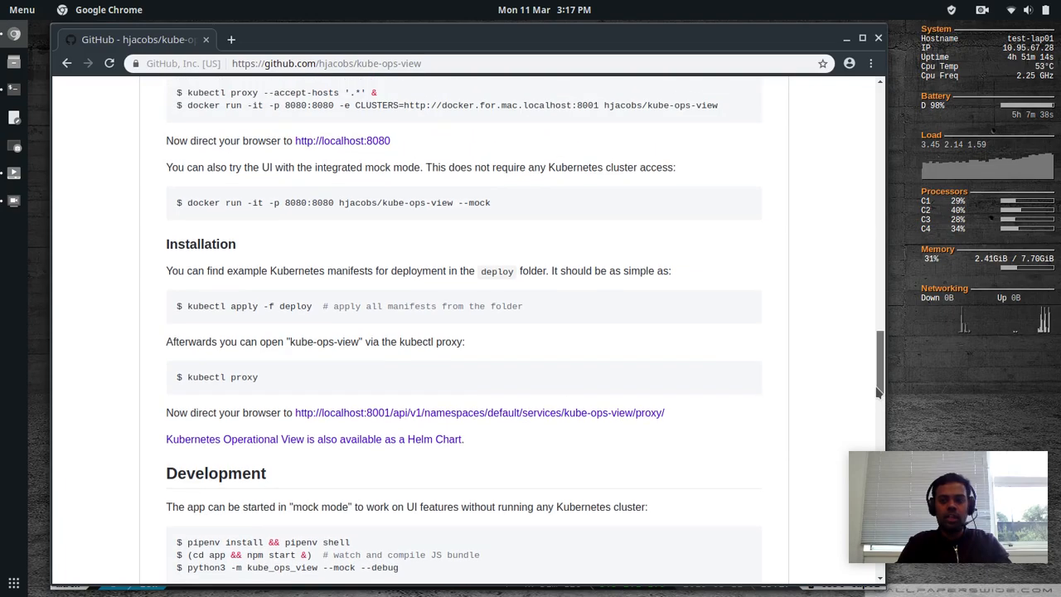
scroll(up, 3)
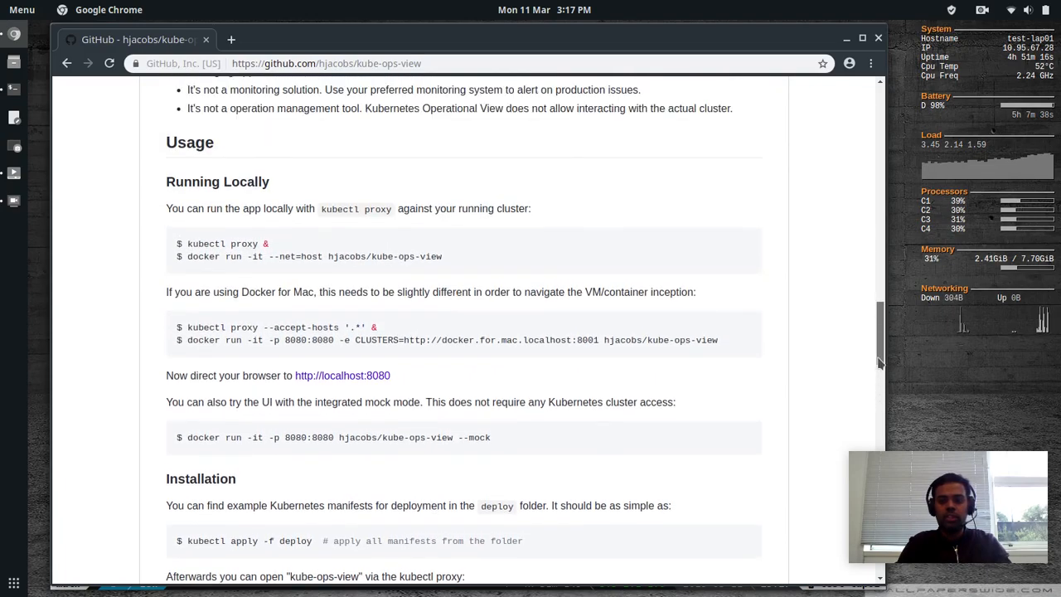
scroll(up, 3)
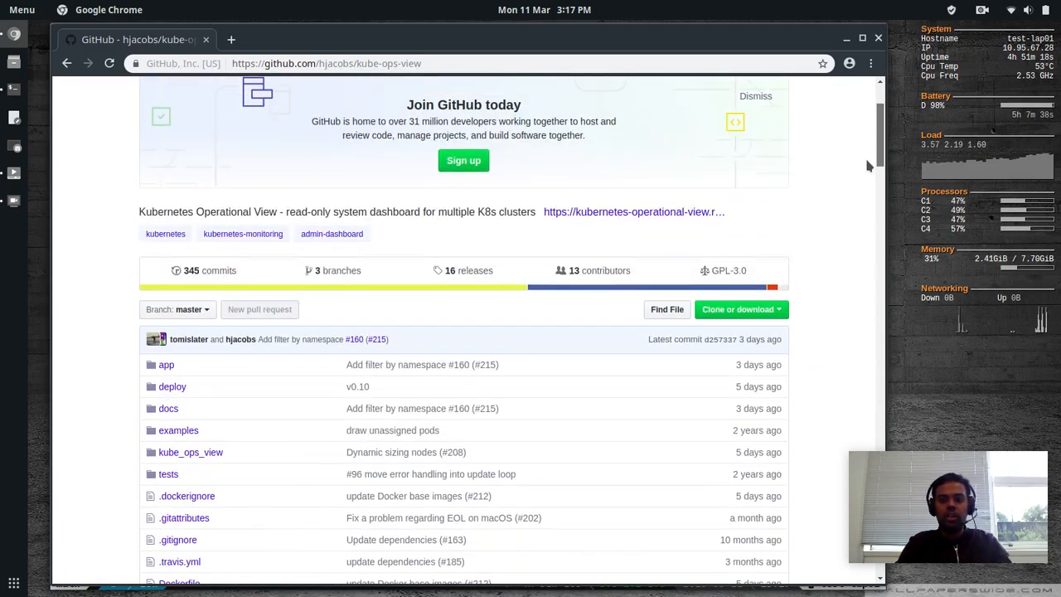
click(739, 305)
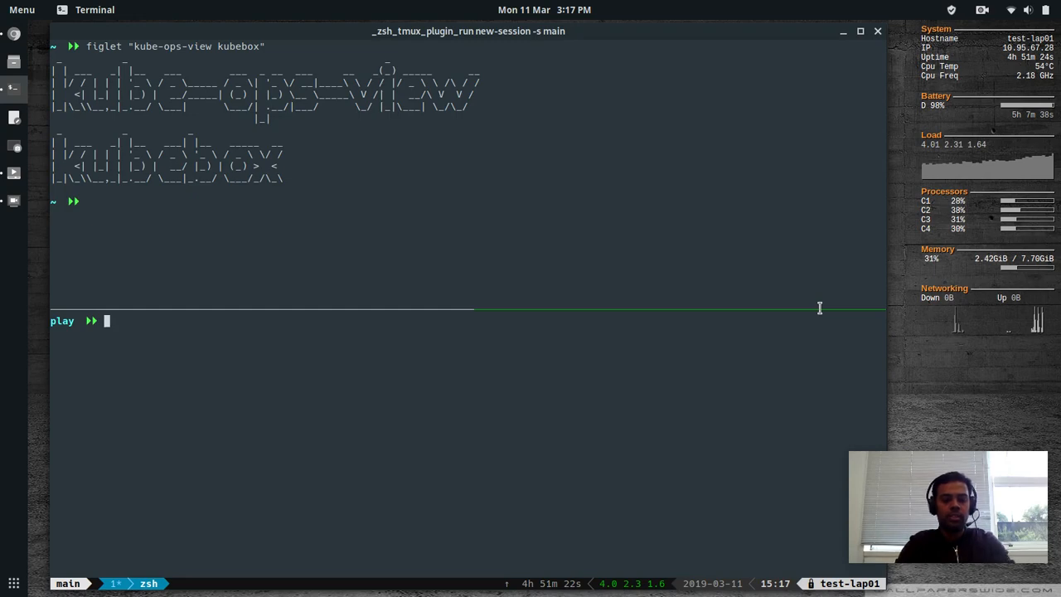
Step: Clone the kube-ops-view repository and review its deploy manifests, pointing out deployment.yaml
text(git clone https://github.com/njacobs/kube-ops-view.git)
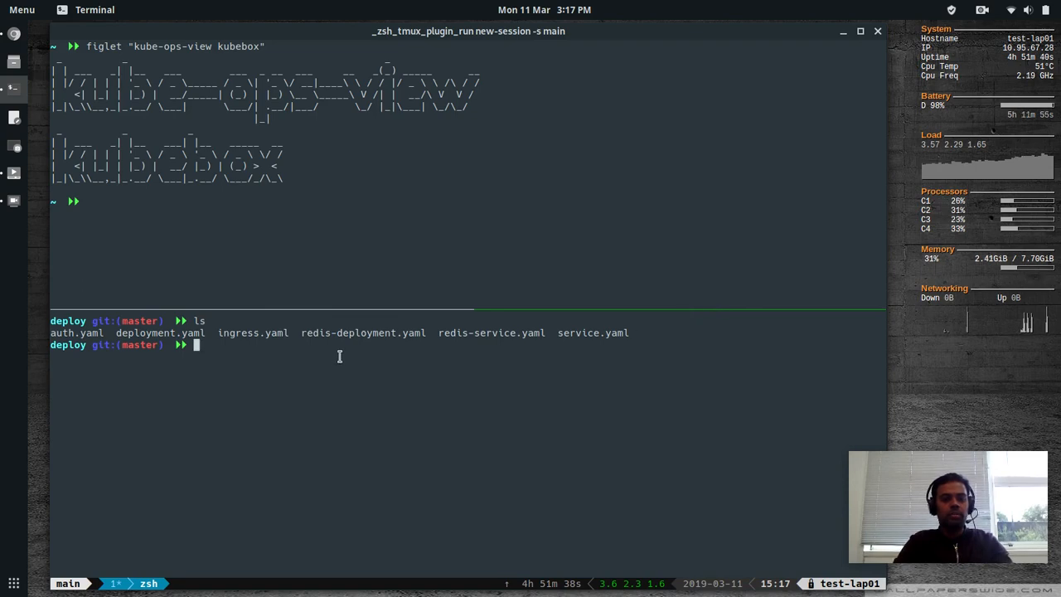
mouse_move(461, 367)
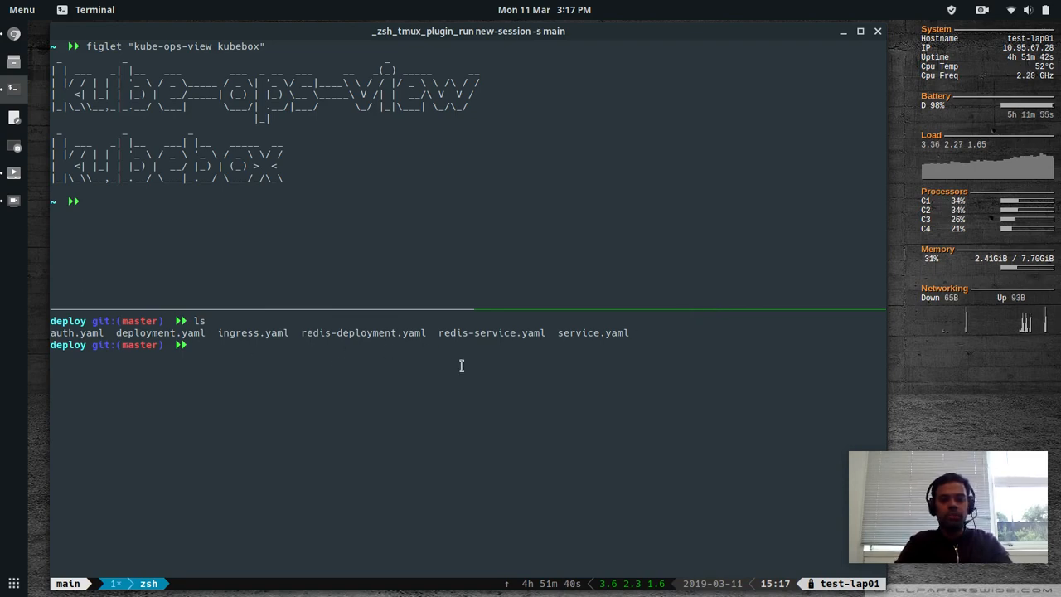
double_click(249, 332)
text(rm -f ingress.yaml)
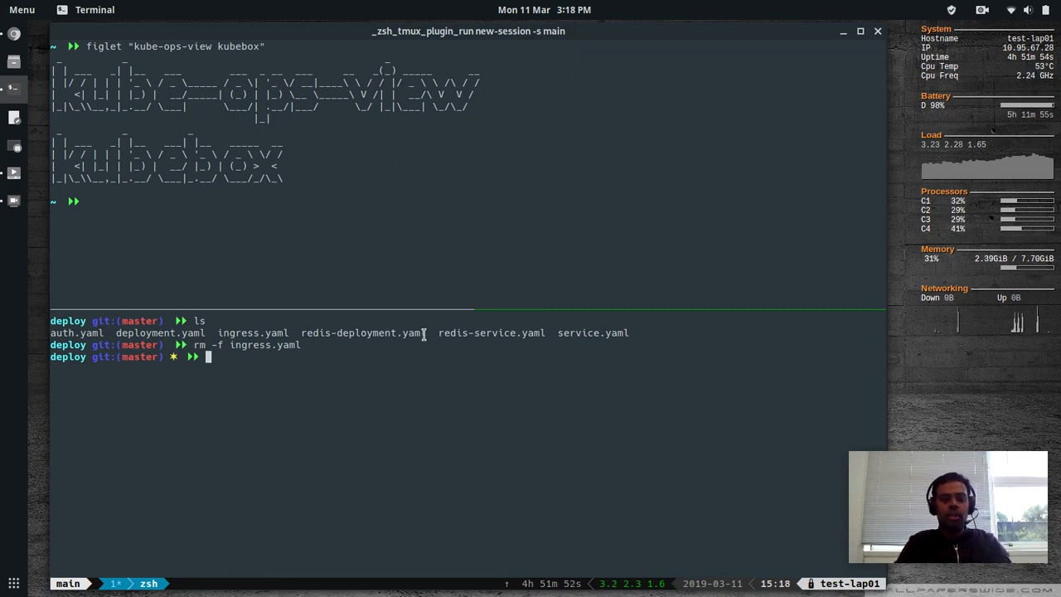
mouse_move(350, 339)
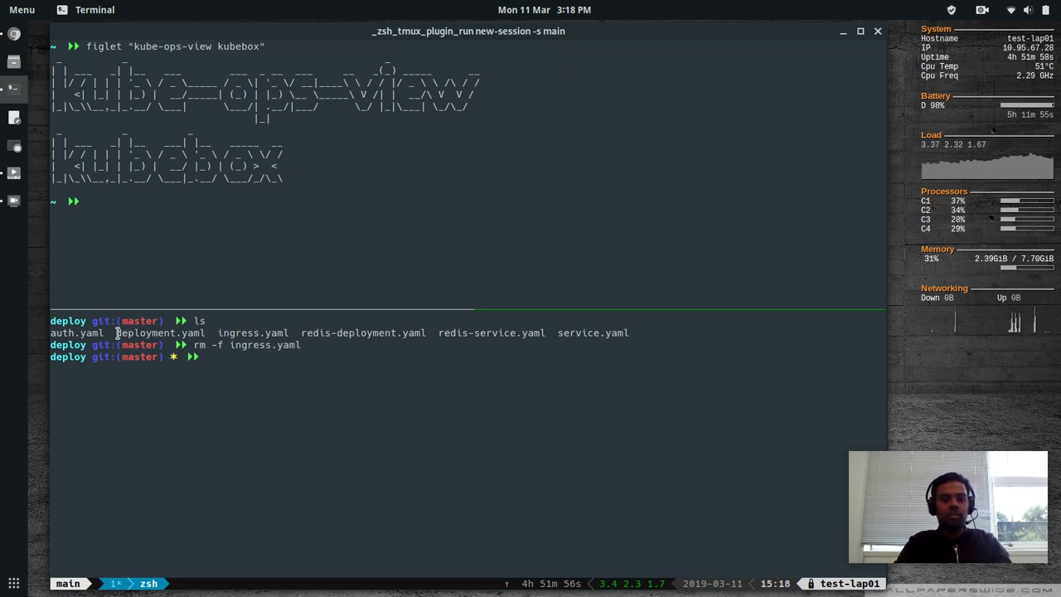
double_click(159, 331)
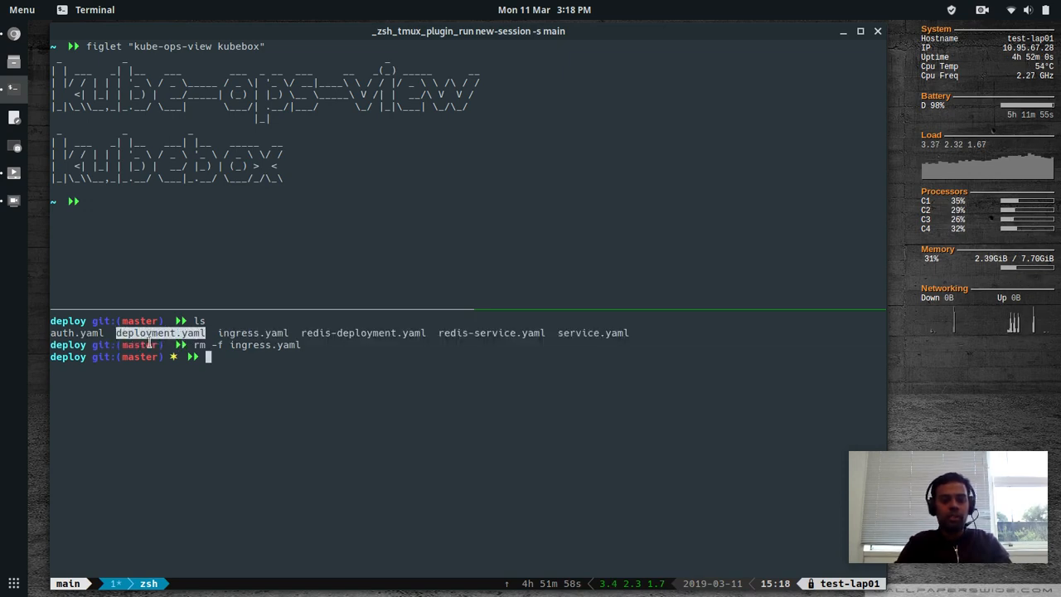
mouse_move(438, 355)
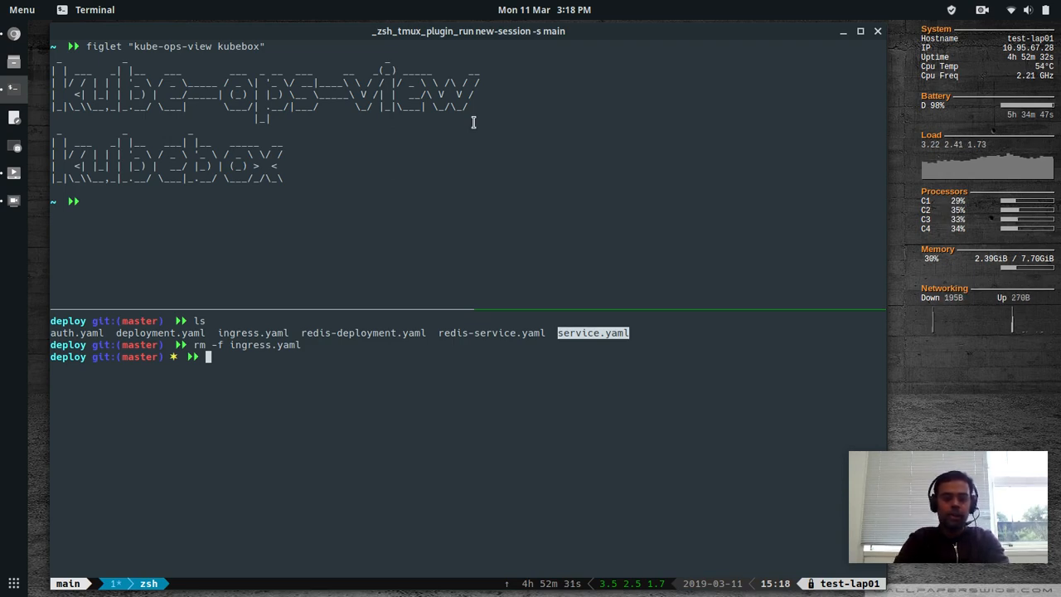
Step: Edit service.yaml in vim so the kube-ops-view Service type is NodePort and save it
text(vi sec)
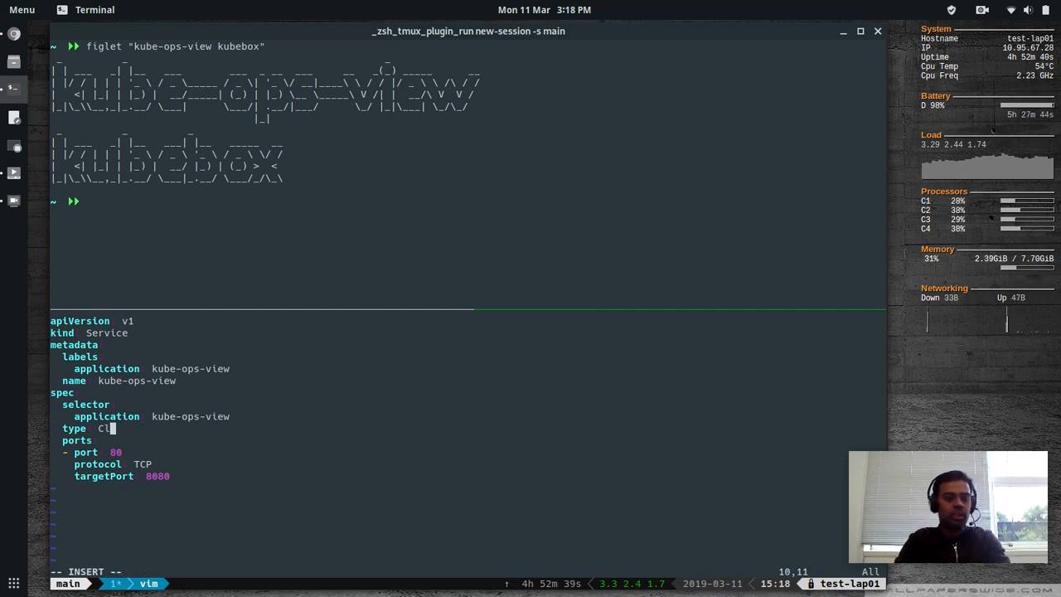
text(NodePort)
text(ls)
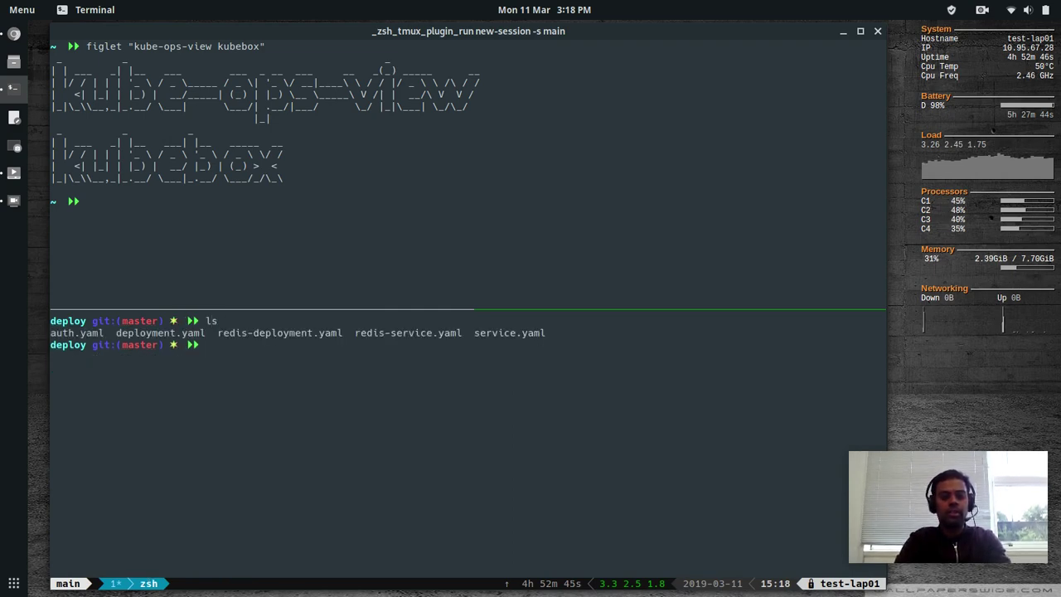
Step: Create all kube-ops-view resources with kubectl and confirm the pods and NodePort service on 32212
text(kubectl create -f .)
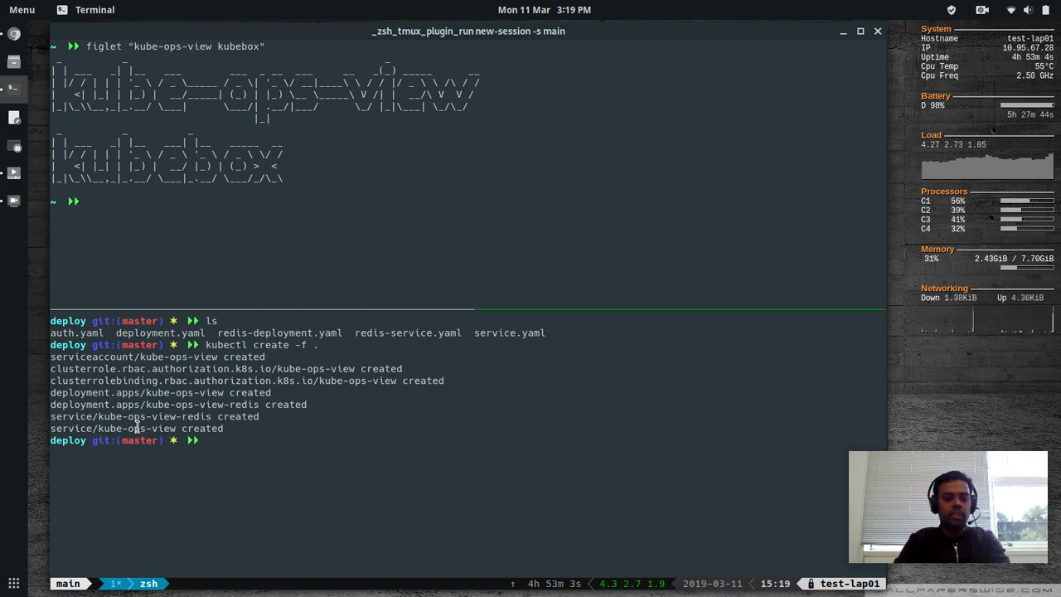
text(clear)
text(kubectl get all)
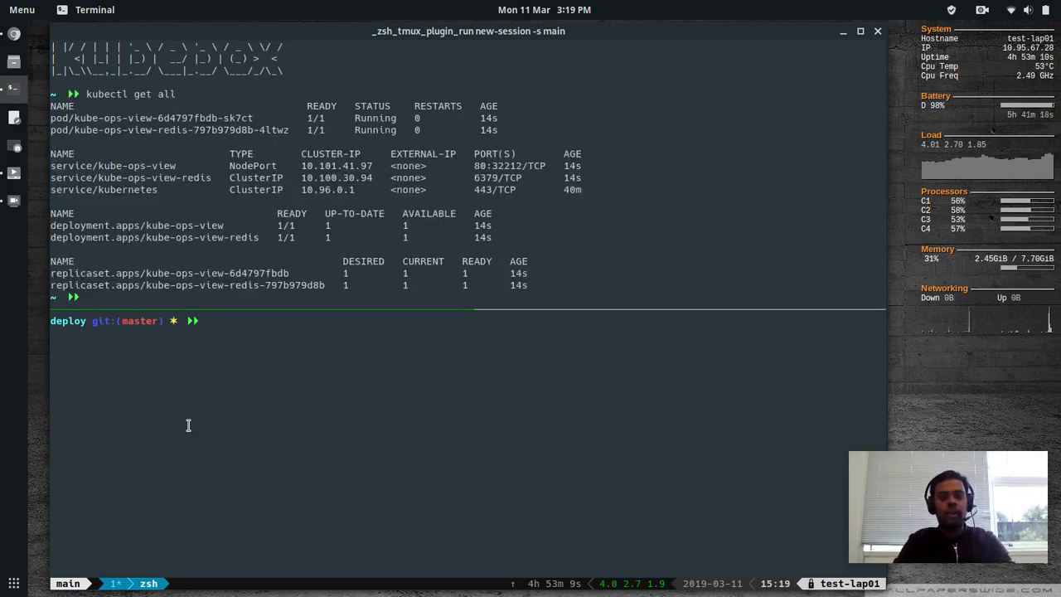
mouse_move(141, 189)
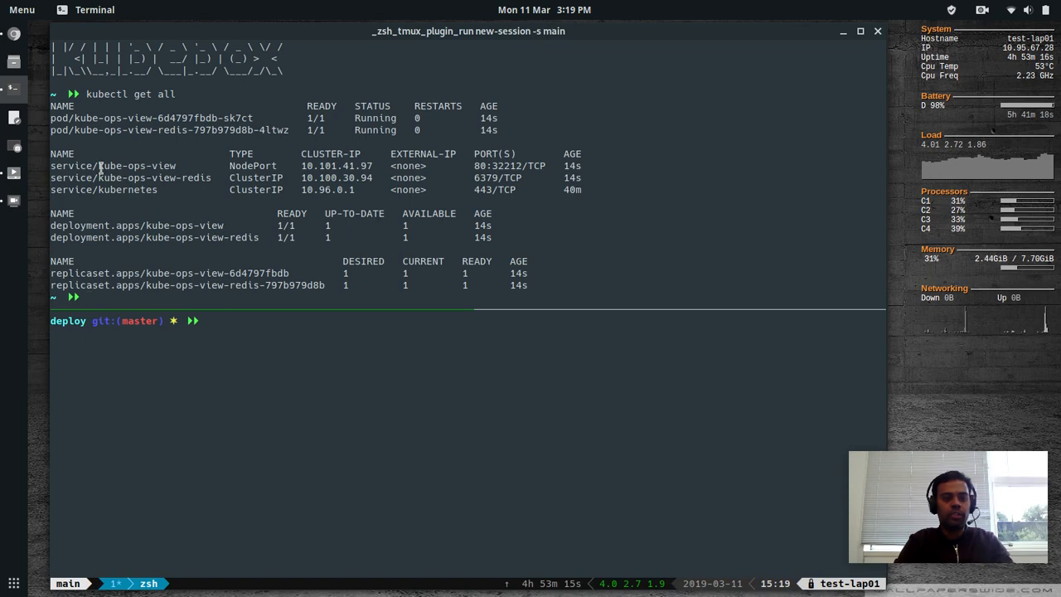
double_click(136, 166)
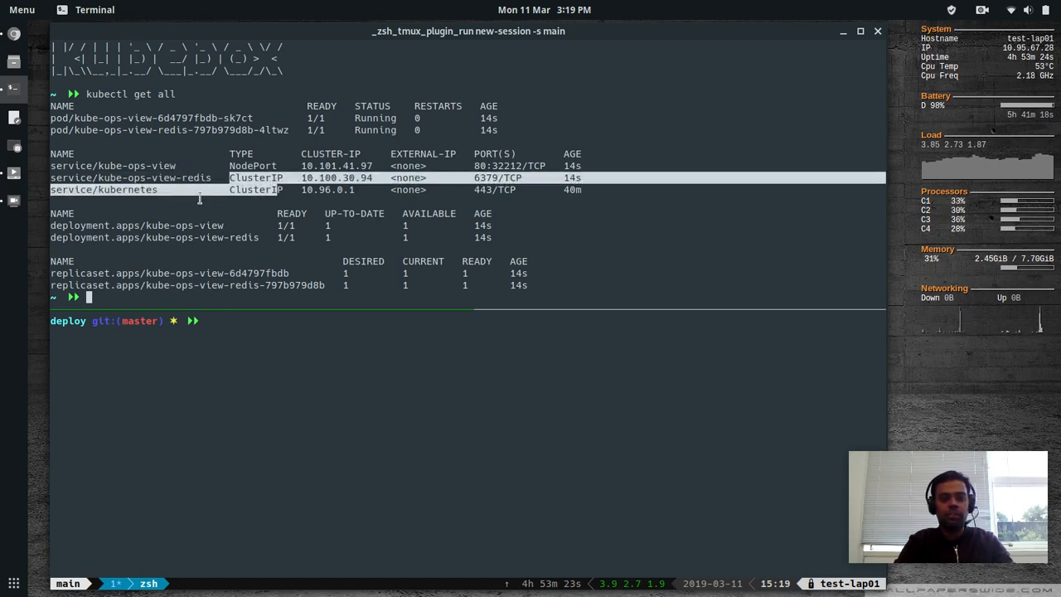
mouse_move(515, 156)
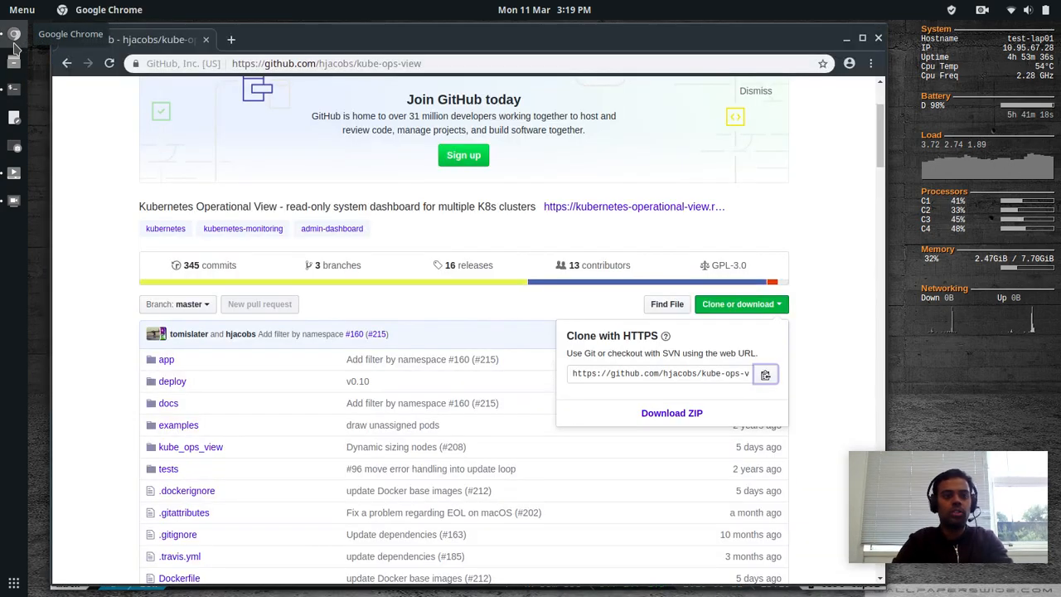
Step: Load the Kube Ops View dashboard at kworker1 with #scale=2.0 appended to the URL
click(332, 63)
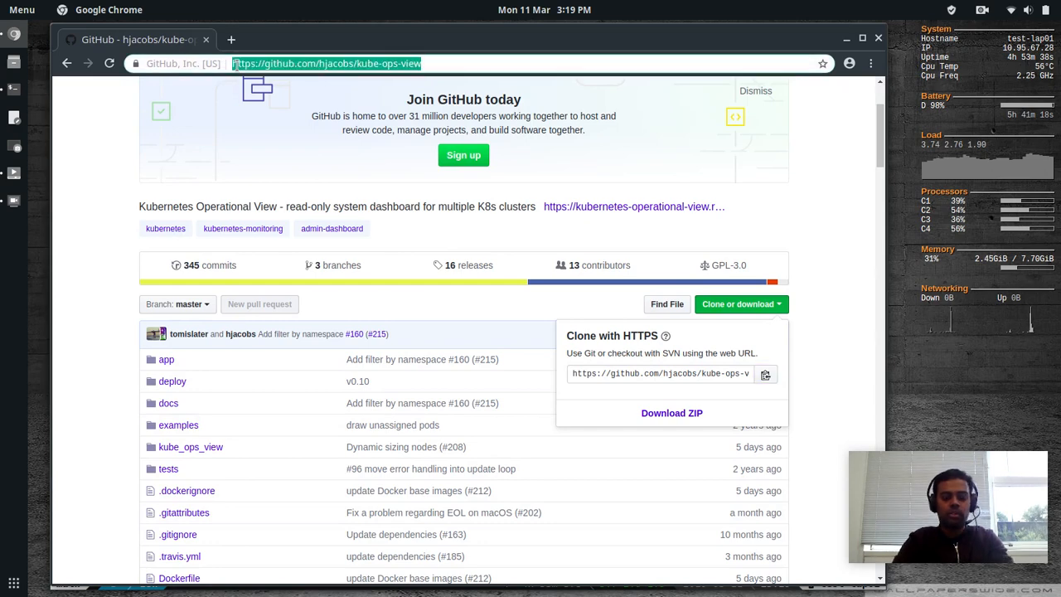
text(kworker1:30696)
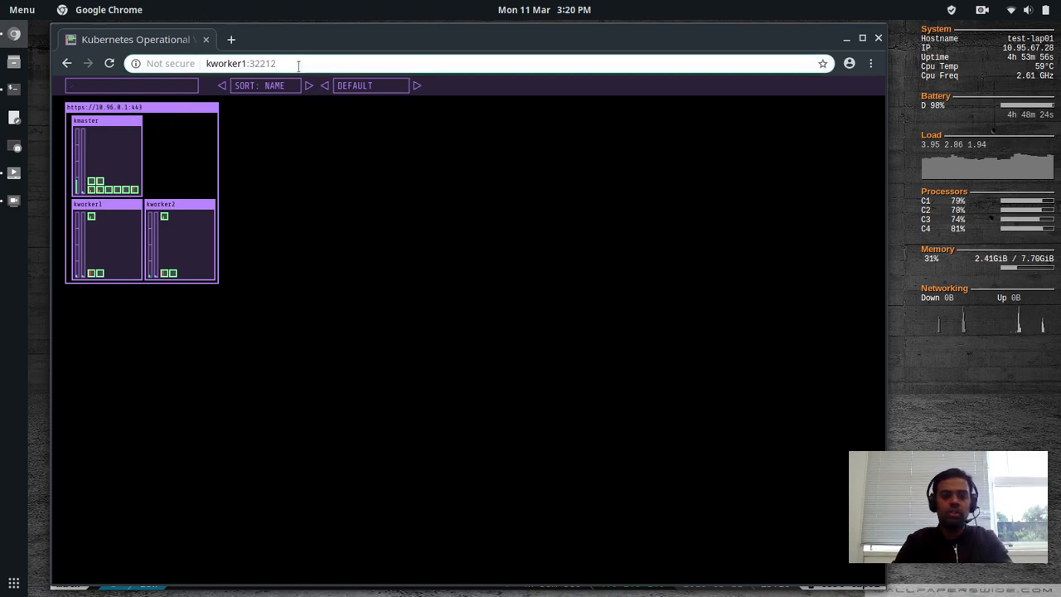
text(/#)
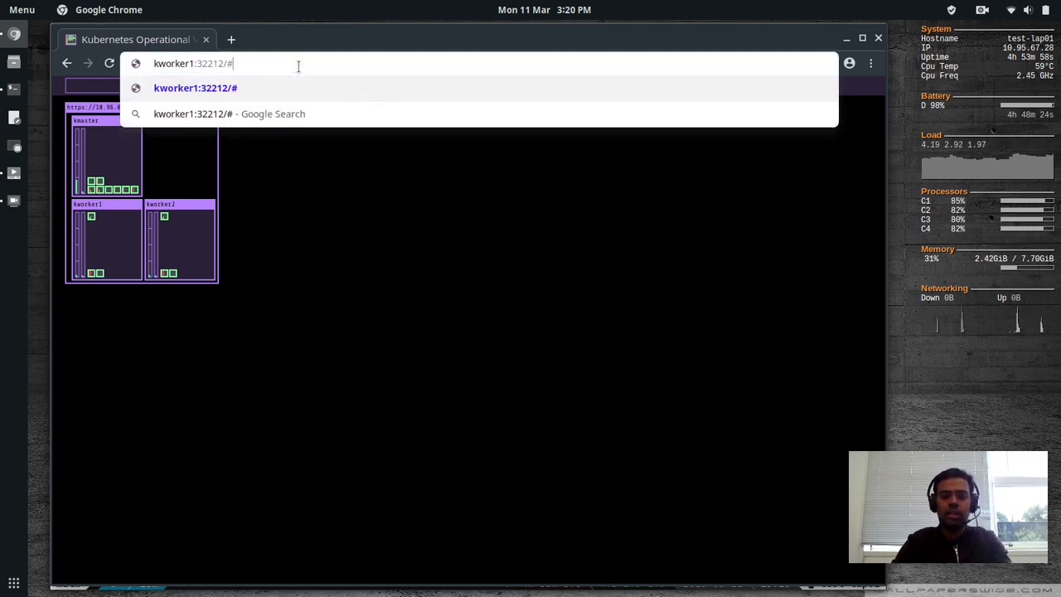
text(scale=)
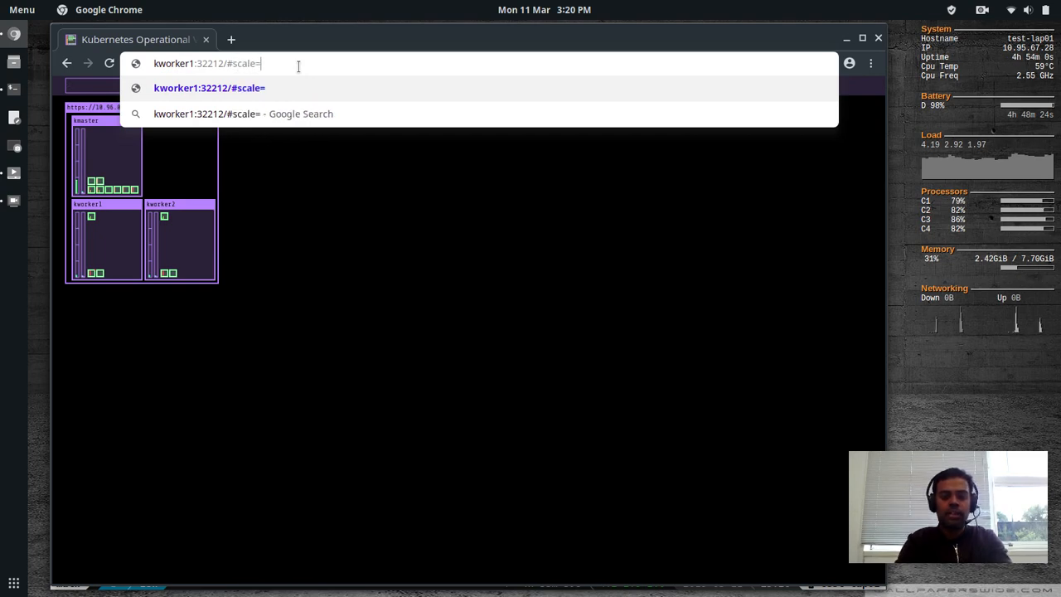
text(2.0)
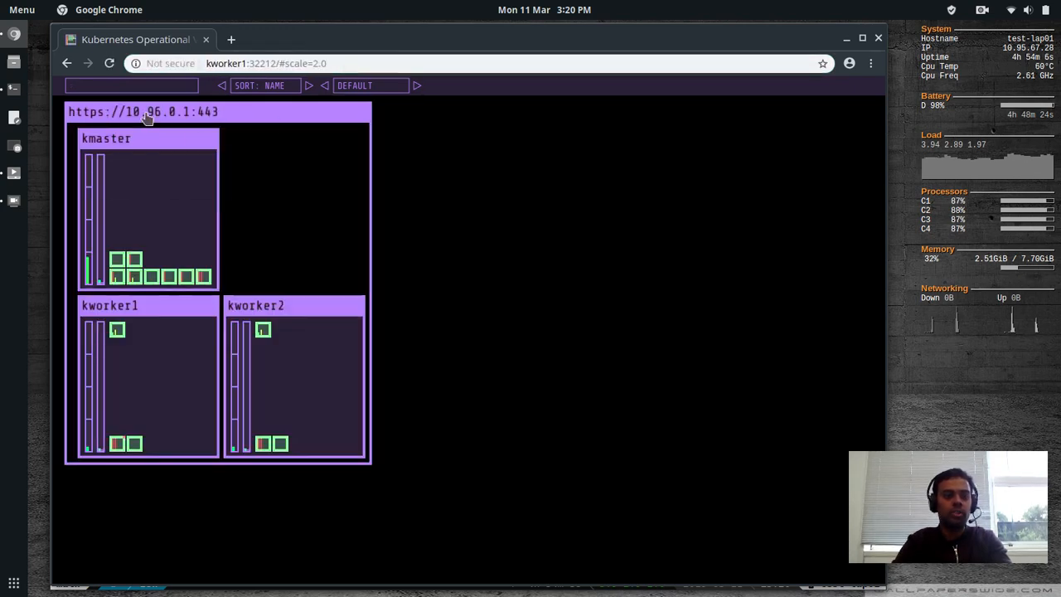
mouse_move(406, 212)
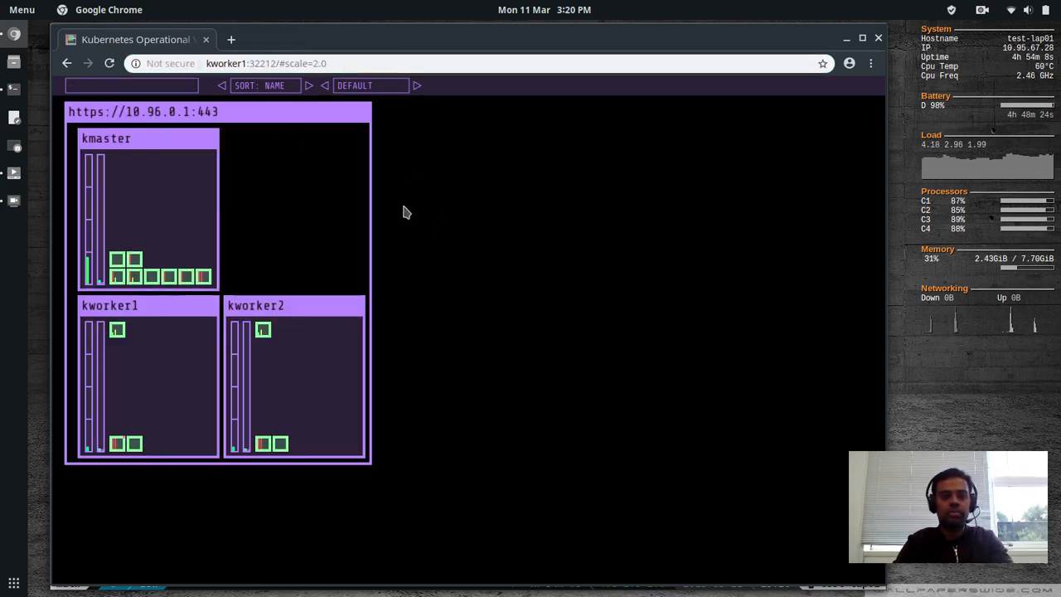
mouse_move(343, 242)
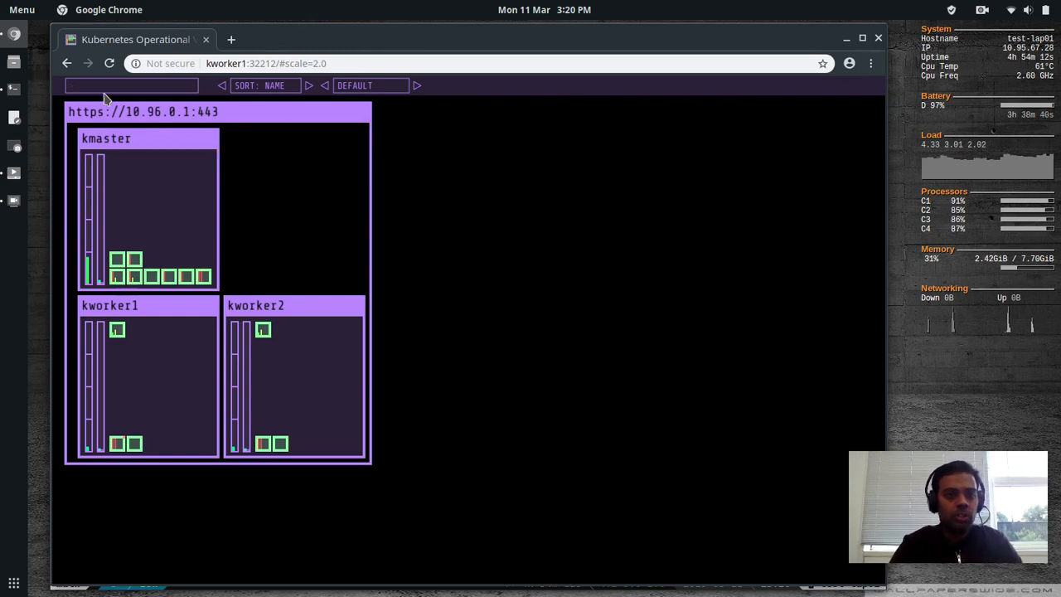
mouse_move(195, 262)
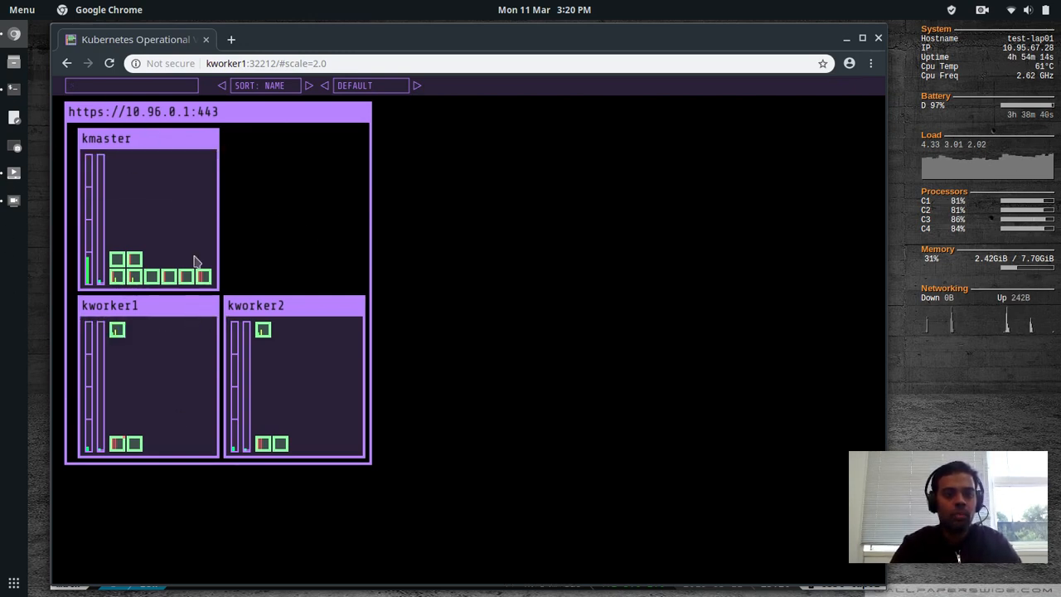
mouse_move(93, 116)
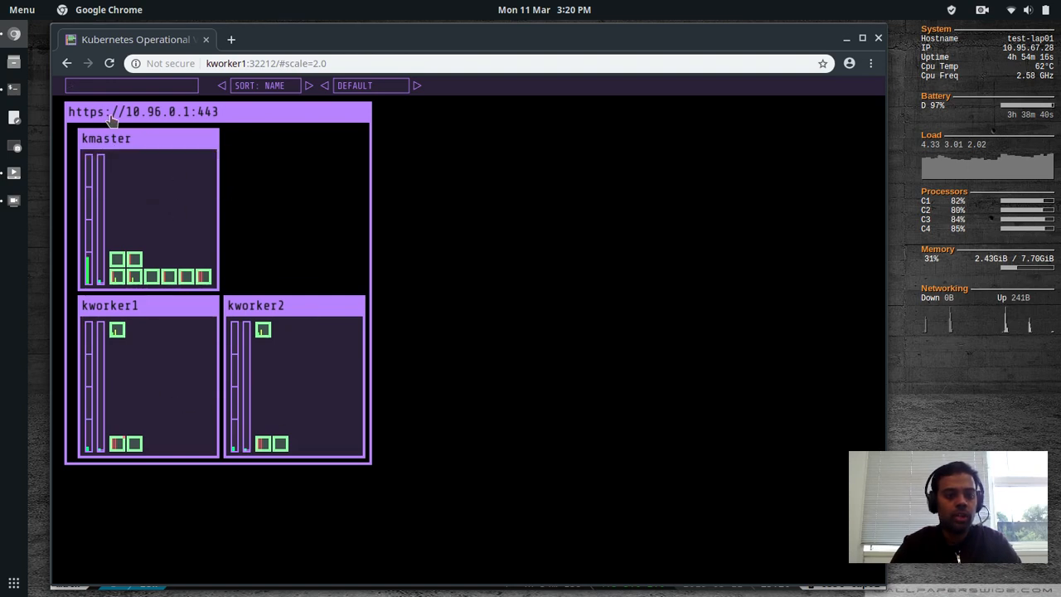
mouse_move(90, 143)
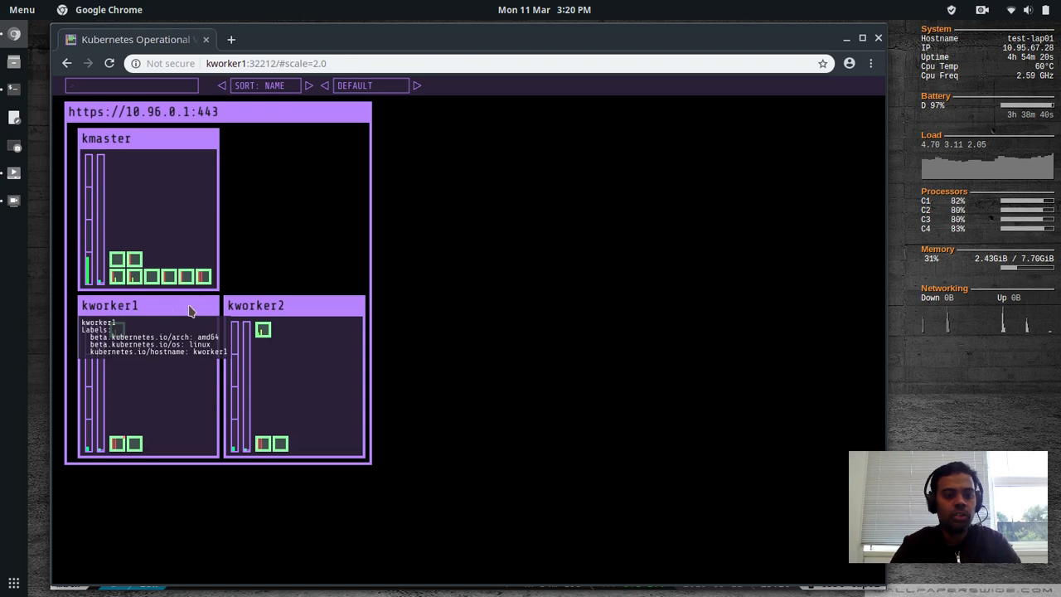
mouse_move(150, 305)
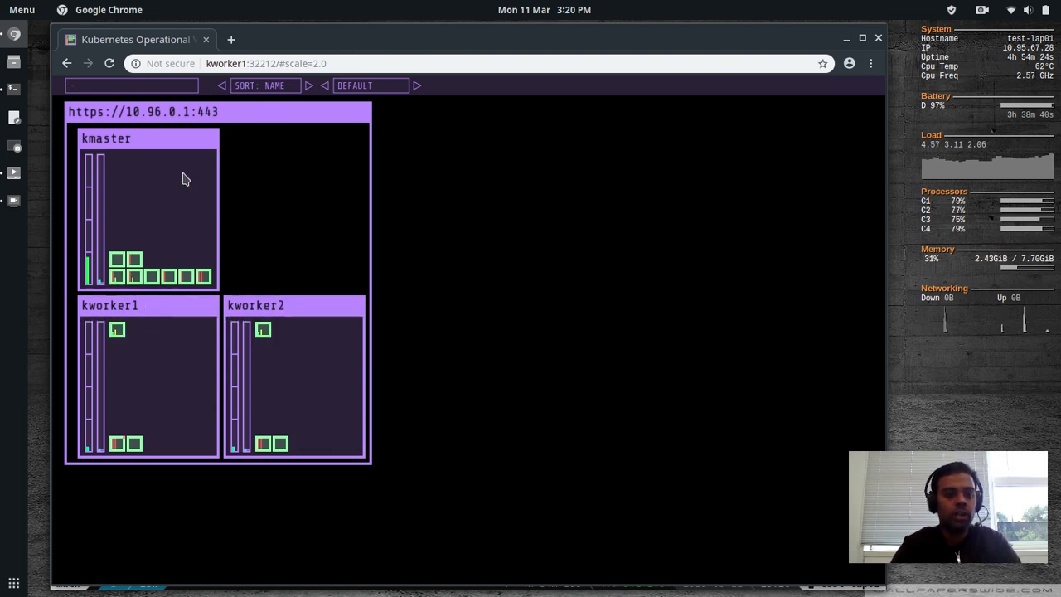
mouse_move(86, 202)
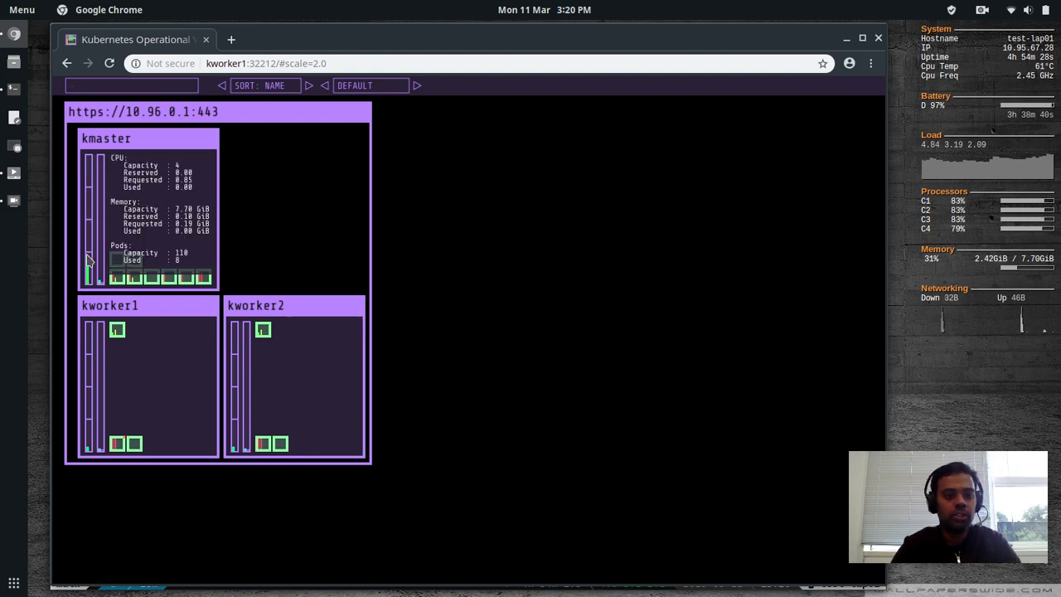
mouse_move(89, 199)
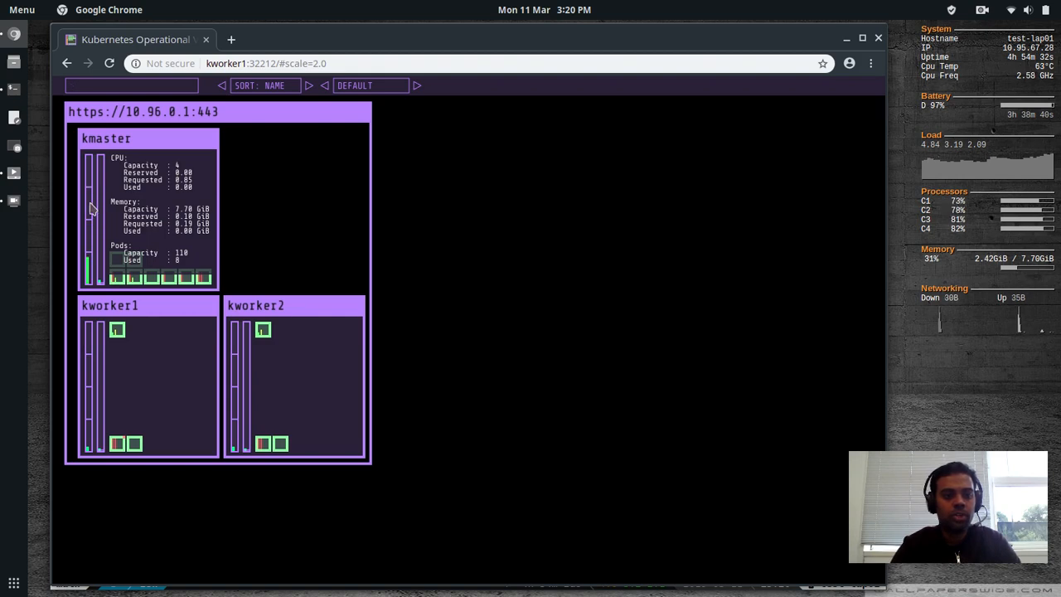
mouse_move(106, 216)
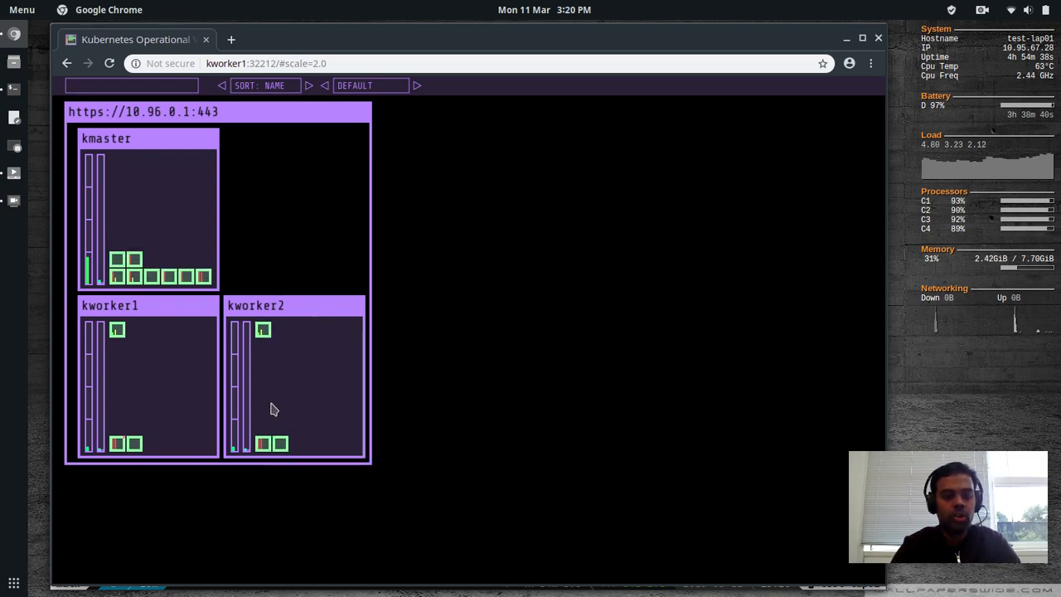
mouse_move(141, 340)
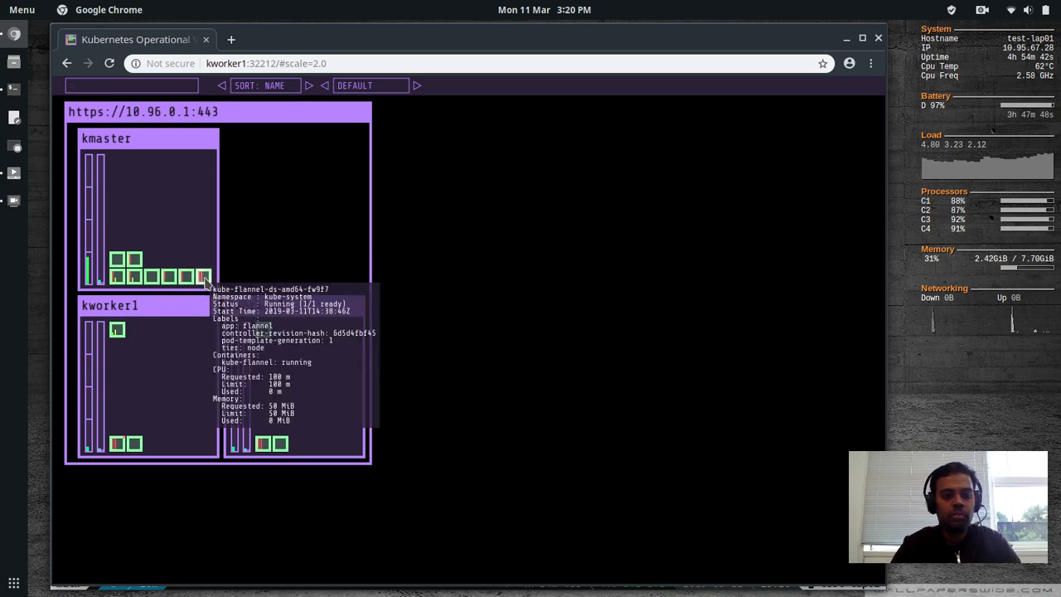
mouse_move(152, 405)
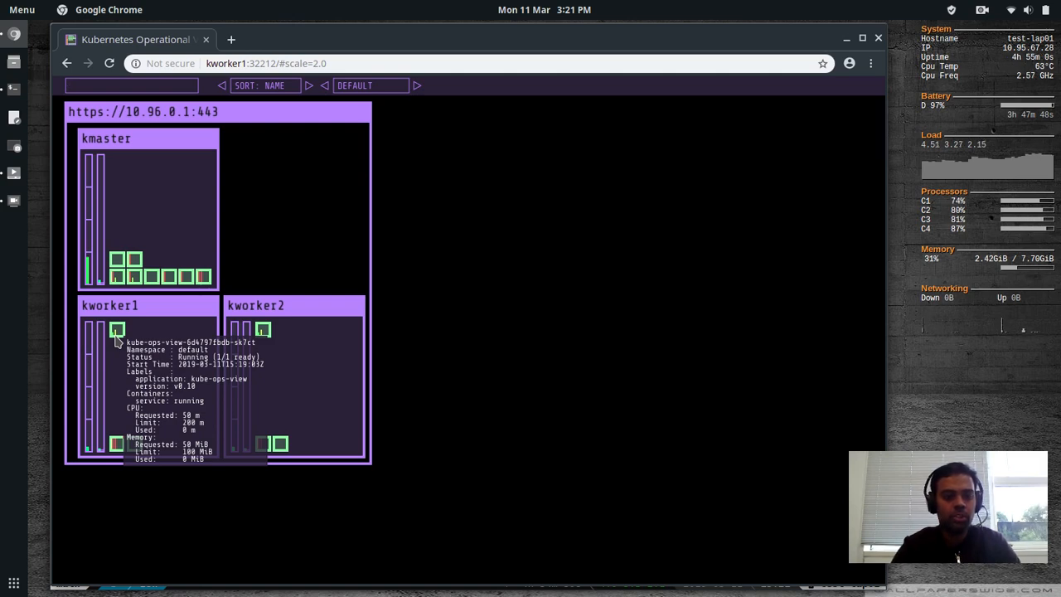
mouse_move(290, 375)
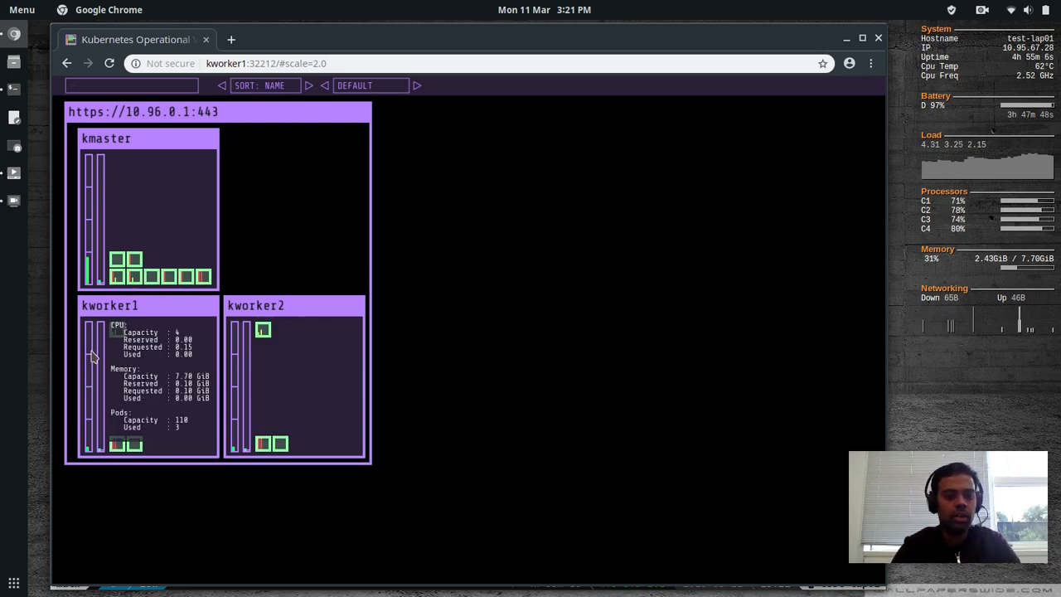
mouse_move(103, 373)
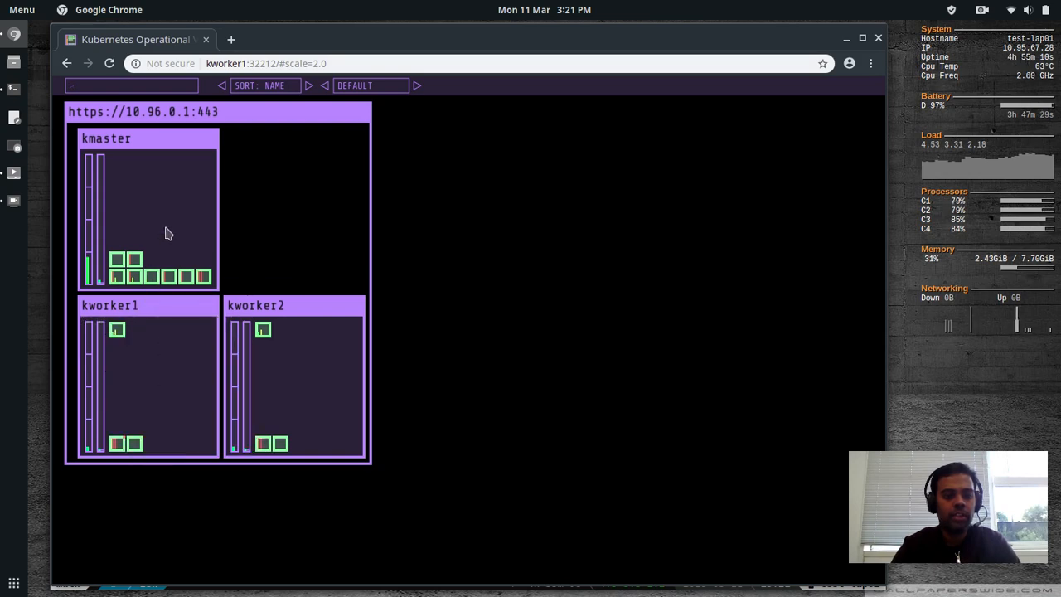
mouse_move(146, 245)
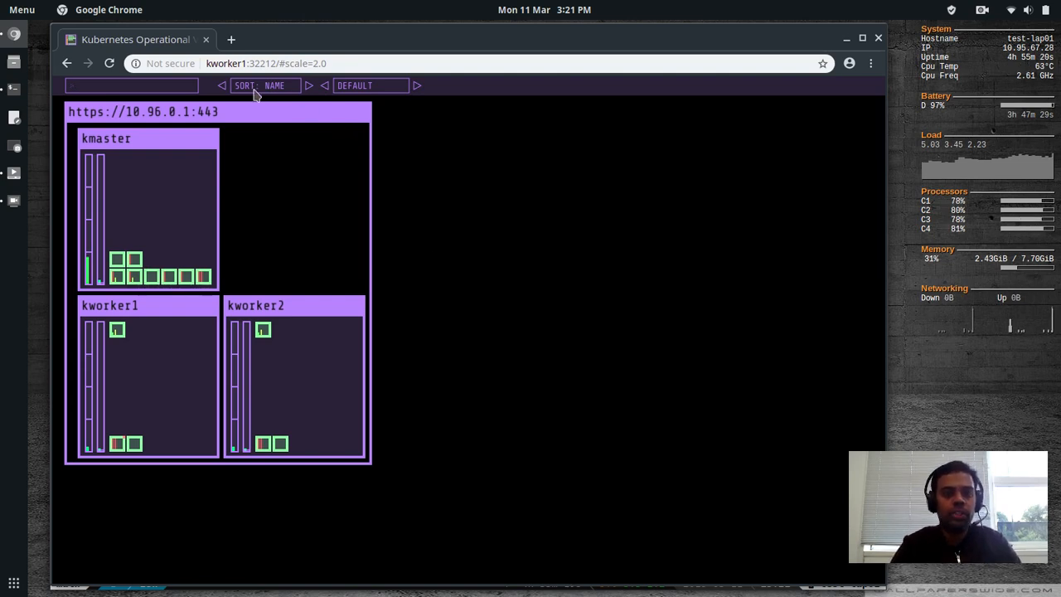
mouse_move(307, 93)
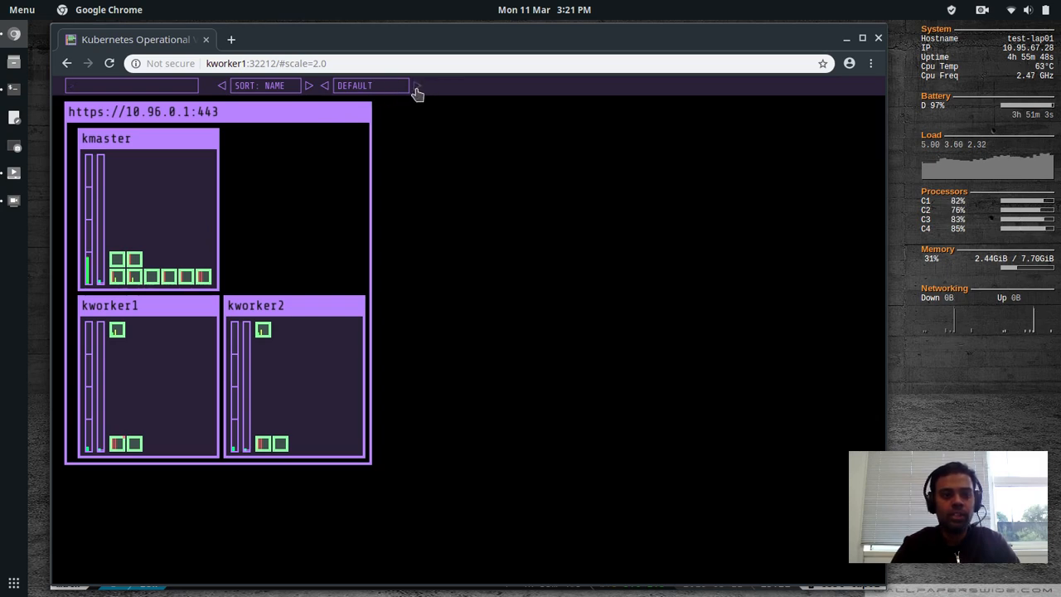
click(414, 86)
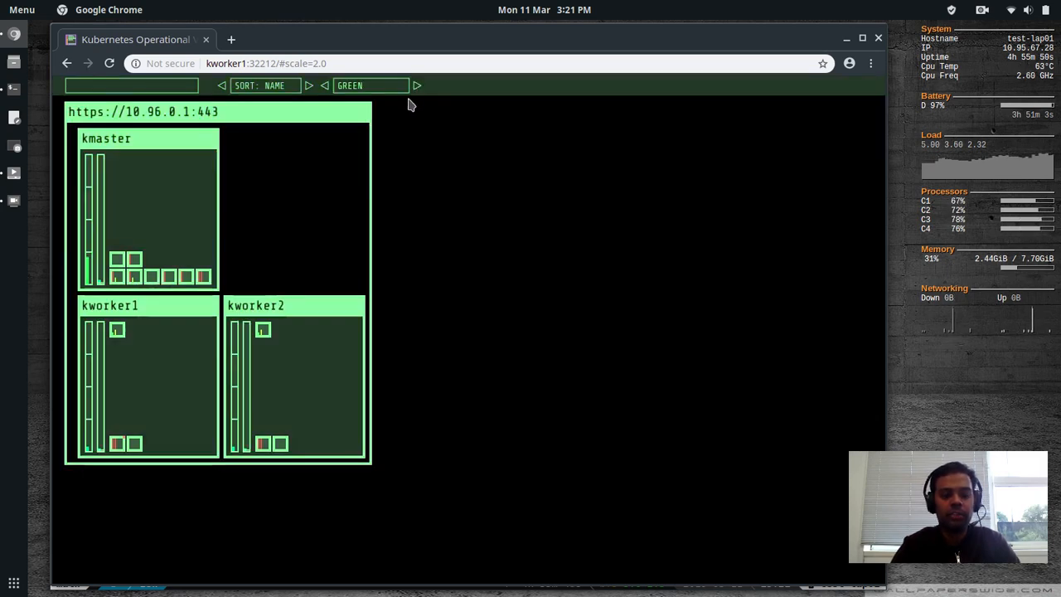
click(416, 86)
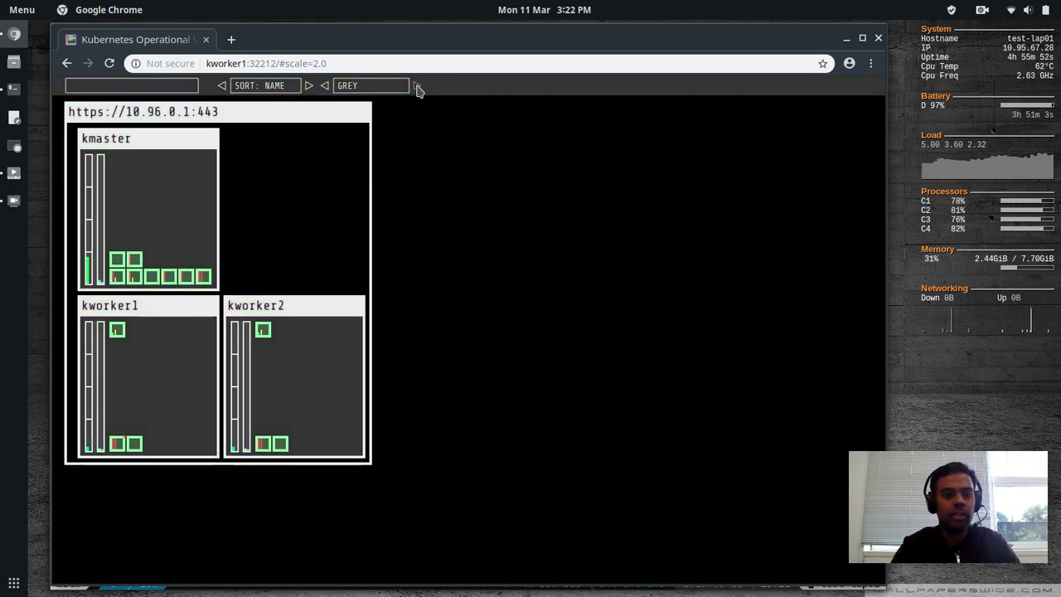
click(327, 86)
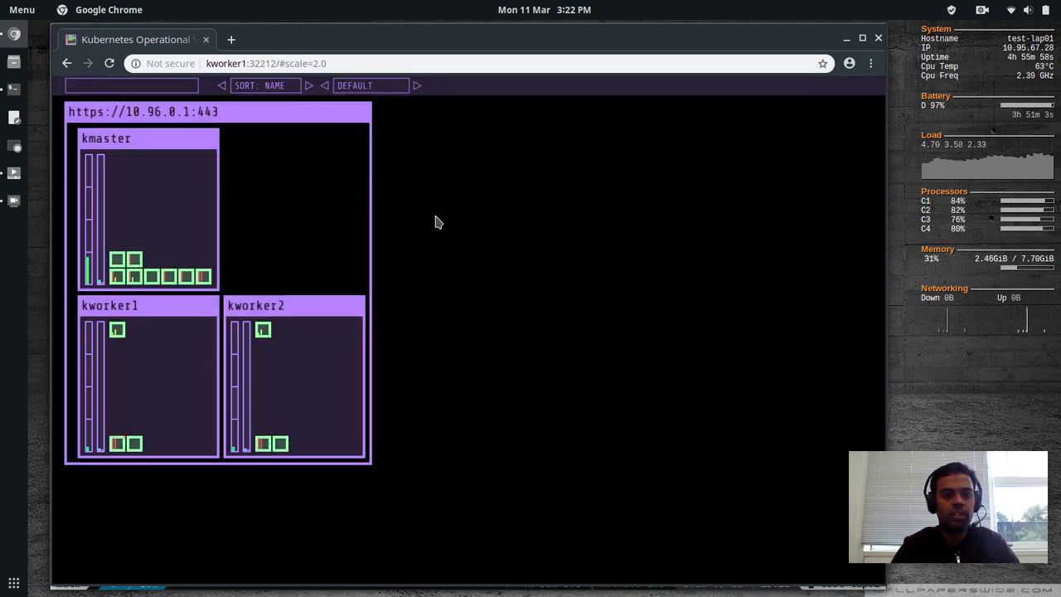
mouse_move(542, 206)
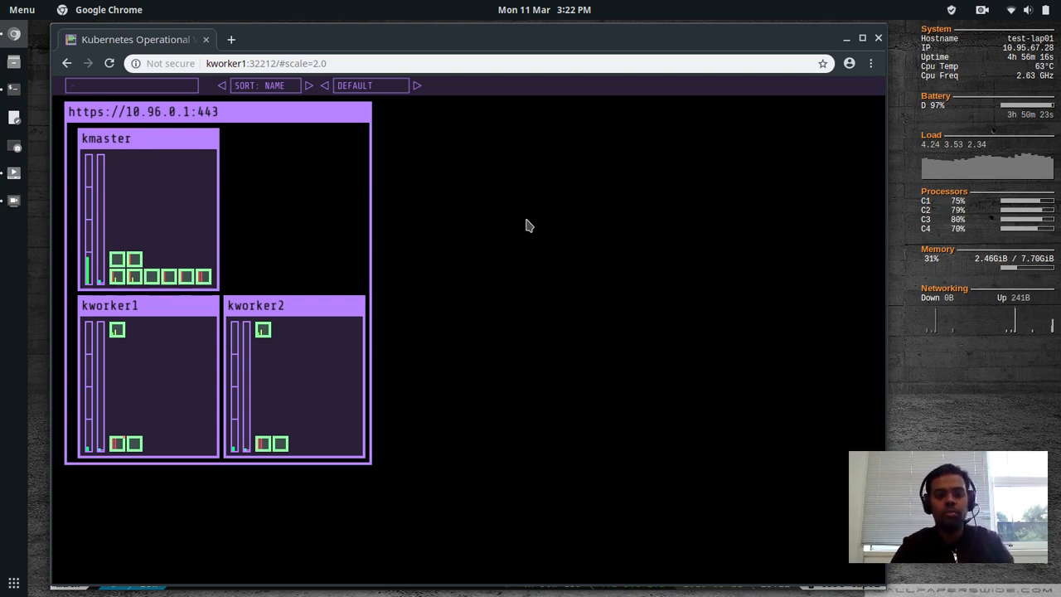
mouse_move(502, 216)
text(kubectl run nginx --image nginx)
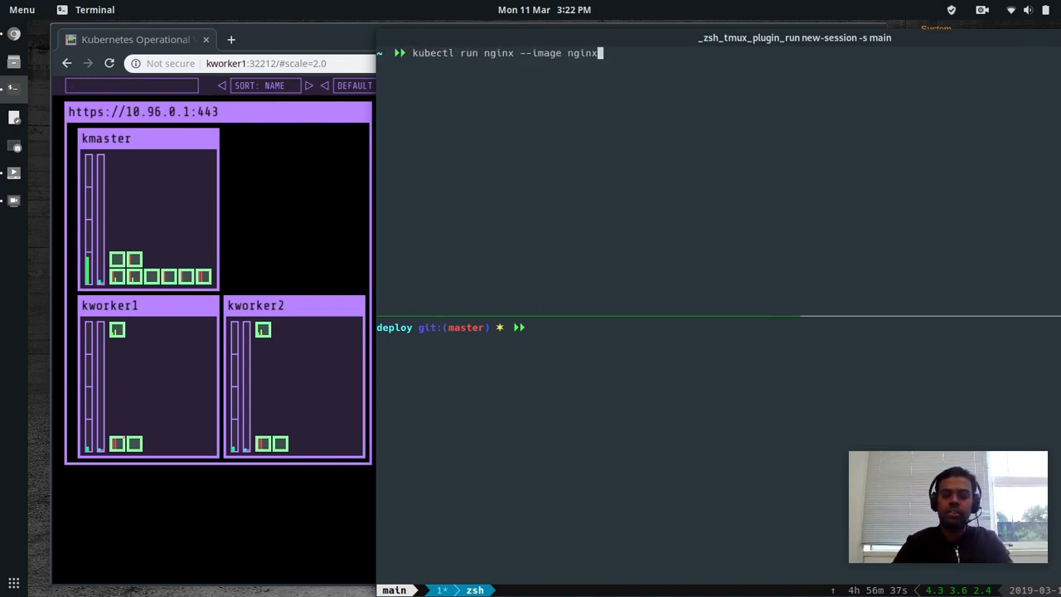
mouse_move(390, 380)
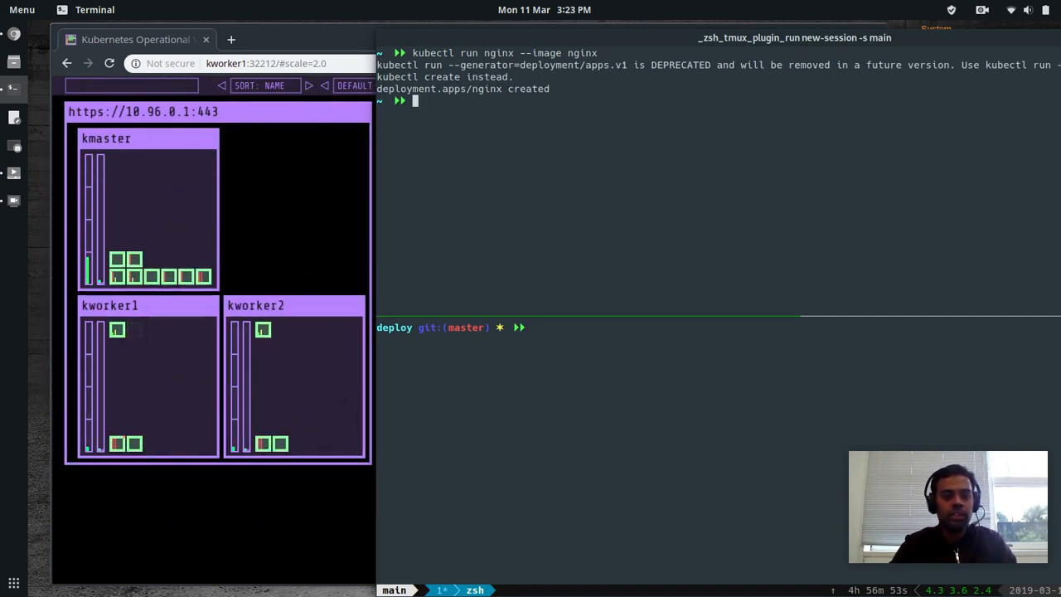
mouse_move(232, 271)
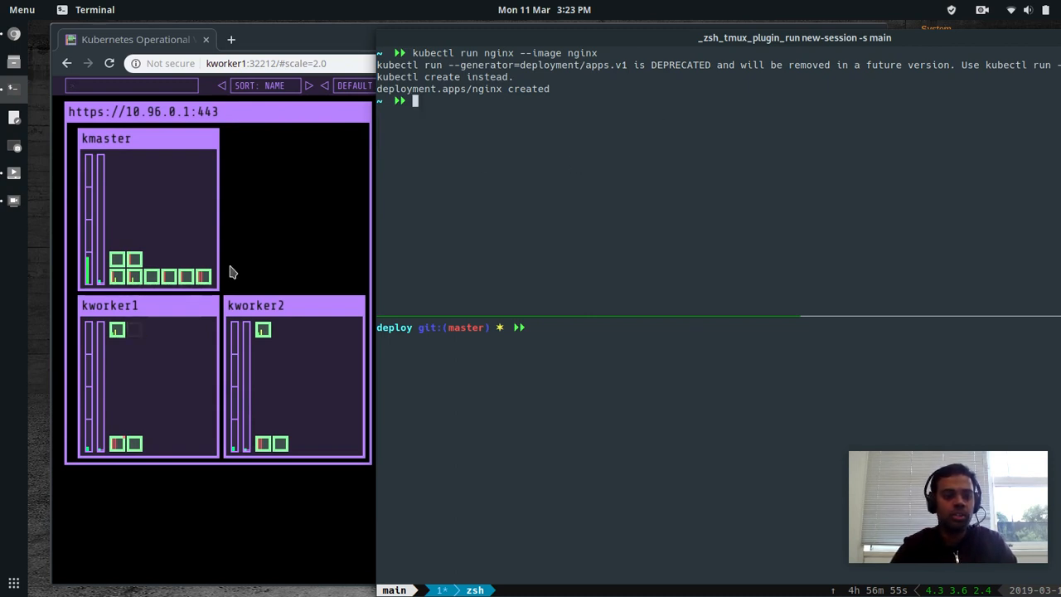
mouse_move(133, 330)
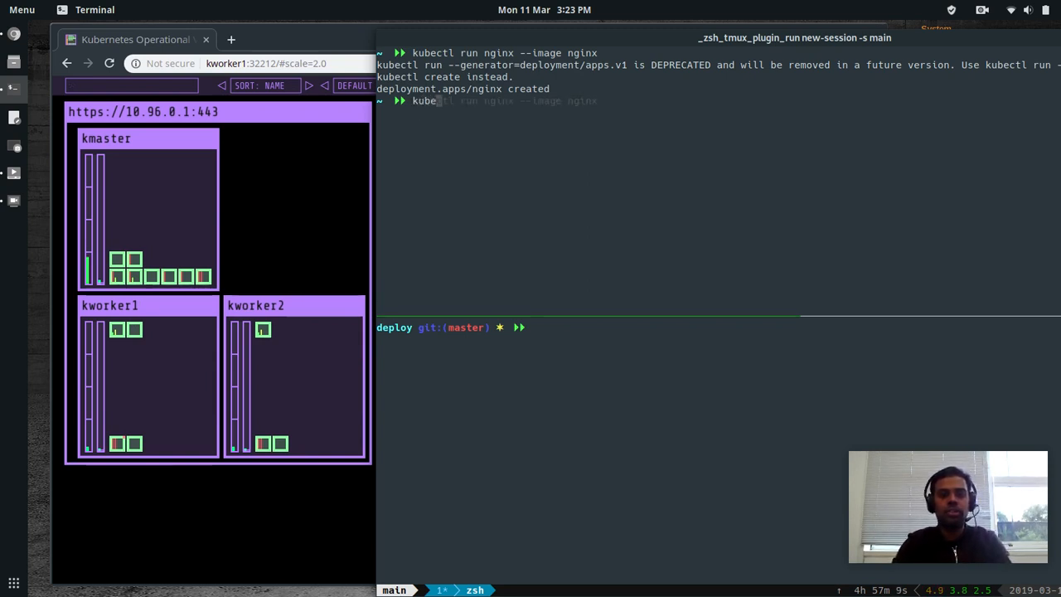
Step: Scale the nginx deployment out to several replicas and back down to one
text(kubectl scal deploy nginx --replicas=1)
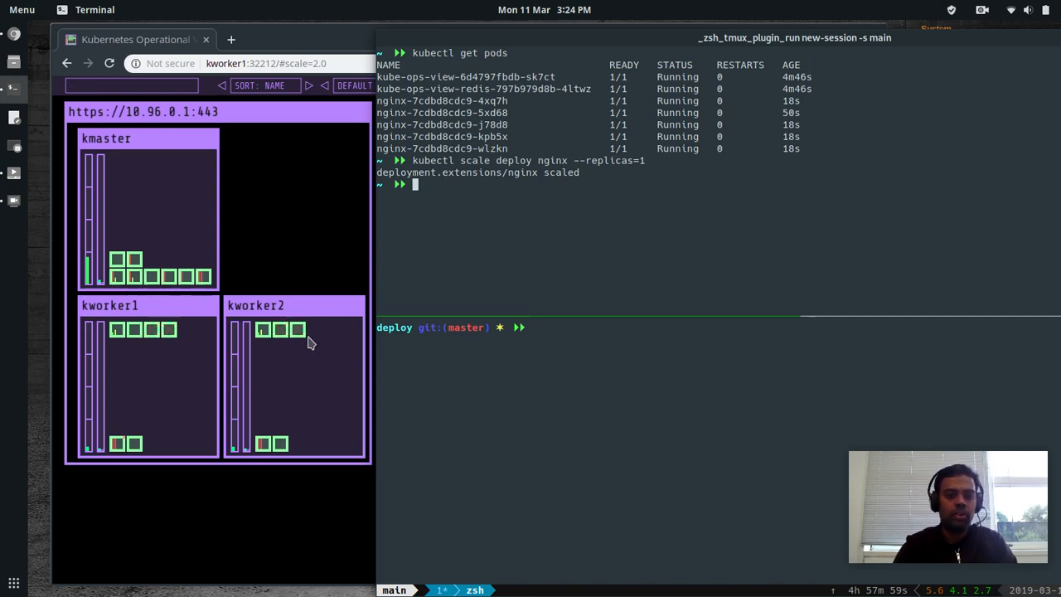
mouse_move(537, 291)
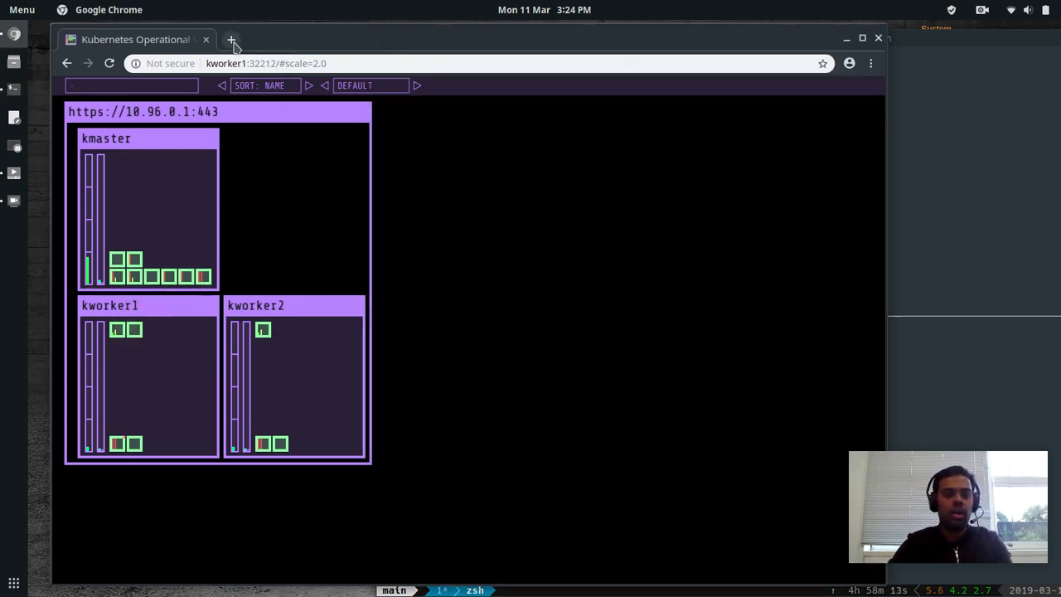
Step: Delete the kube-ops-view manifests, check the remaining resources, and delete the nginx deployment
click(232, 40)
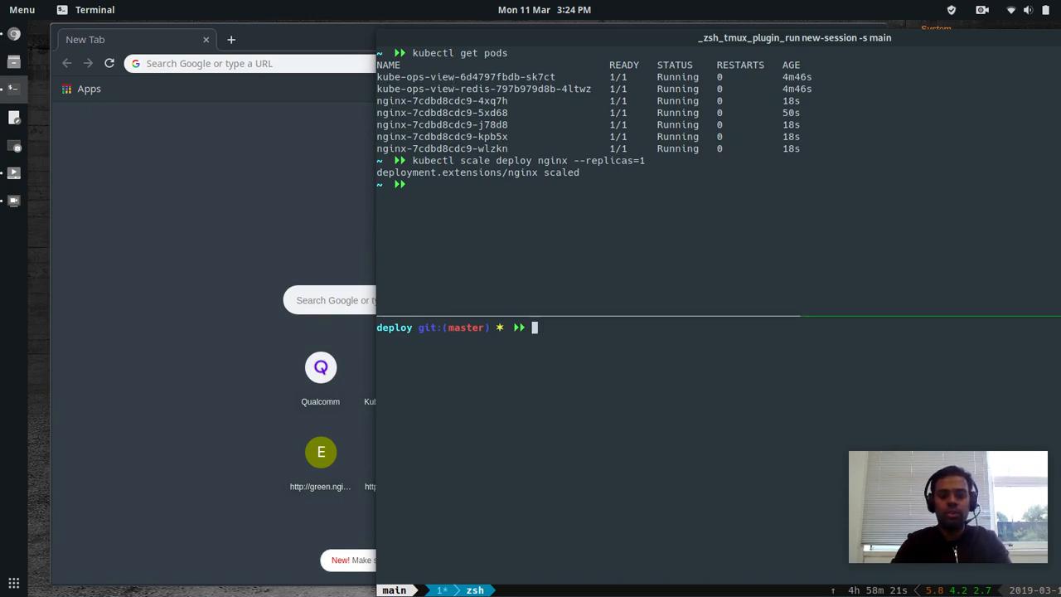
text(ls)
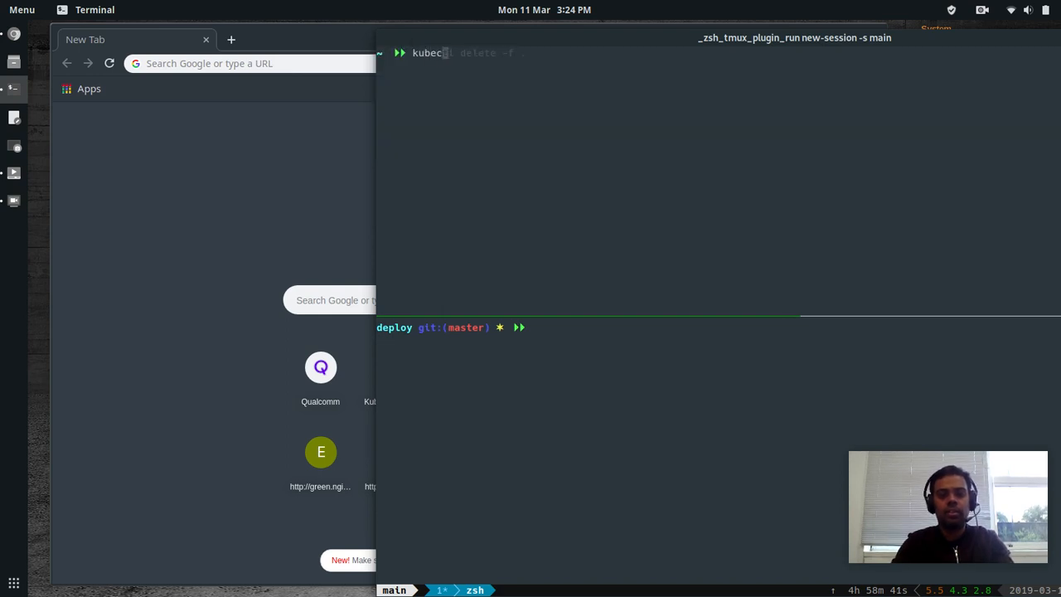
text(kubectl get all)
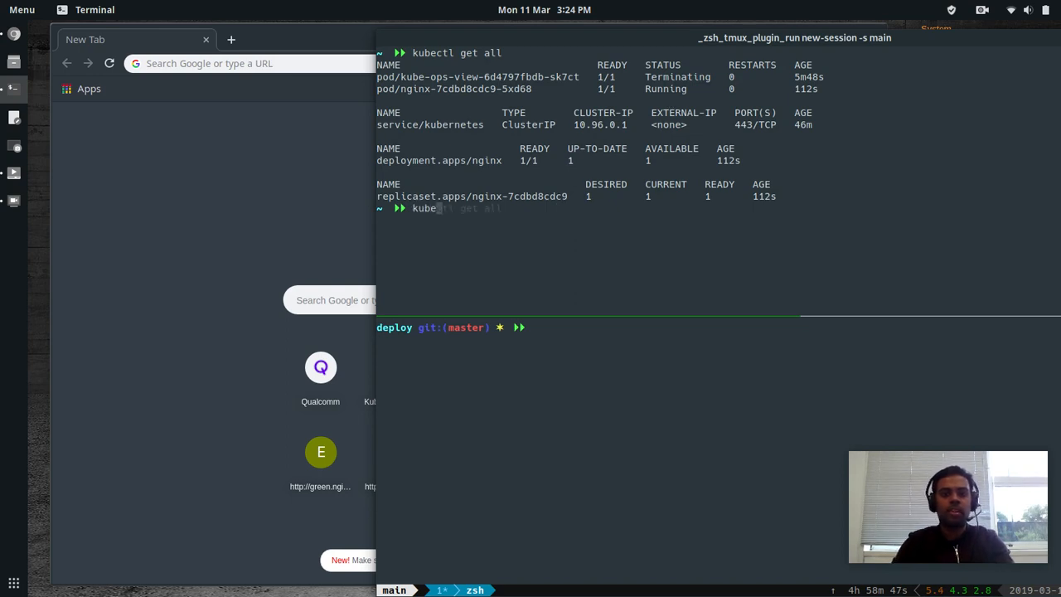
text(kubectl delete deploy nginx)
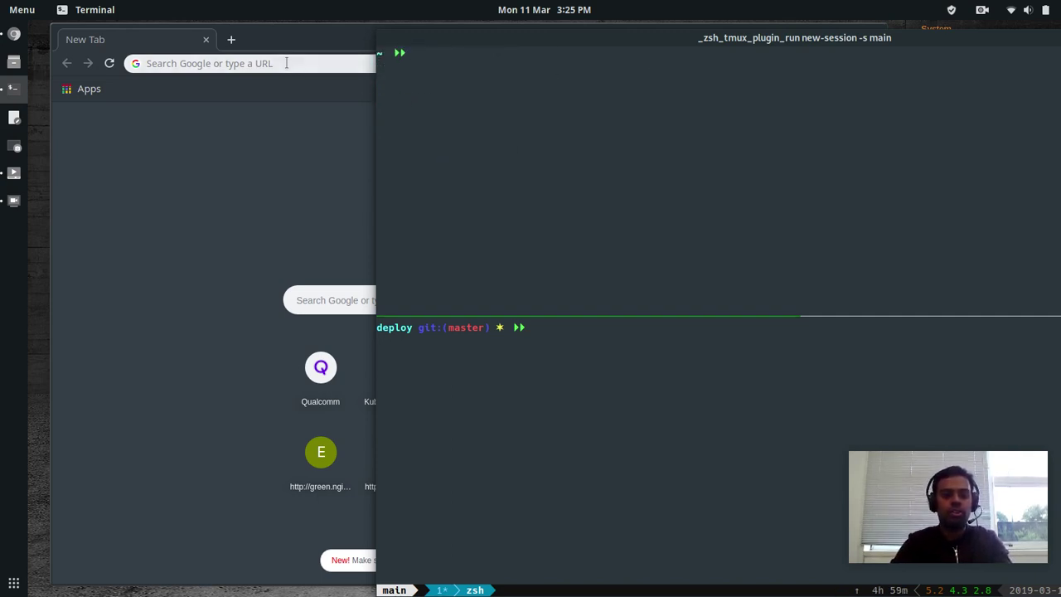
Step: Search the web for kubebox and go to the astefanutti/kubebox GitHub repository
text(kubec)
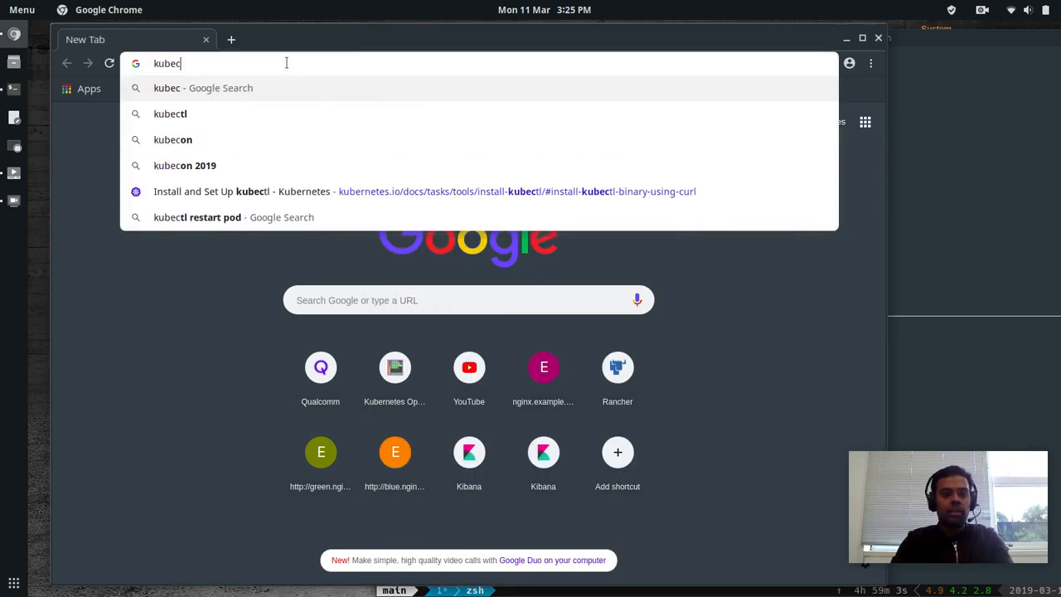
text(kubebox&aqs=chrome.0.69i59j0j69i60j0l3.1560j0j7&sourceid=chrome&ie=UTF-8)
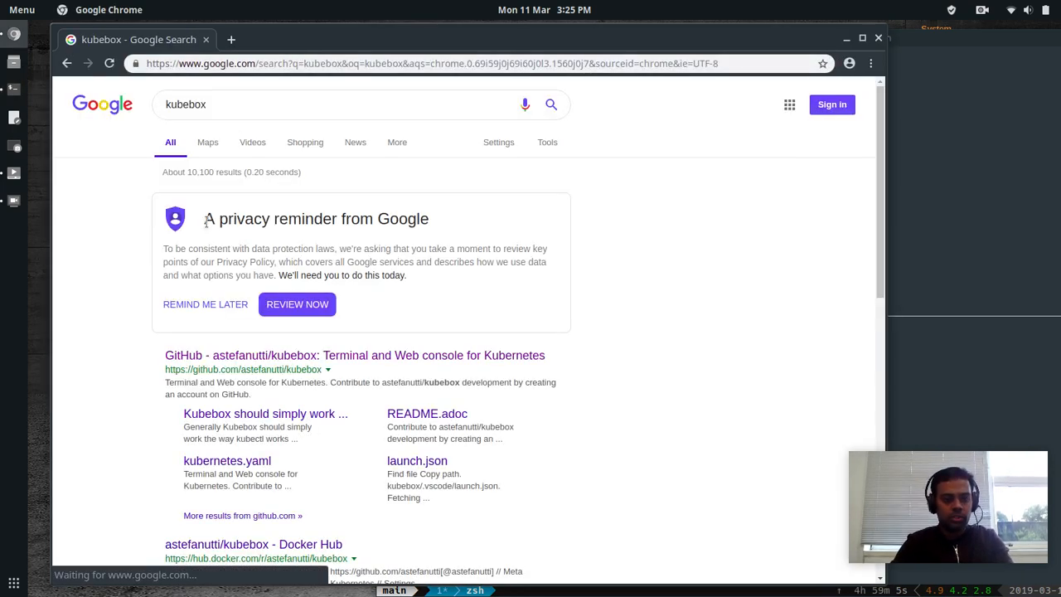
mouse_move(242, 351)
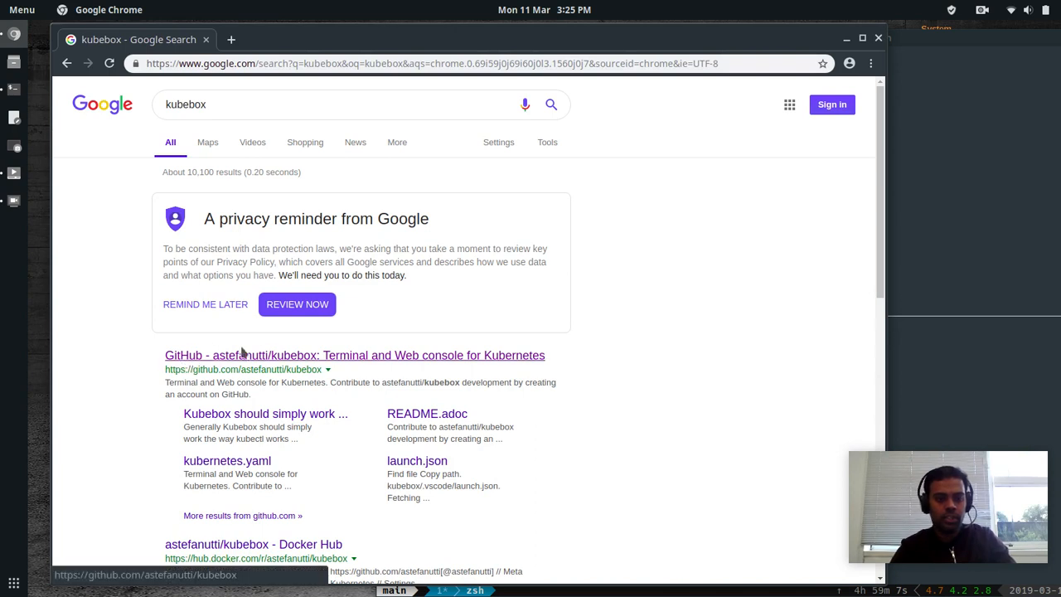
click(353, 355)
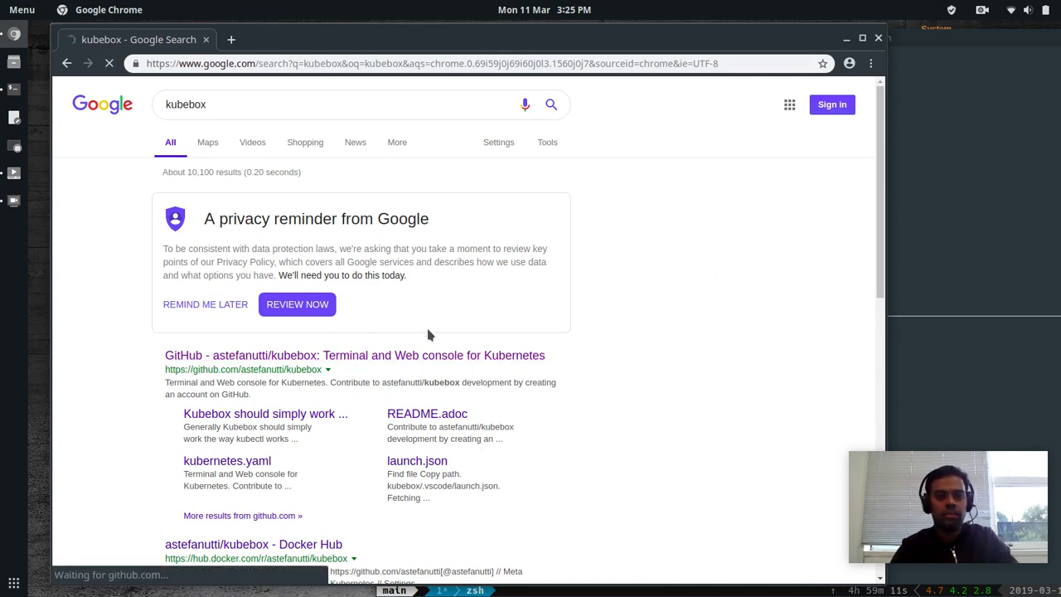
mouse_move(824, 200)
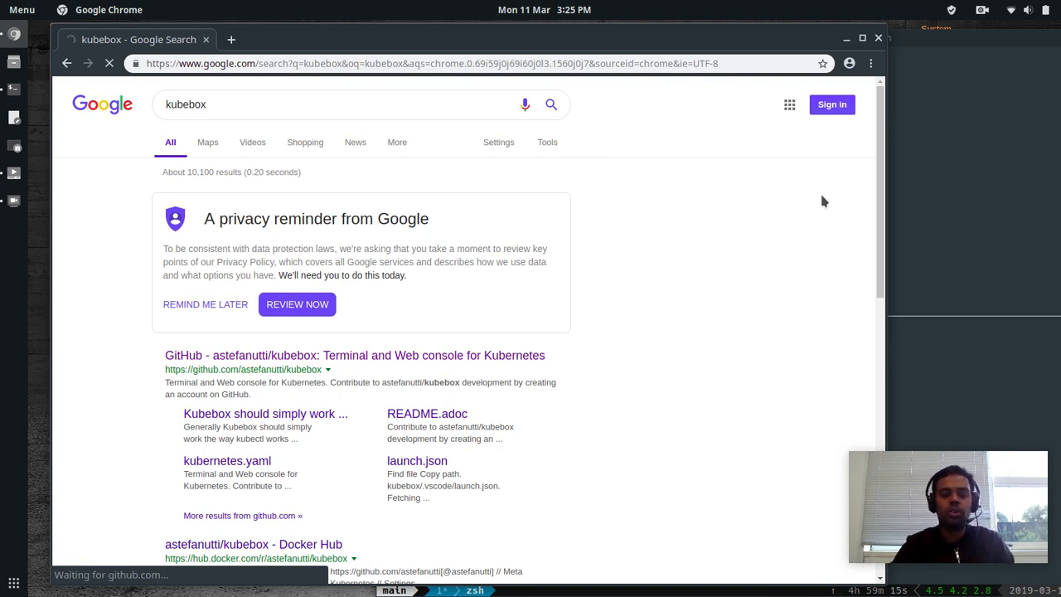
click(352, 355)
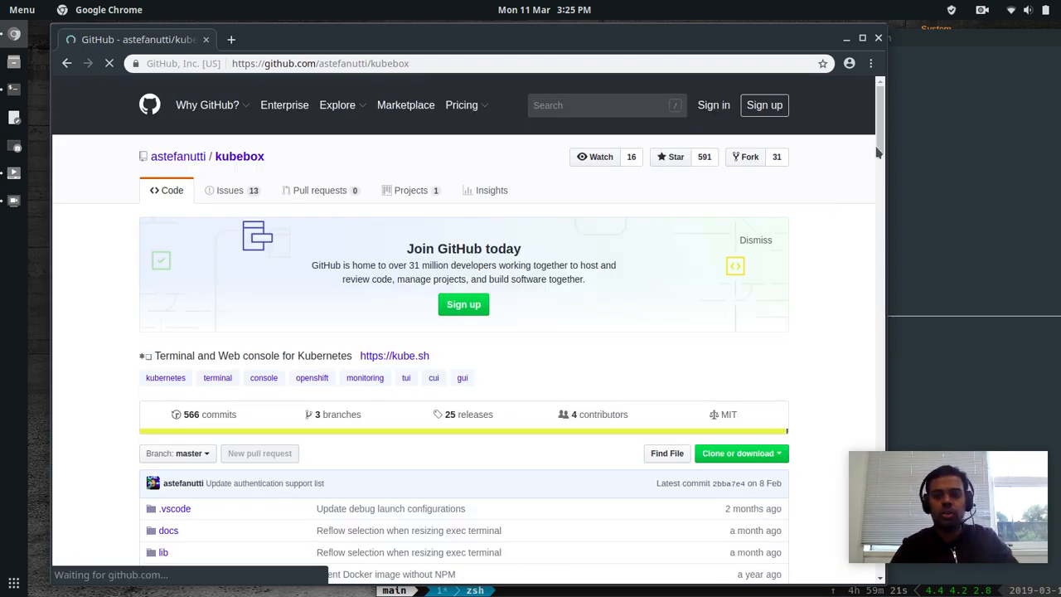
Step: Reach the README's Run section and select the Linux curl download command for kubebox
scroll(down, 3)
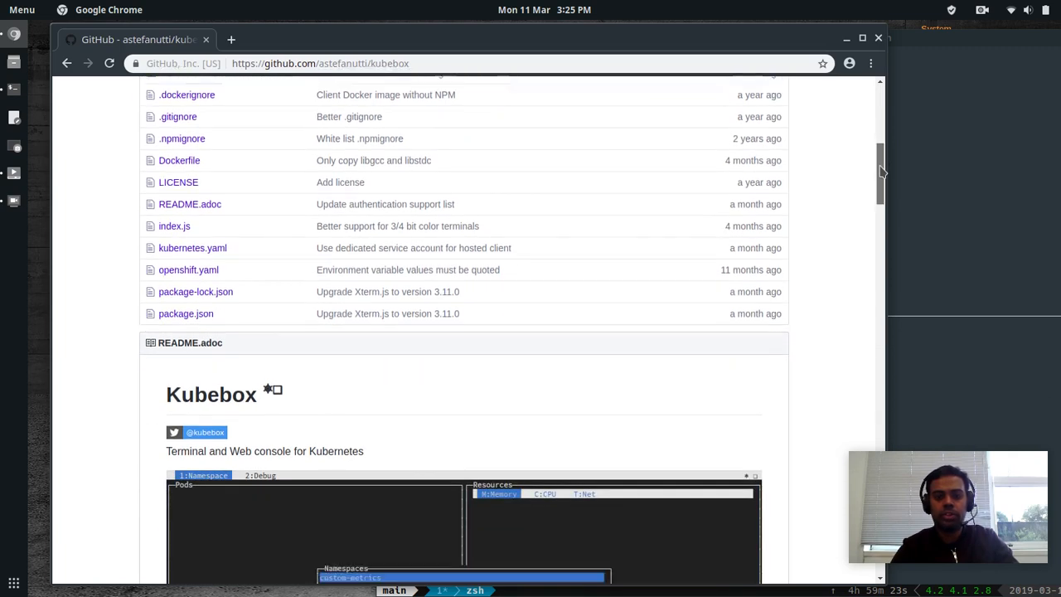
scroll(down, 3)
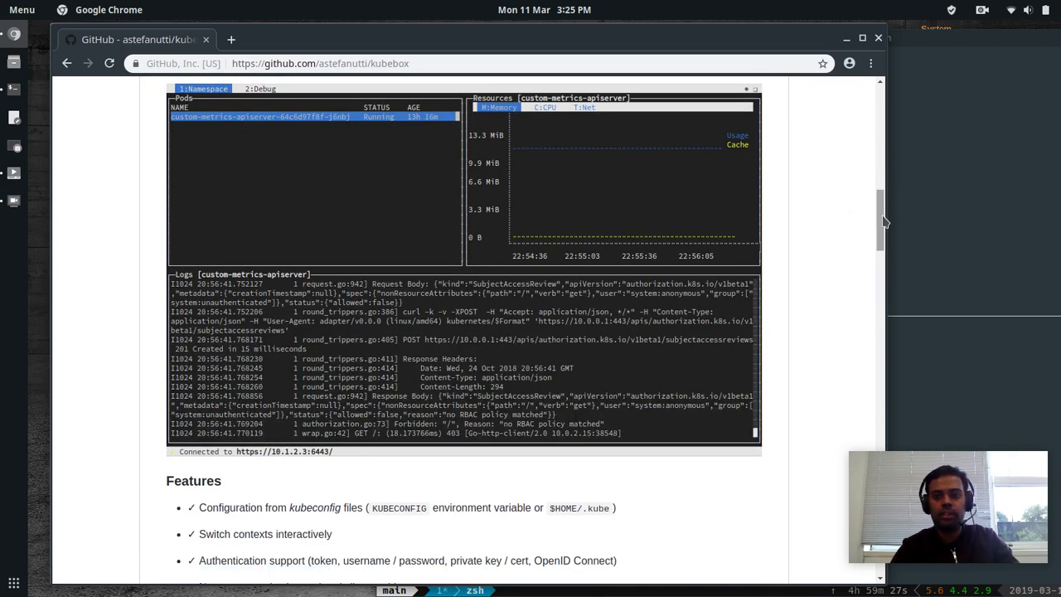
scroll(down, 3)
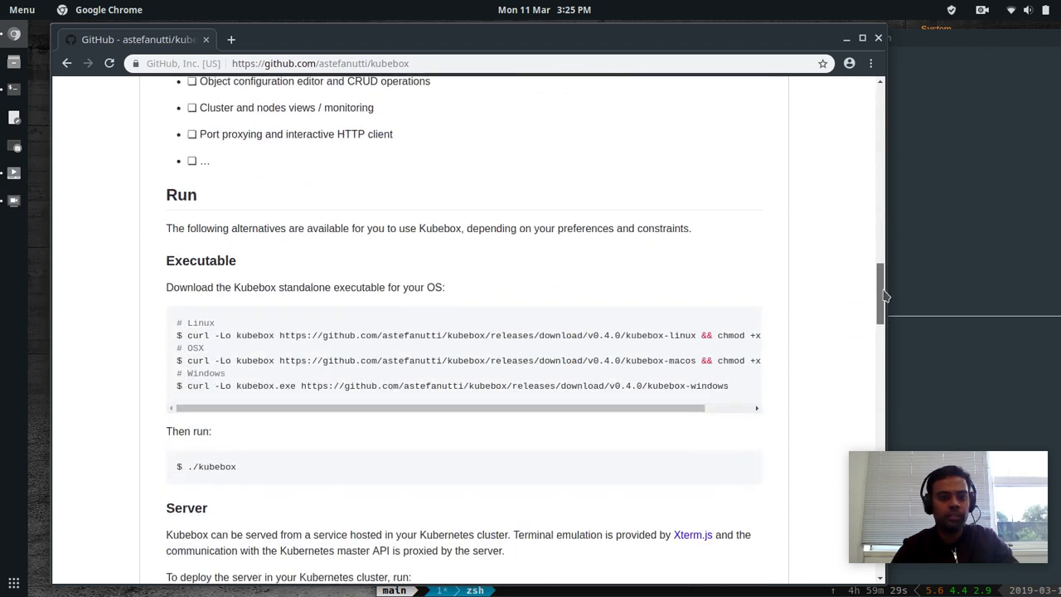
scroll(down, 3)
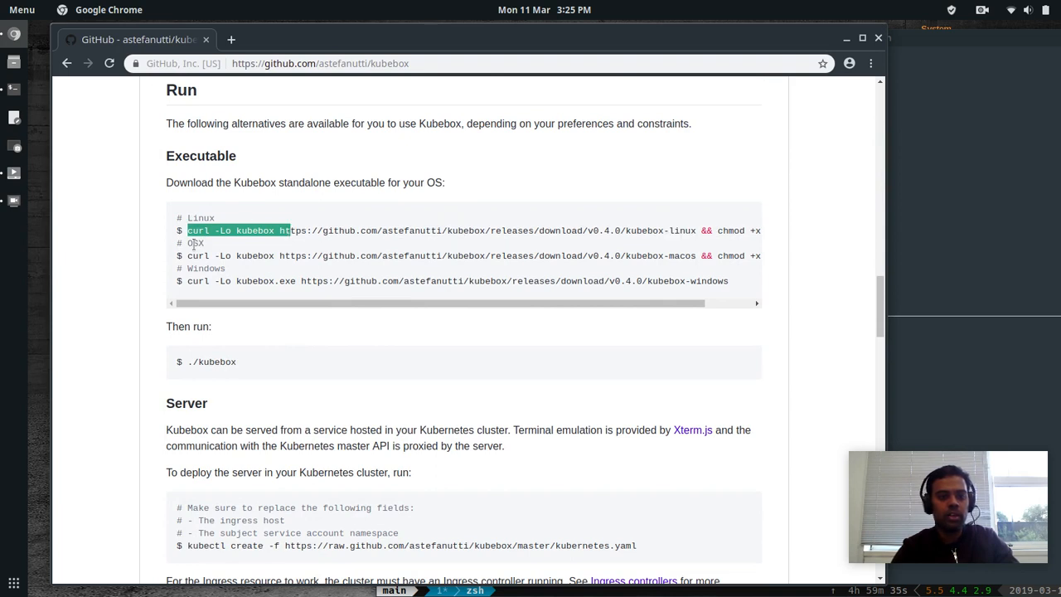
mouse_move(231, 242)
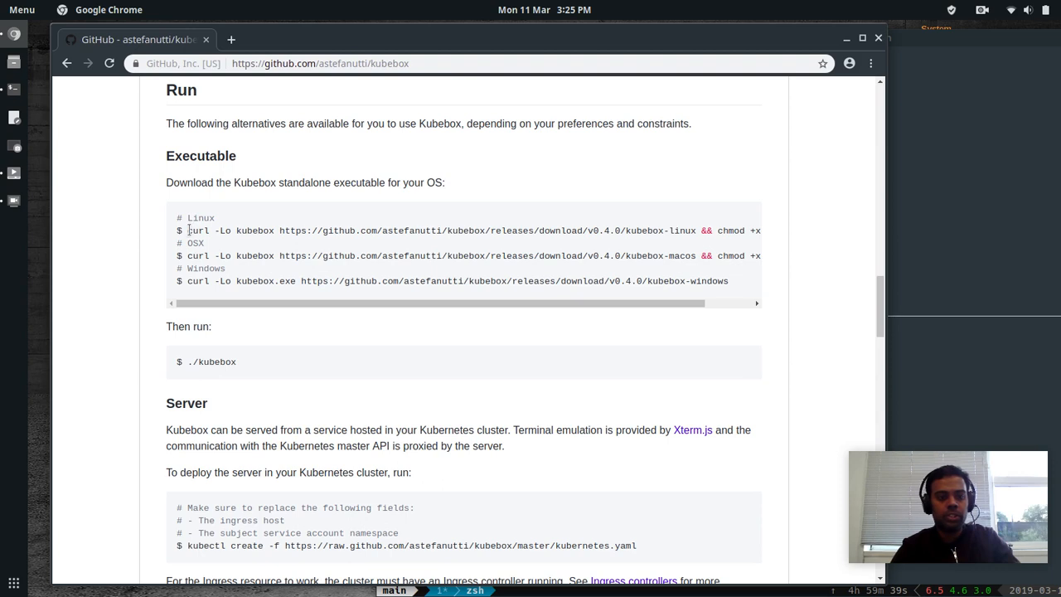
drag(189, 230, 474, 230)
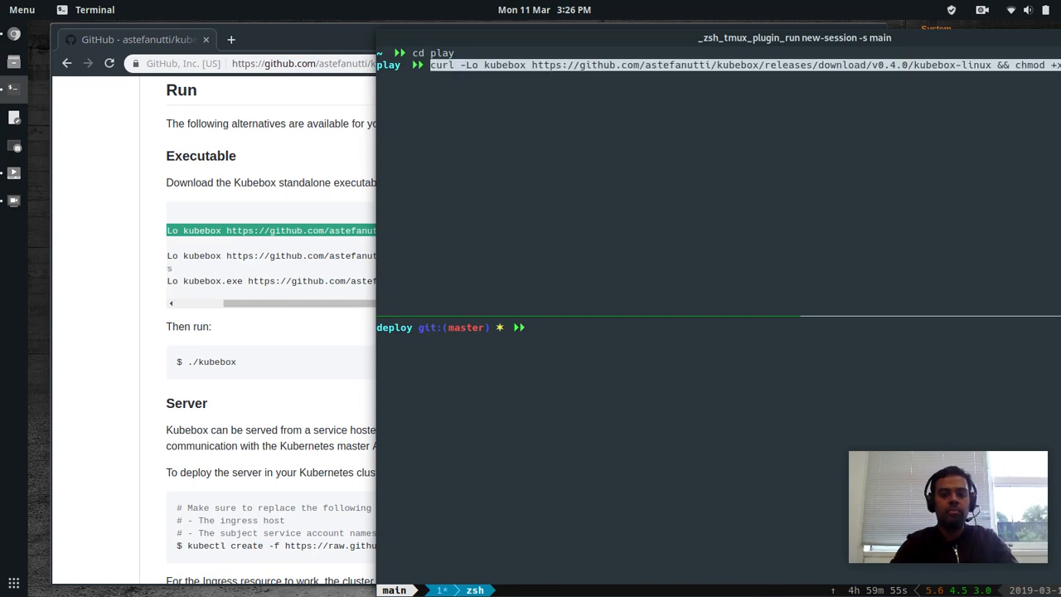
Step: Download the kubebox executable into play, remove the old ingress.yaml leftovers and clear the shell
key(Return)
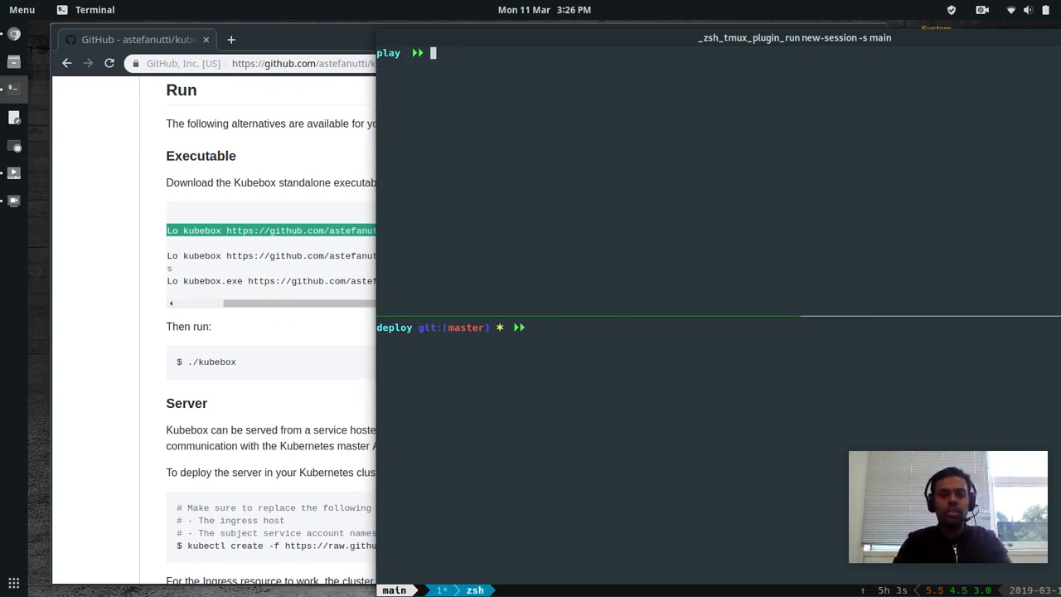
text(ls)
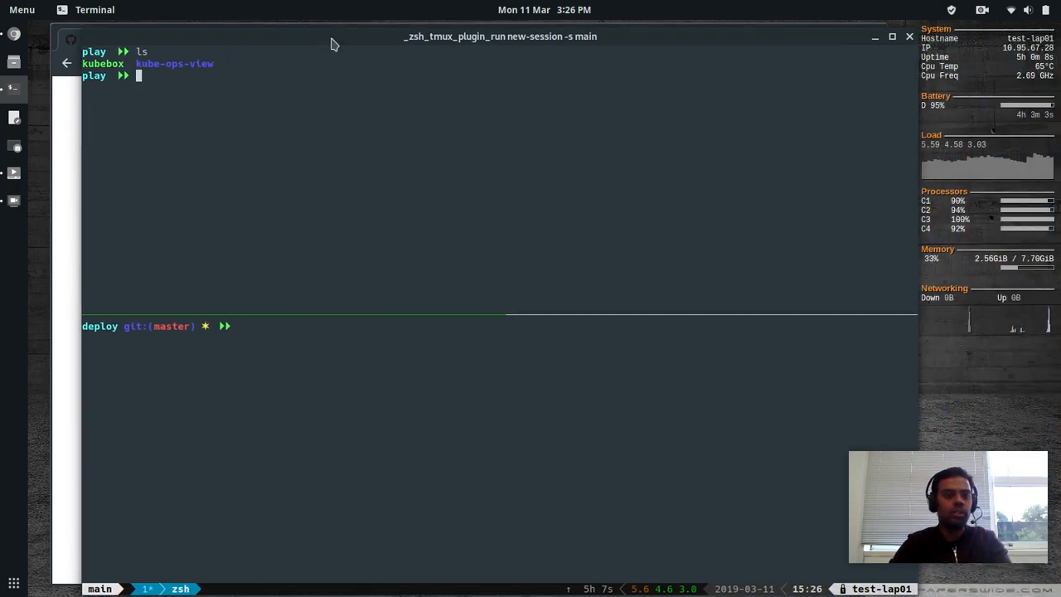
text(rm -f ingress.yaml)
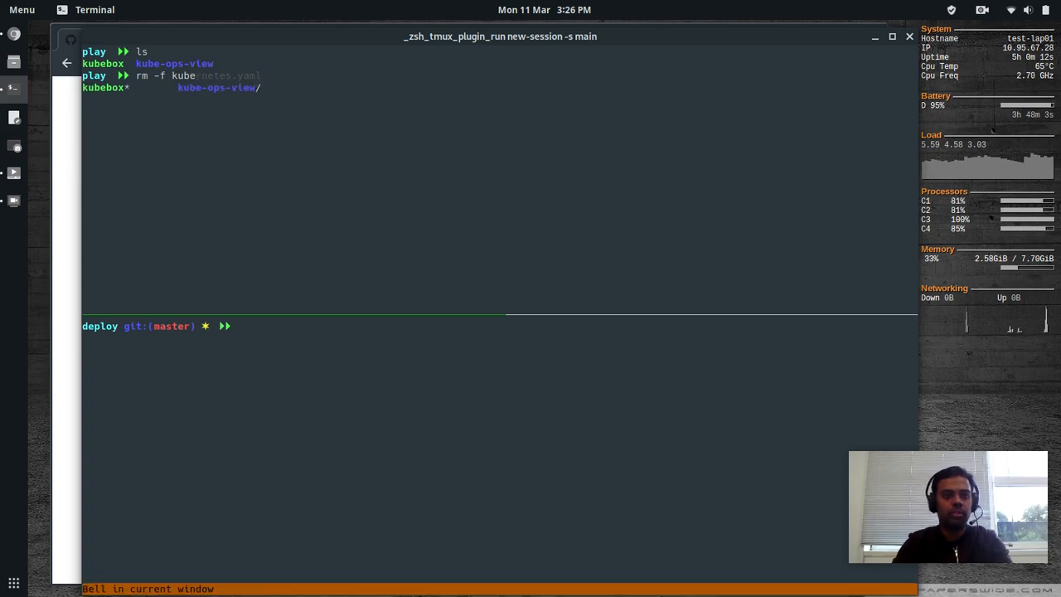
text(clear)
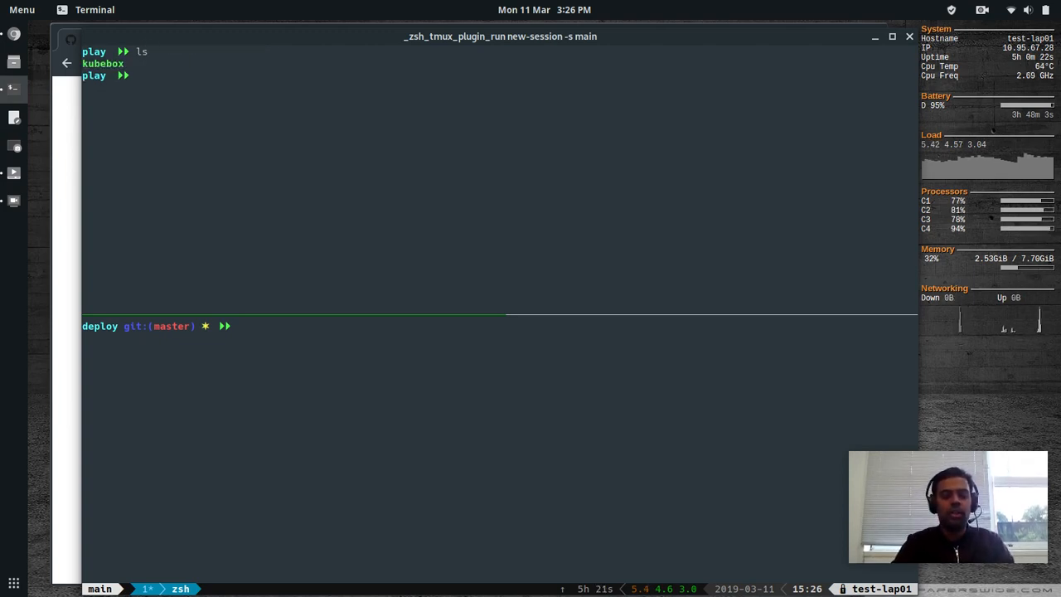
text(./kubebox)
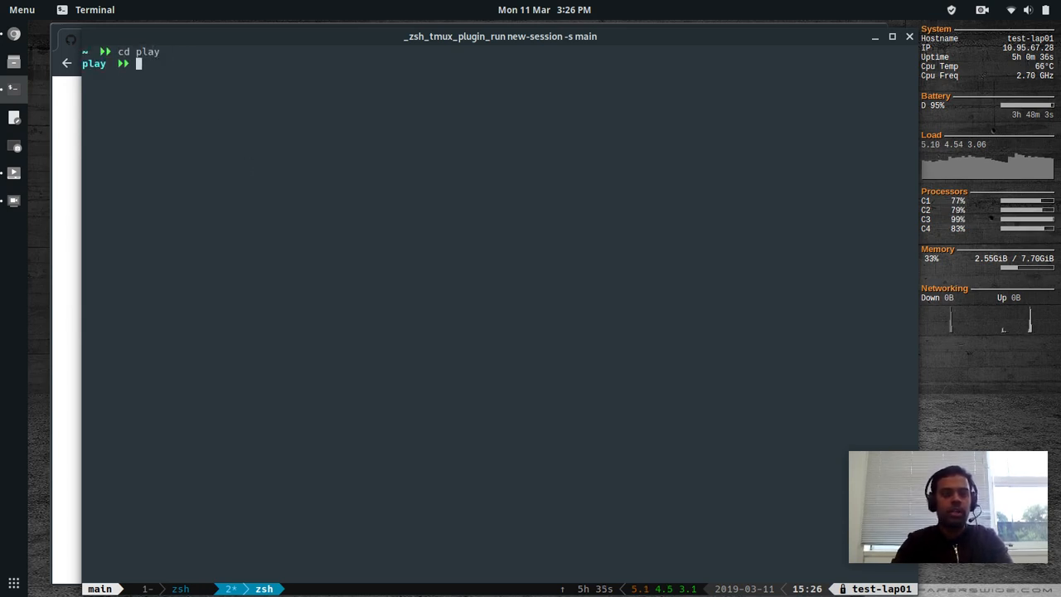
Step: Launch ./kubebox from play and select the kube-system namespace to inspect
text(ls)
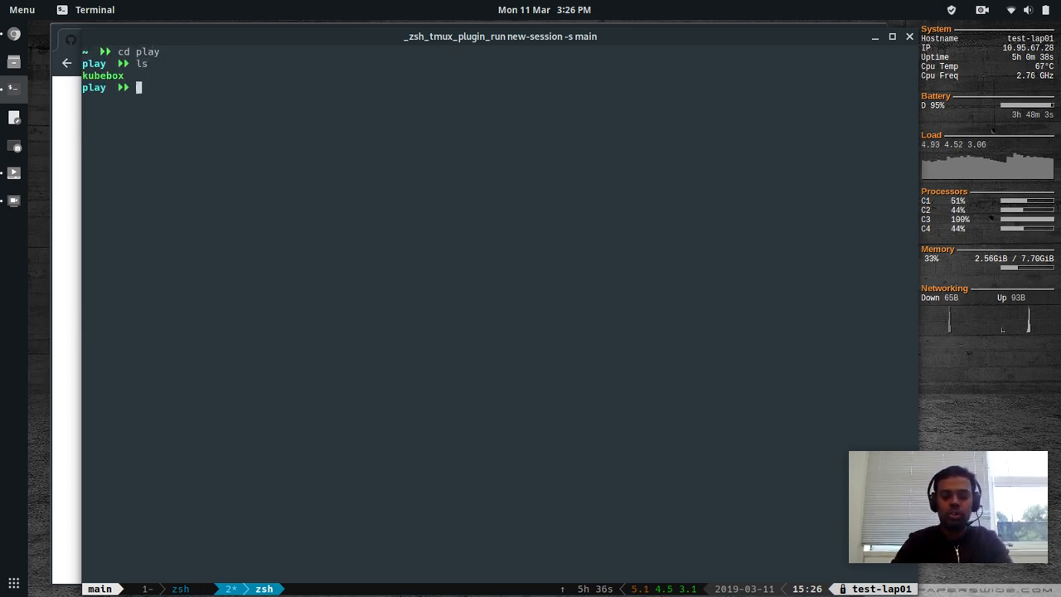
text(./kubebox)
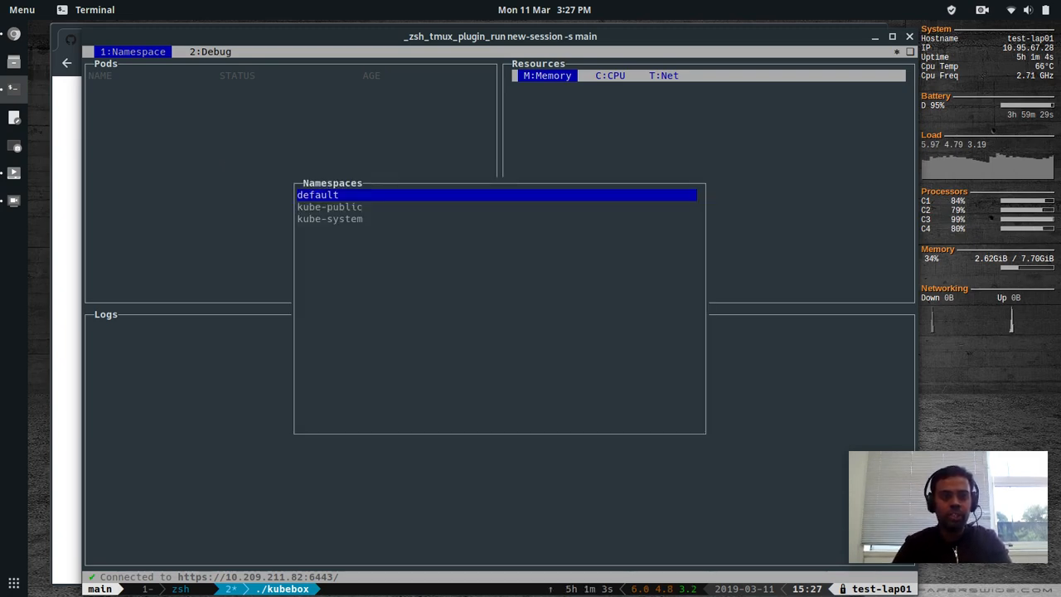
key(Down)
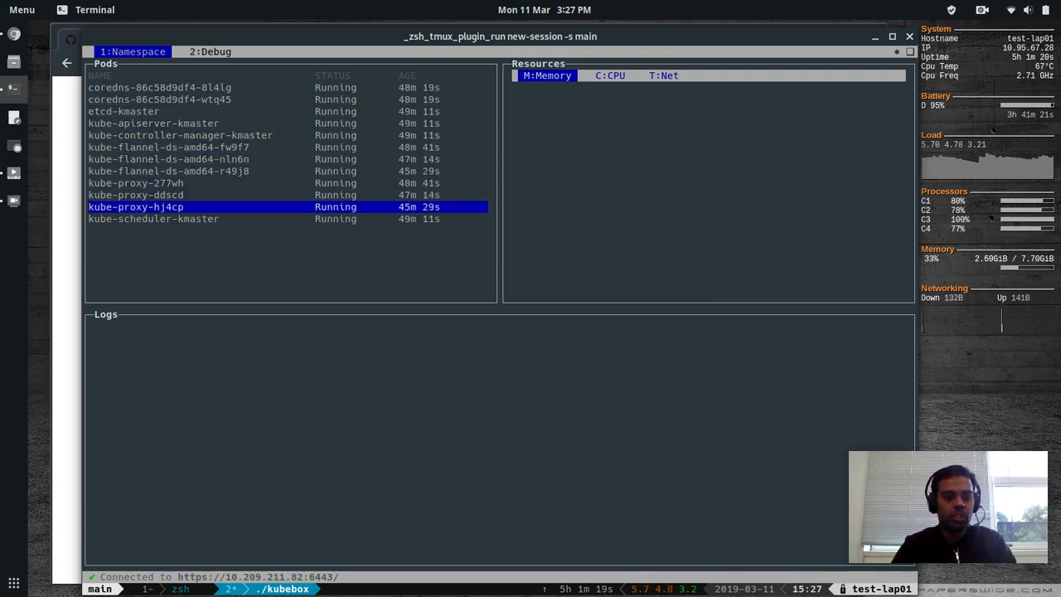
Step: Select the kube-scheduler-kmaster pod and cycle its Memory, CPU and Net usage graphs
key(Down)
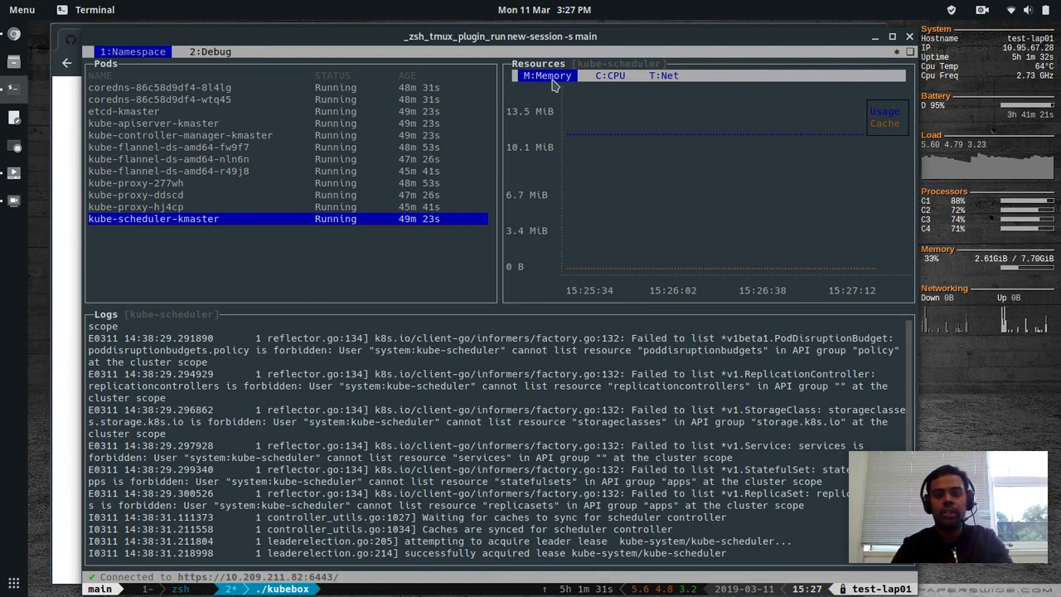
mouse_move(683, 93)
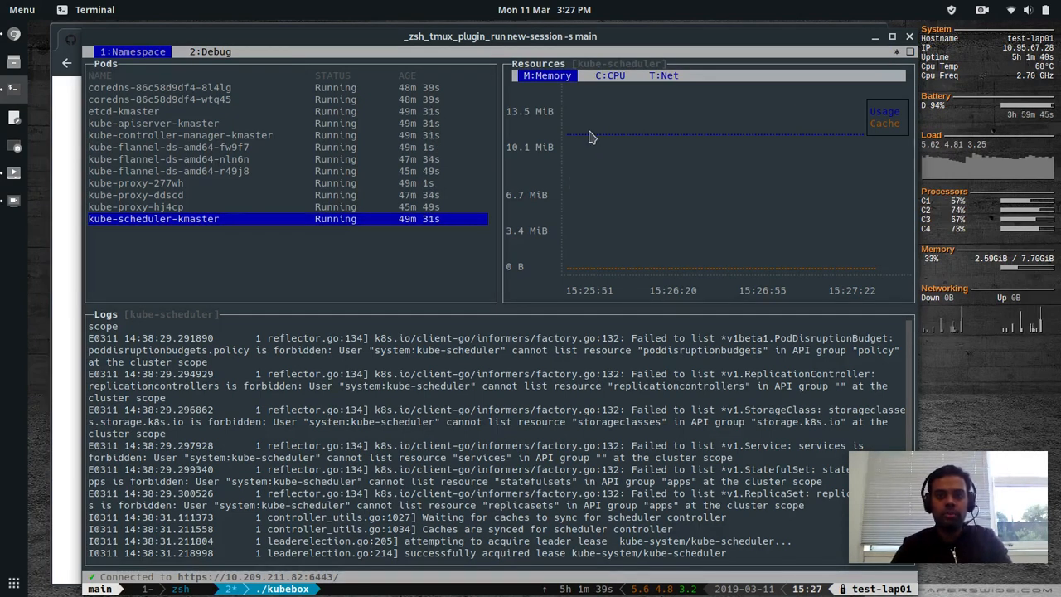
mouse_move(671, 132)
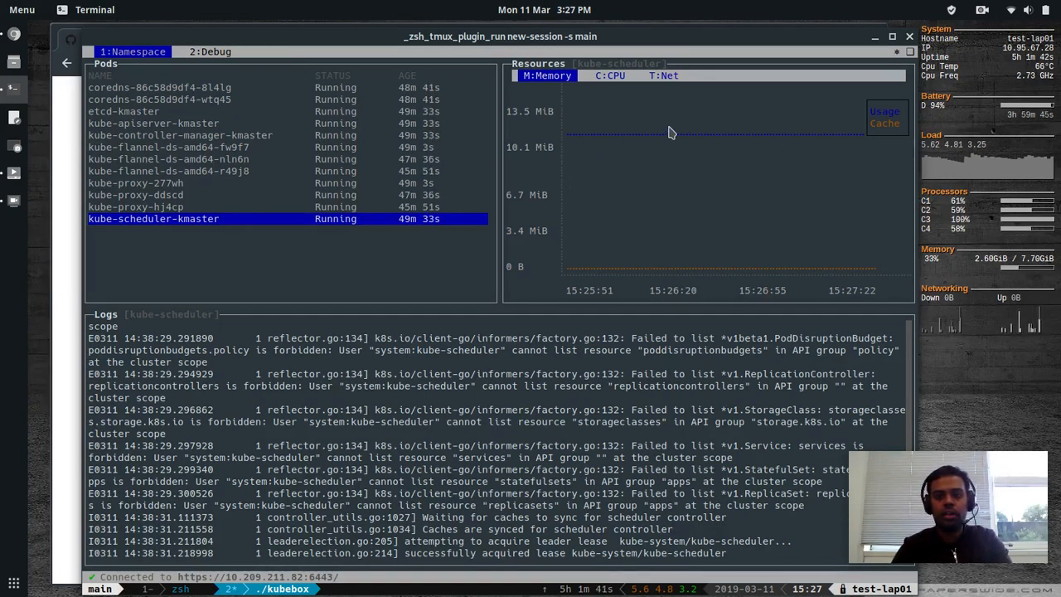
mouse_move(574, 274)
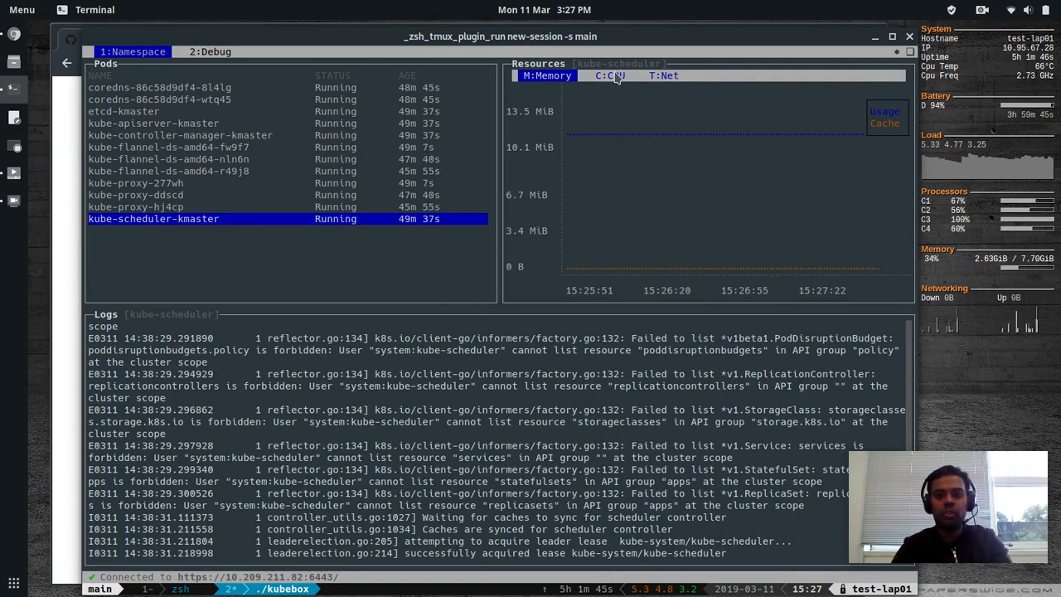
click(612, 76)
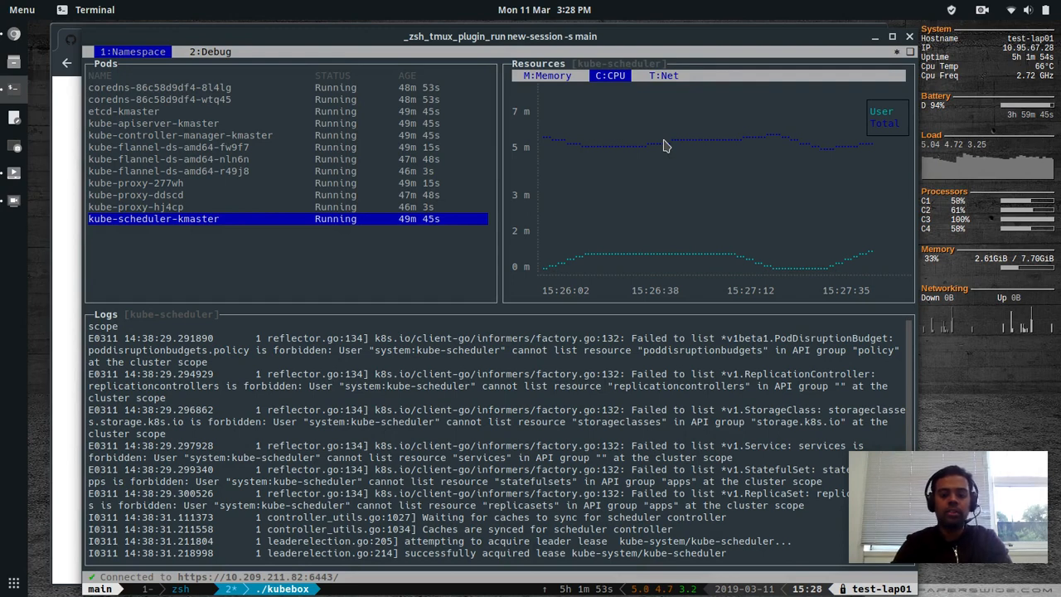
click(664, 77)
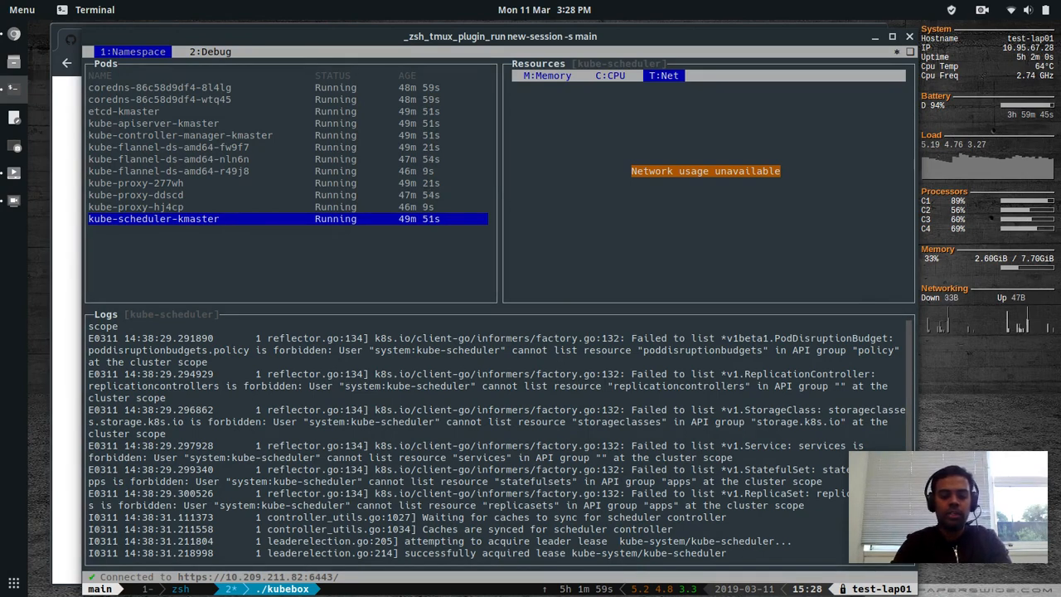
click(547, 76)
text(kubectl run nginx --image nginx)
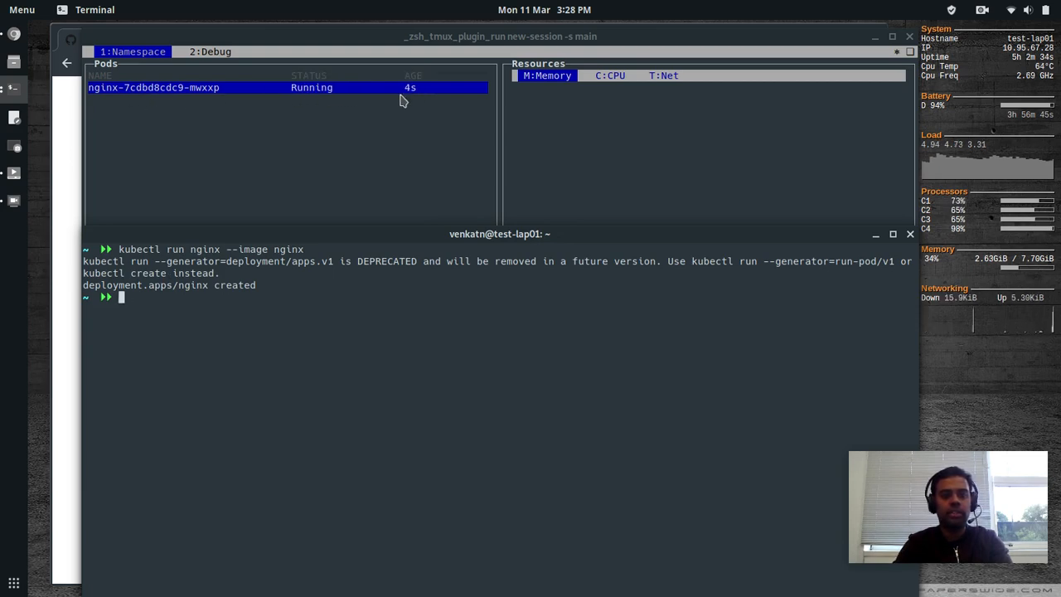
mouse_move(308, 90)
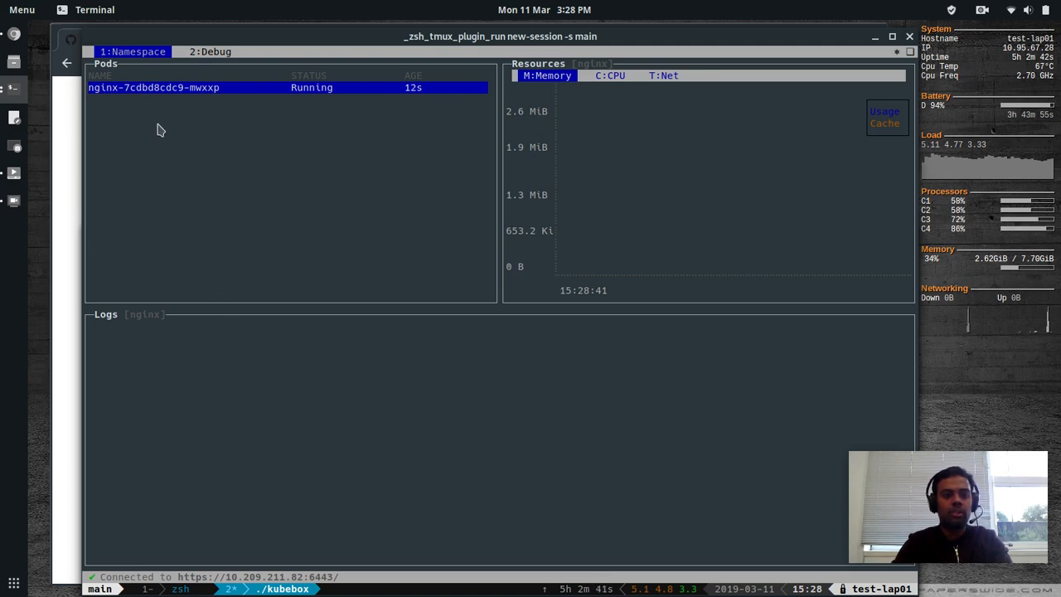
mouse_move(563, 217)
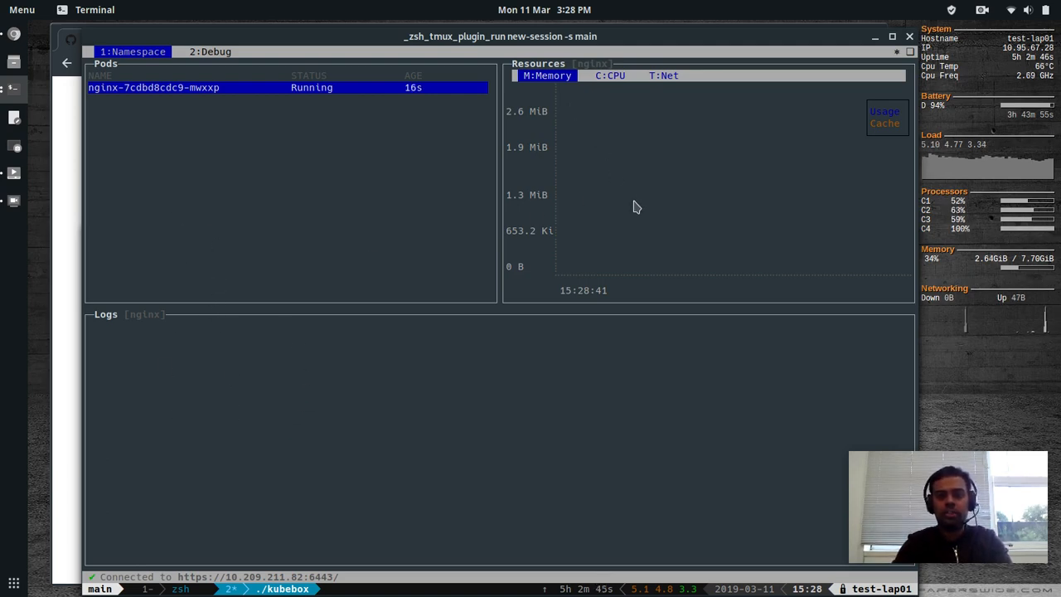
Step: Switch kubebox's resource graph between CPU and Memory while the nginx pods change
click(607, 76)
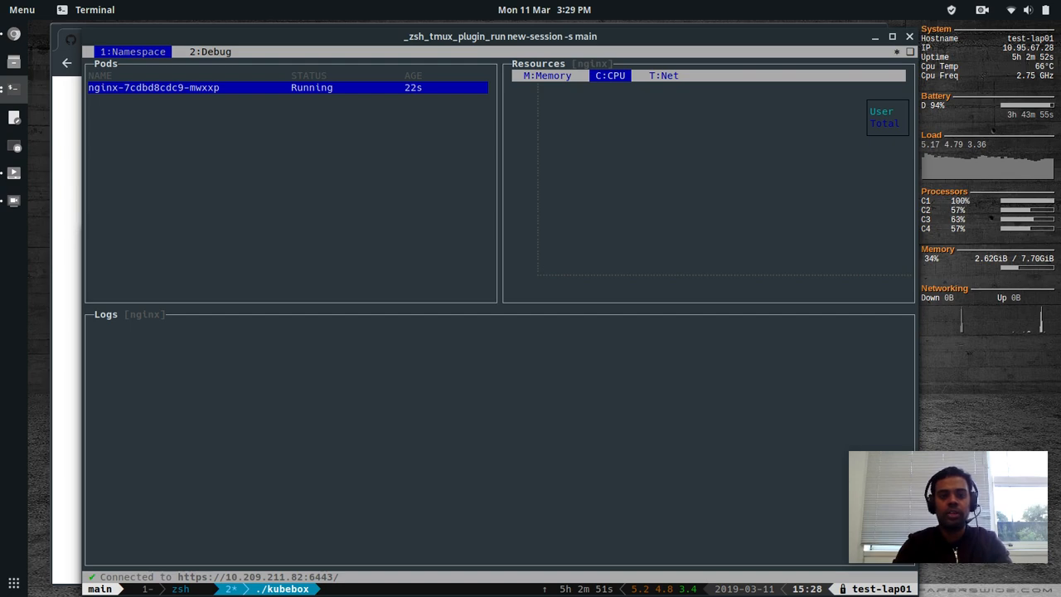
click(549, 76)
text(kubectl delete deploy nginx)
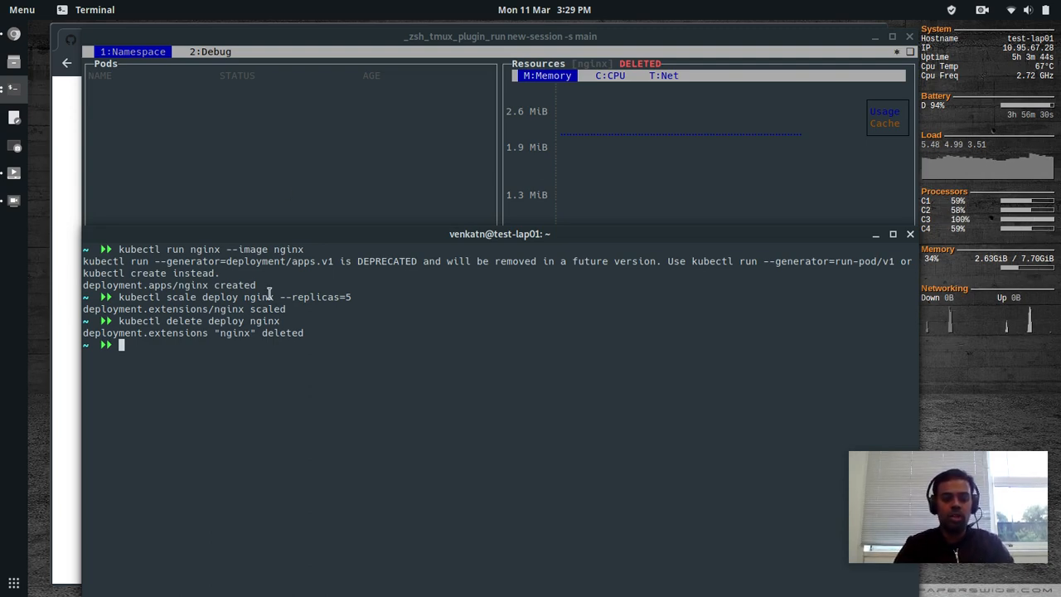
mouse_move(252, 179)
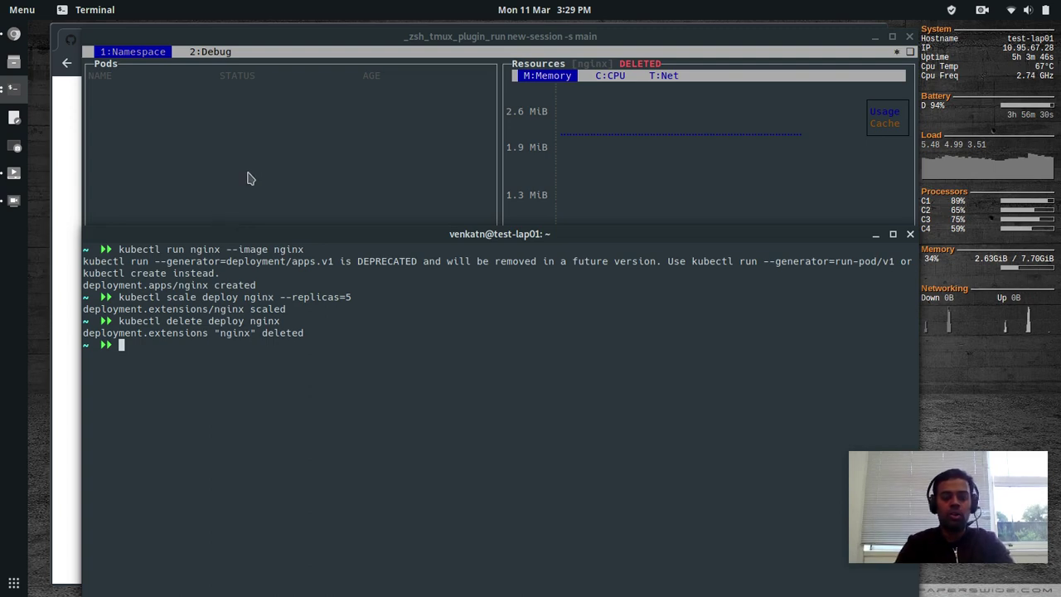
mouse_move(206, 177)
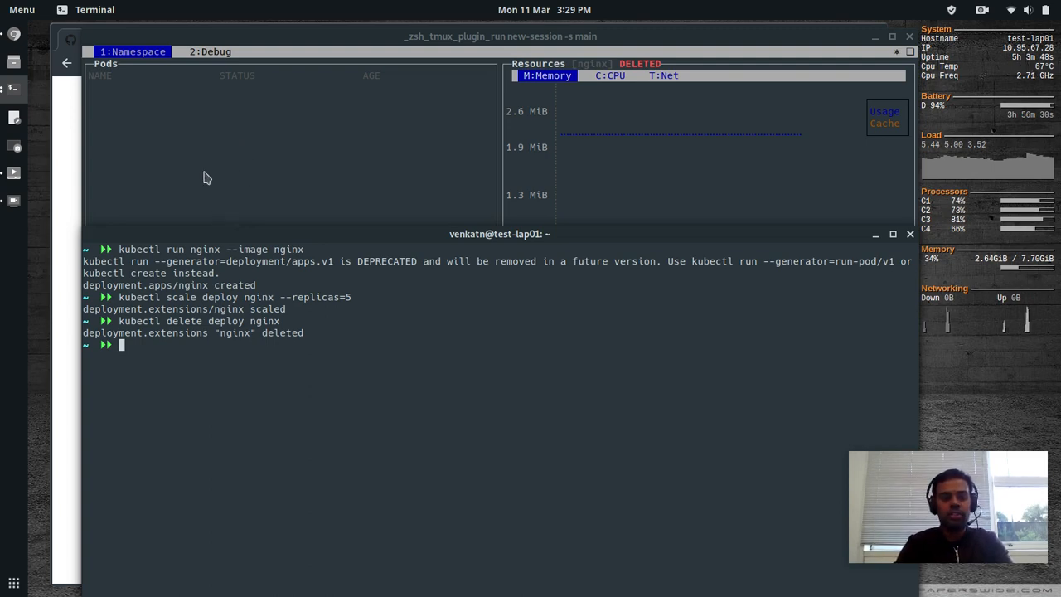
mouse_move(245, 232)
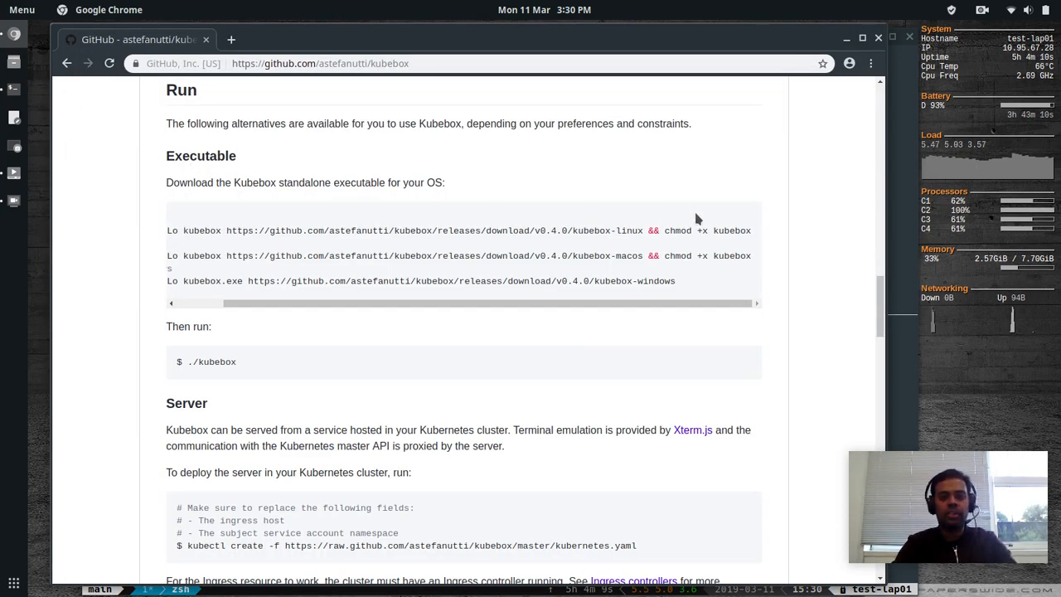
mouse_move(848, 281)
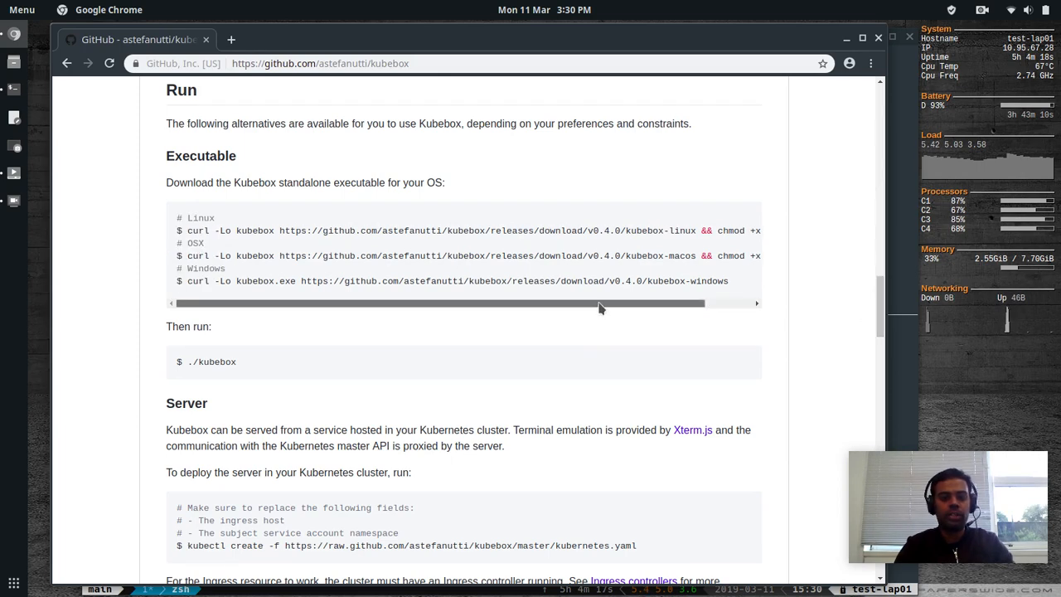
Step: Scroll the kubebox README to the Server section with kubectl create -f kubernetes.yaml
scroll(down, 3)
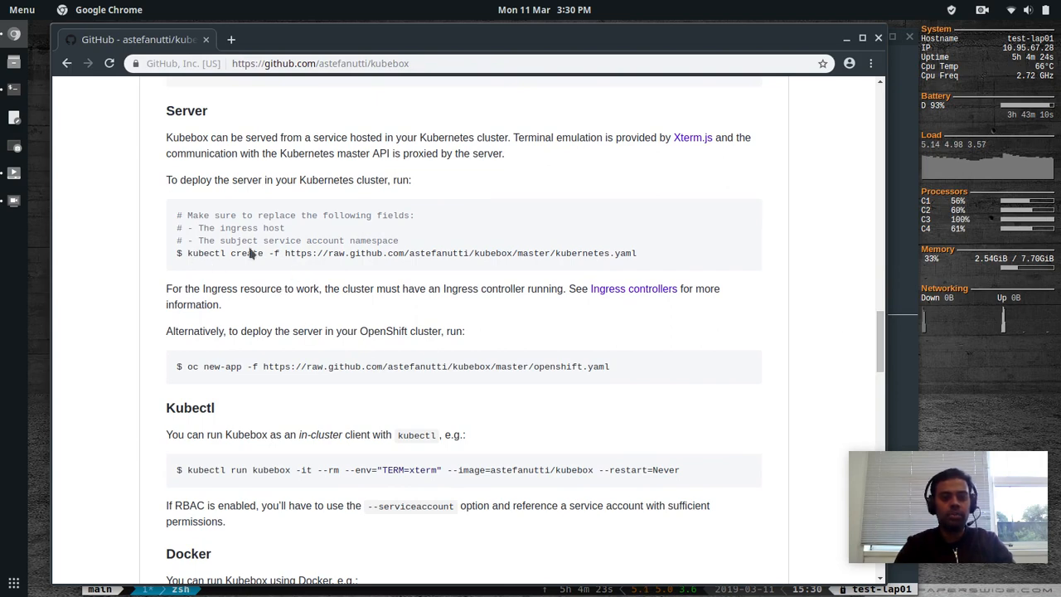
mouse_move(647, 256)
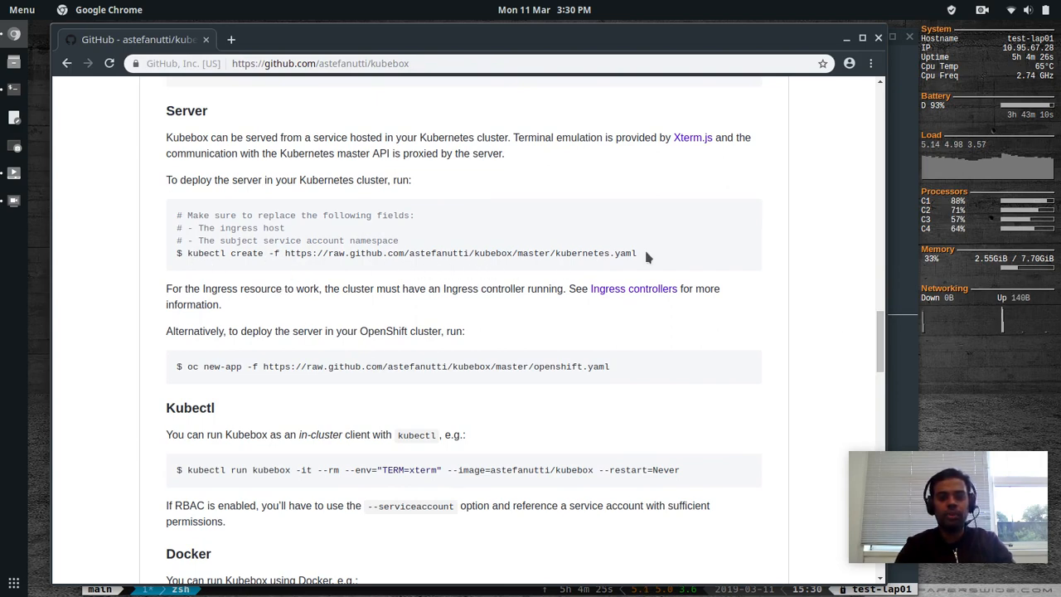
mouse_move(285, 252)
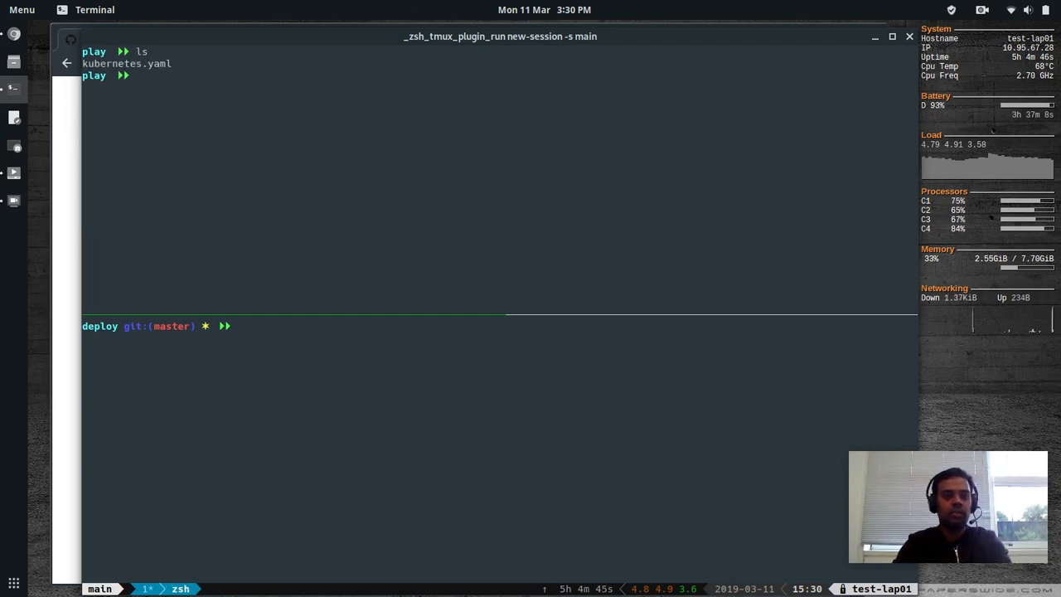
Step: Edit kubernetes.yaml in vi, adding 'type: NodePort' to the kubebox Service spec
text(vi kubernetes.yaml)
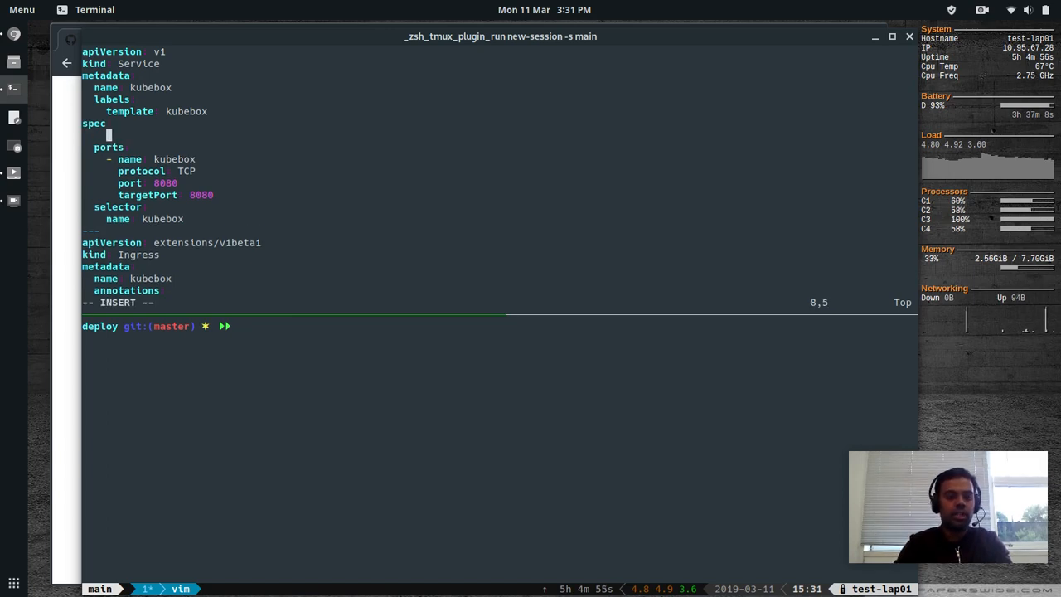
text(type)
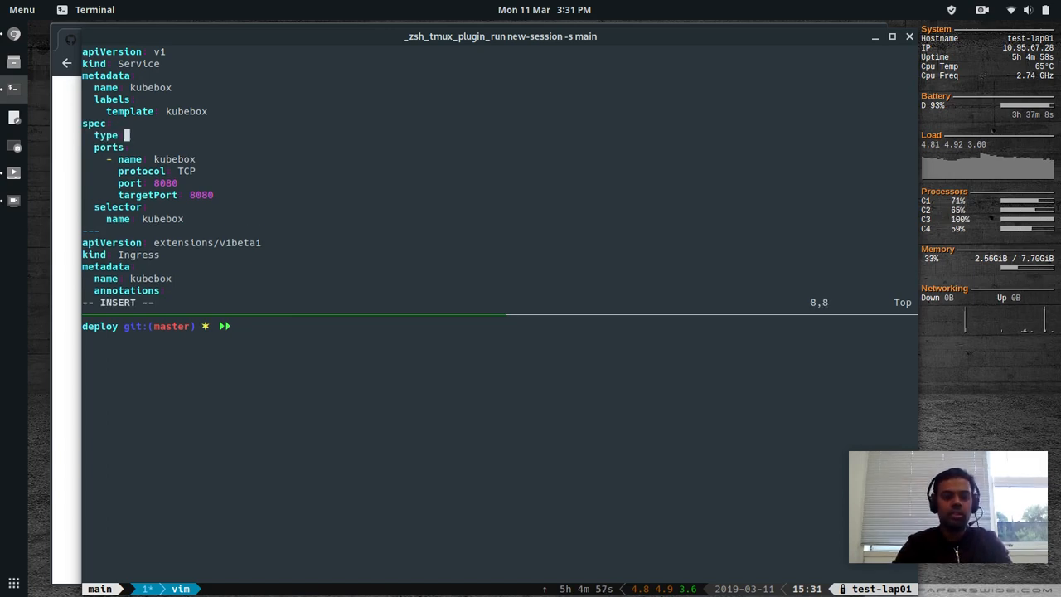
text(NodePort)
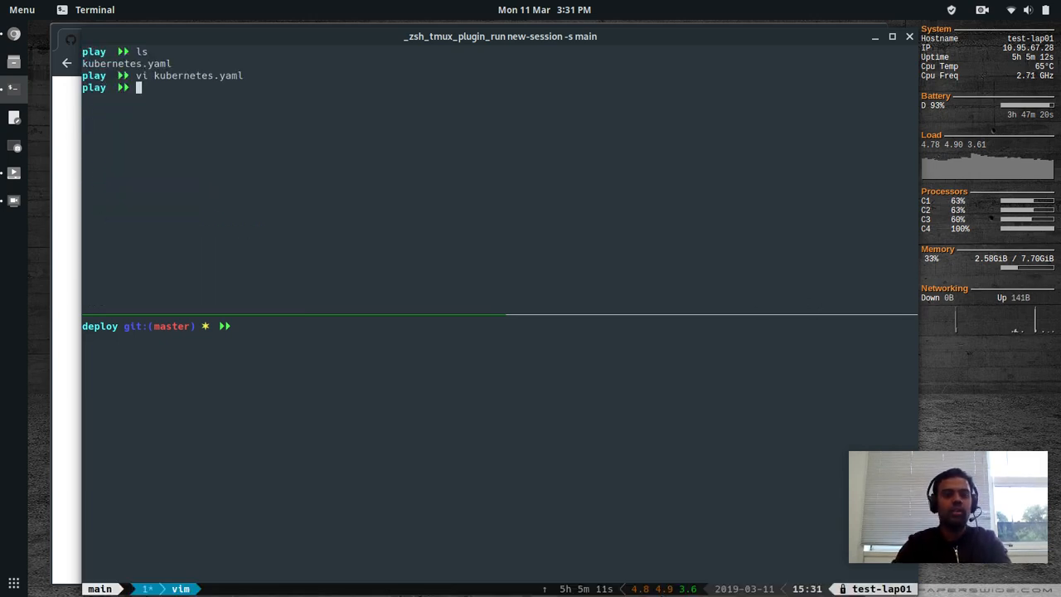
Step: Create the kubebox resources with kubectl create -f kubernetes.yaml and clear the screen
text(kubectl create -f .)
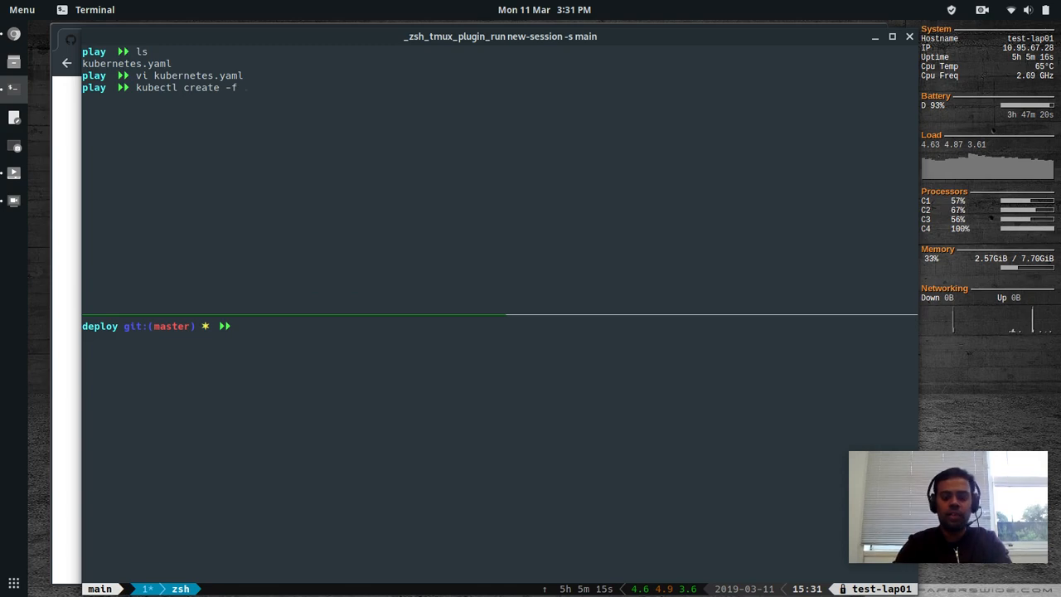
text(kubernetes.yaml)
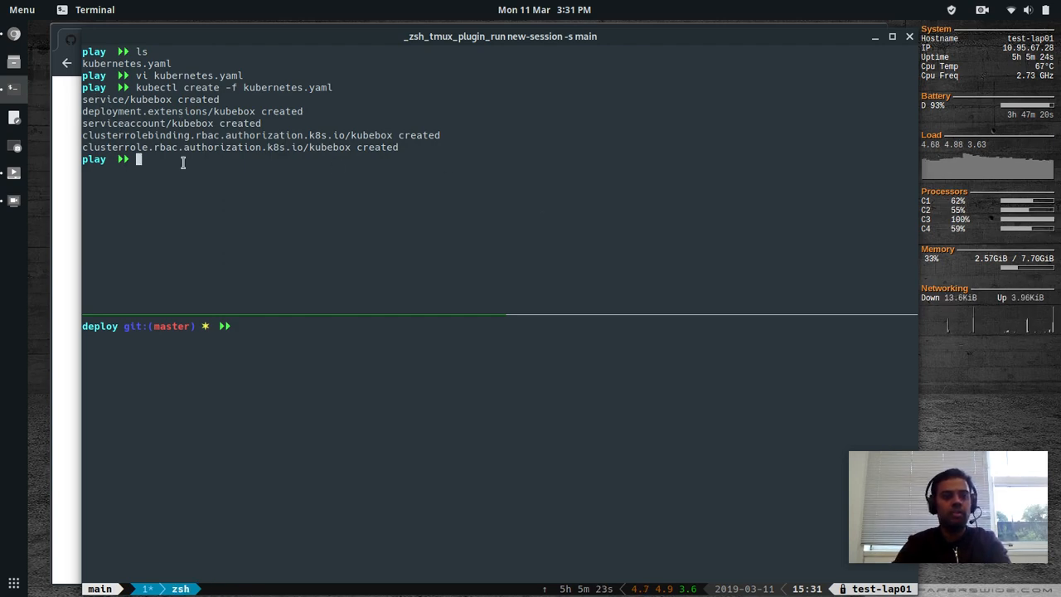
text(cl)
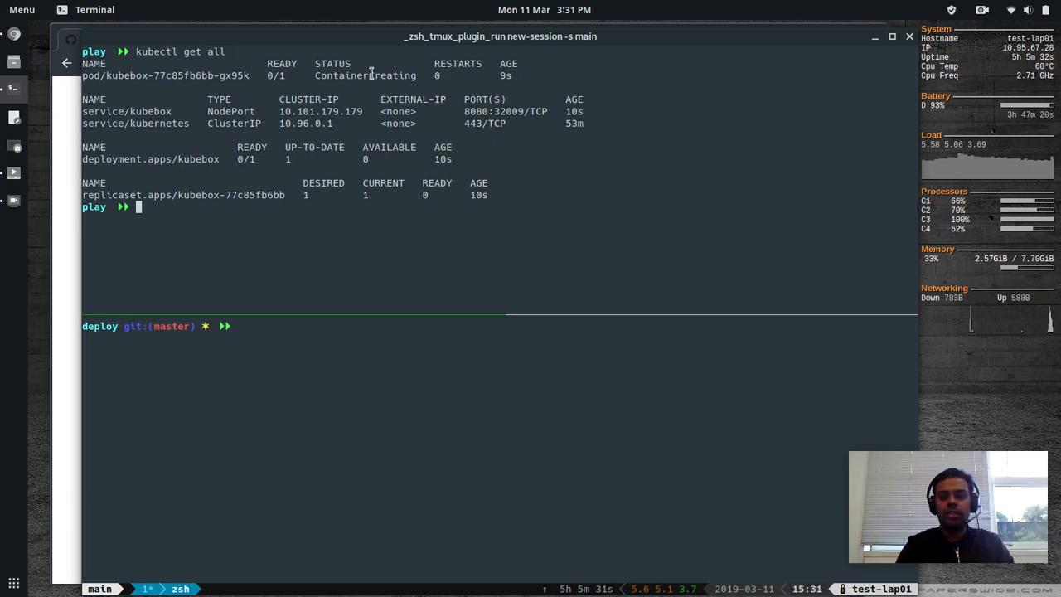
text(clear)
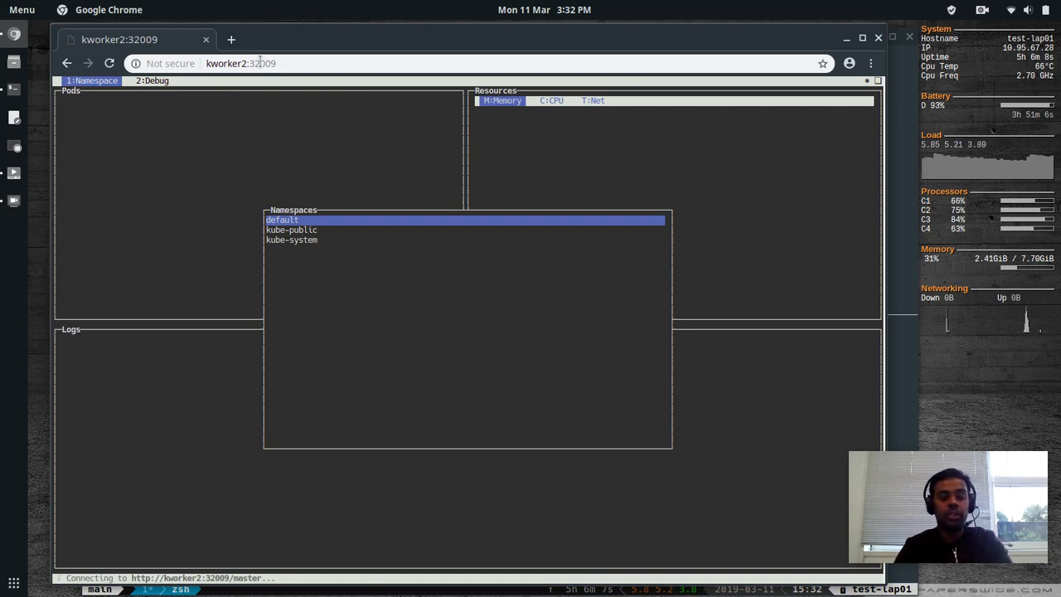
Step: Pick the default namespace, select the kubebox pod and view its logs with Memory, CPU and Net graphs
key(Down)
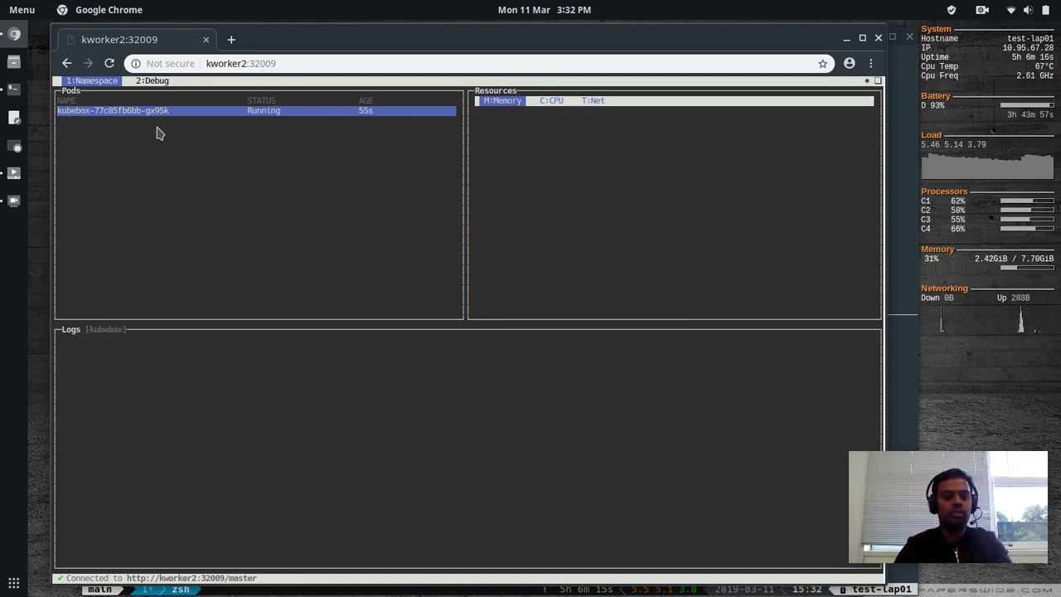
click(125, 111)
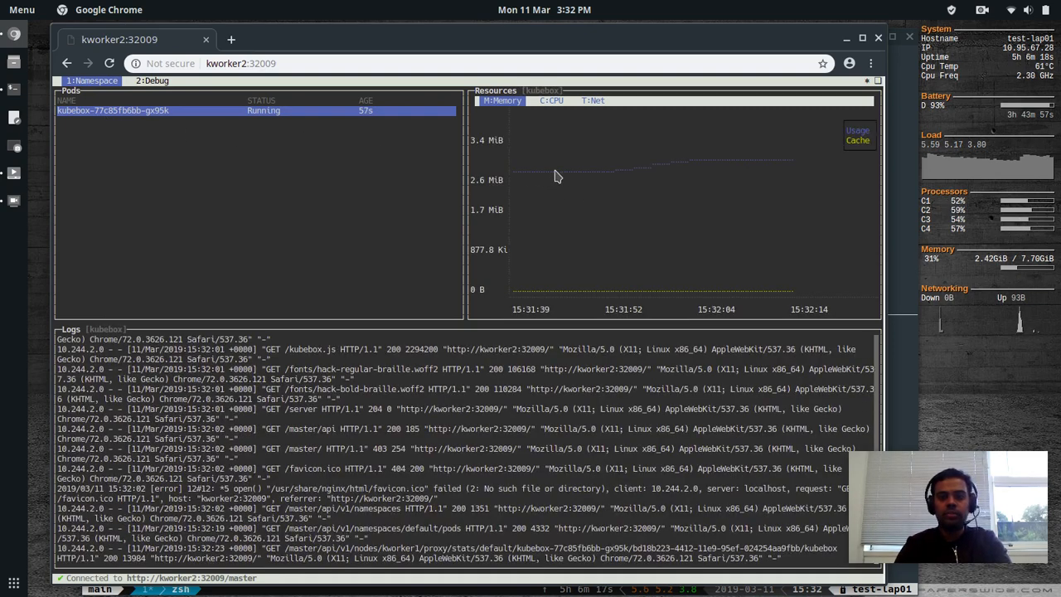
click(554, 101)
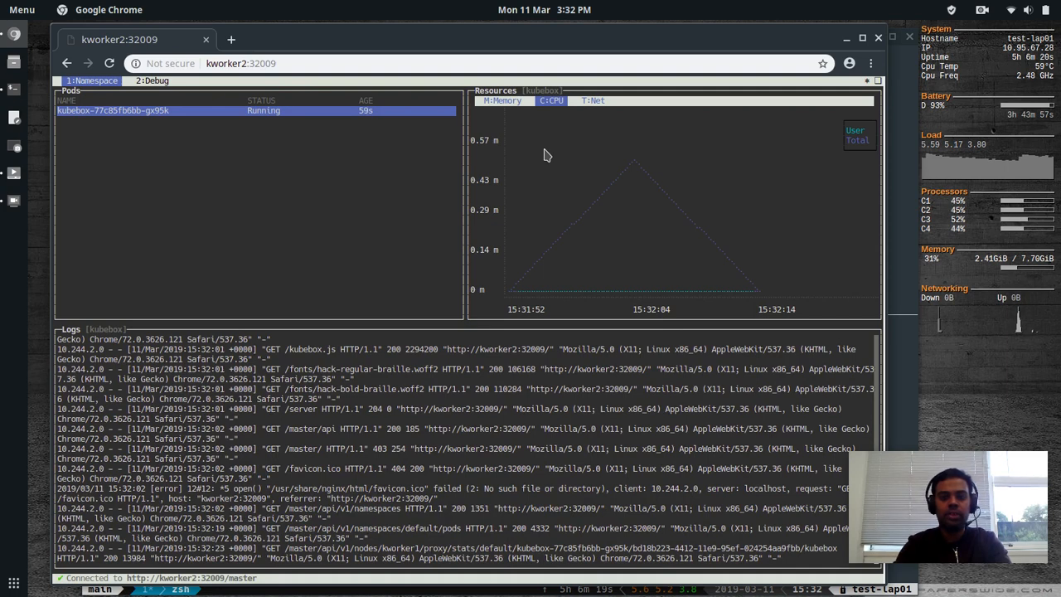
click(594, 101)
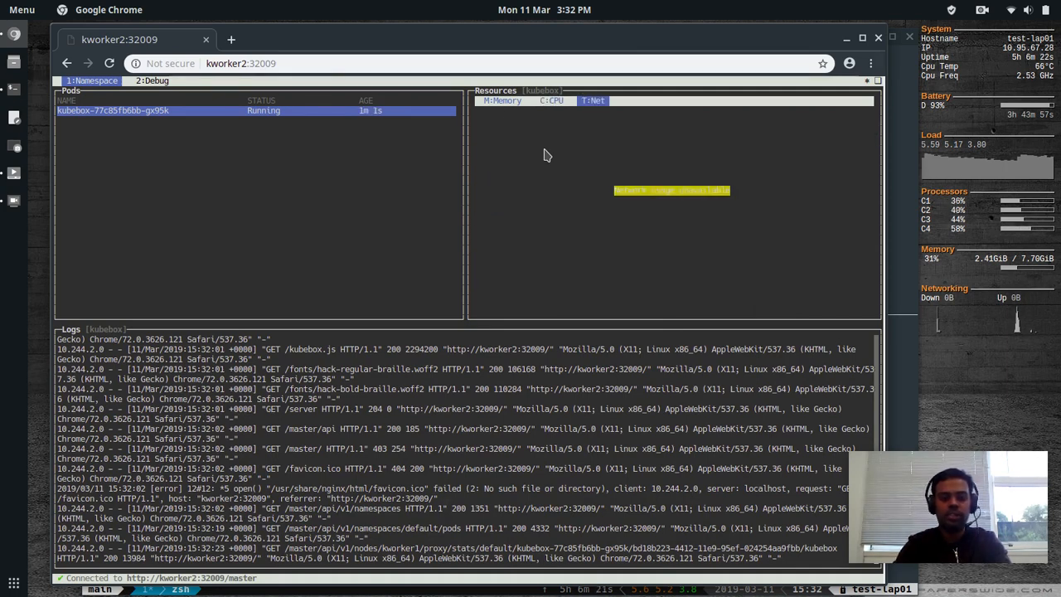
click(504, 101)
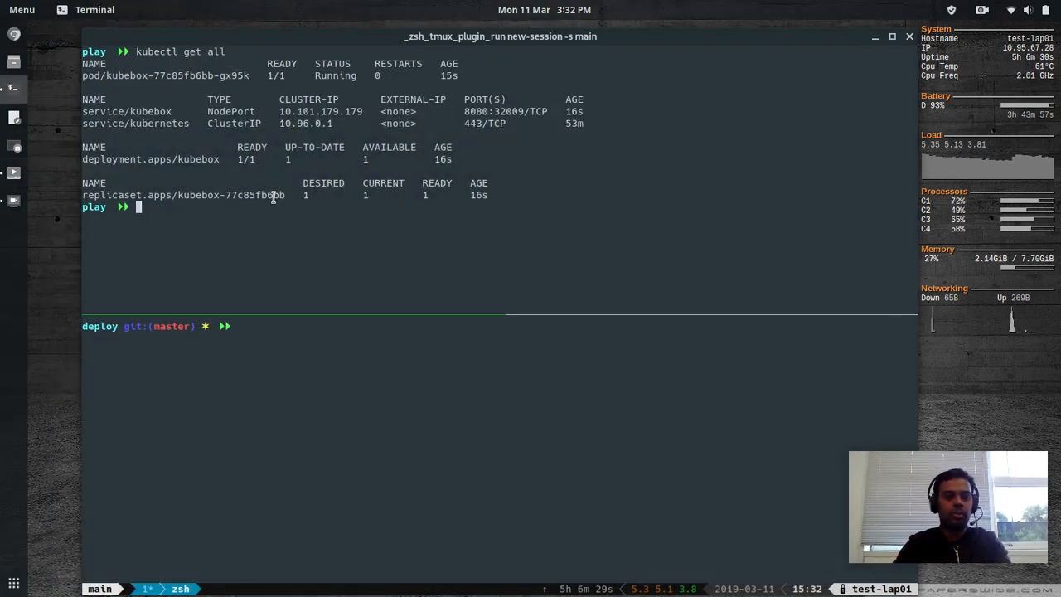
Step: Delete the kubebox resources with kubectl delete -f kubernetes.yaml and check kubectl get all
text(kubectl deete -f)
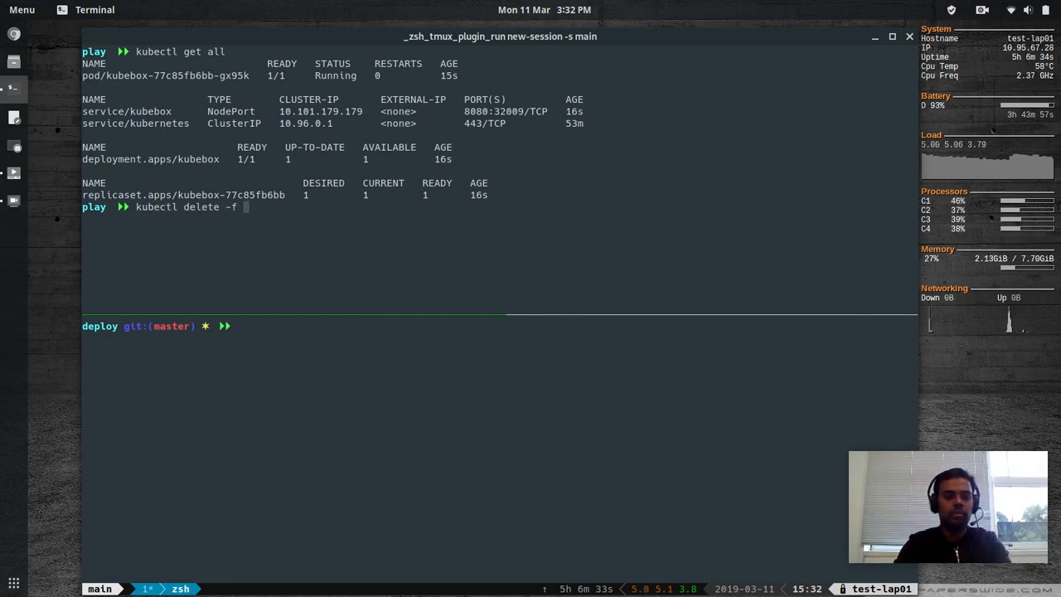
text(kubernetes.yaml)
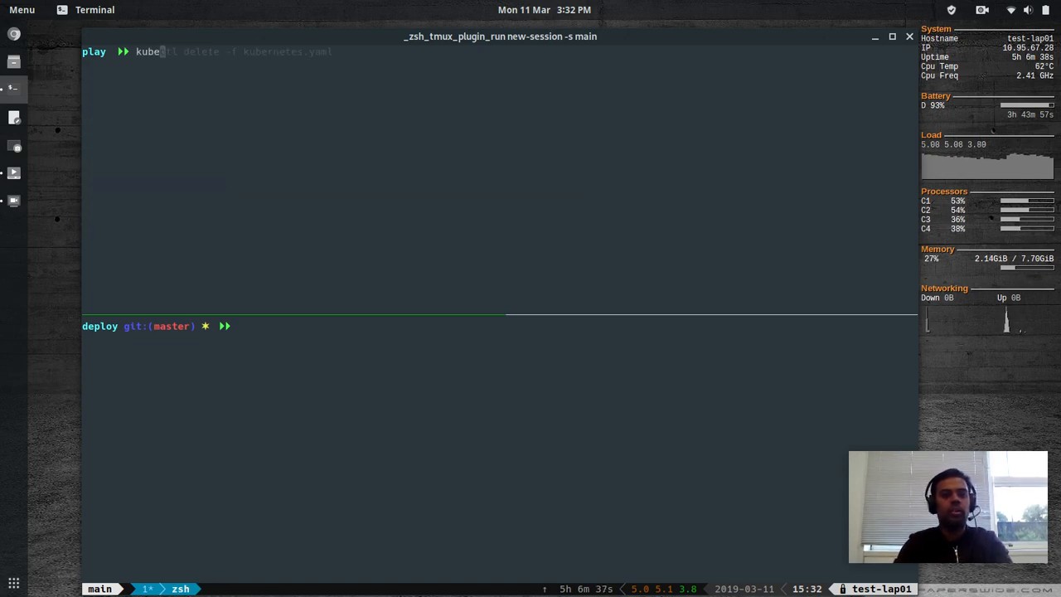
text(kubectl get all)
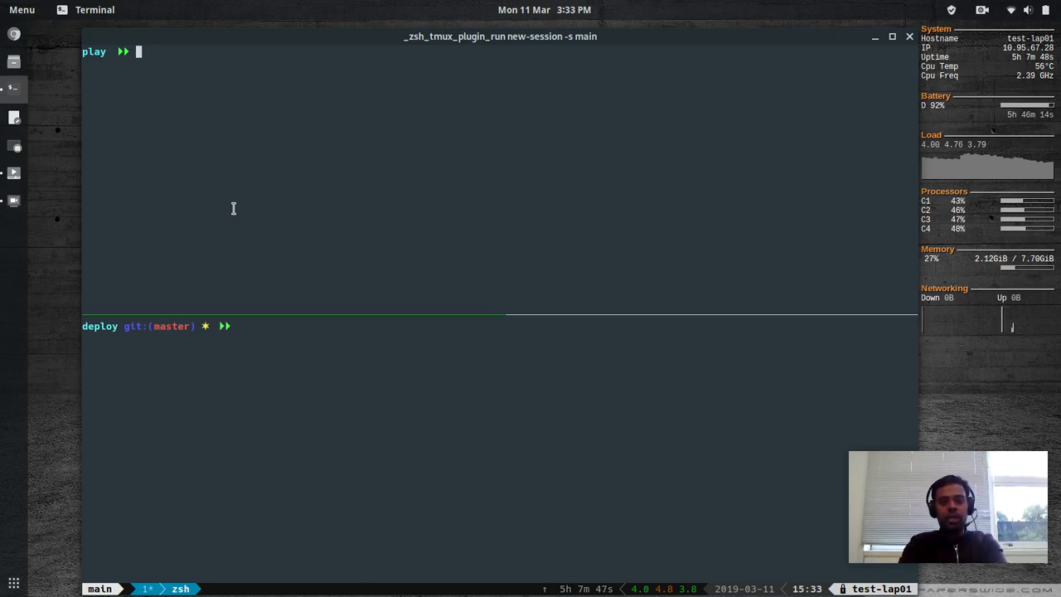
mouse_move(199, 158)
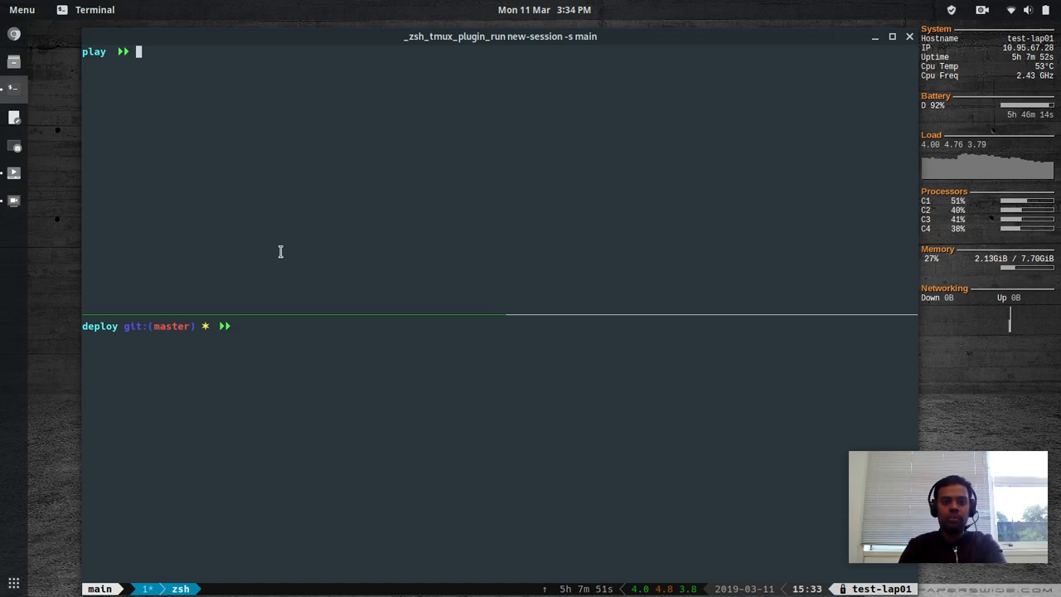
mouse_move(317, 252)
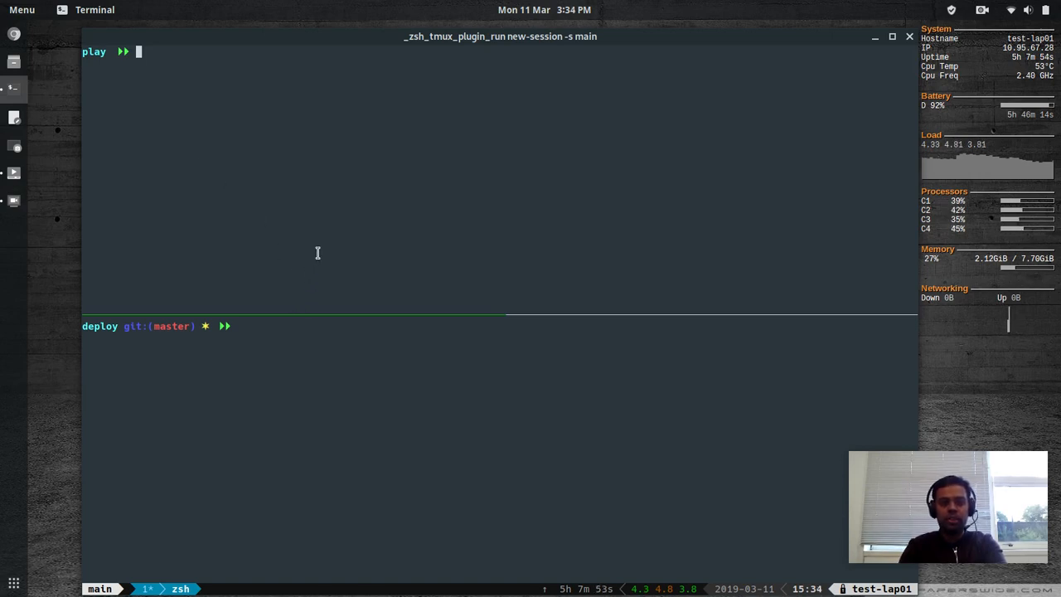
mouse_move(632, 45)
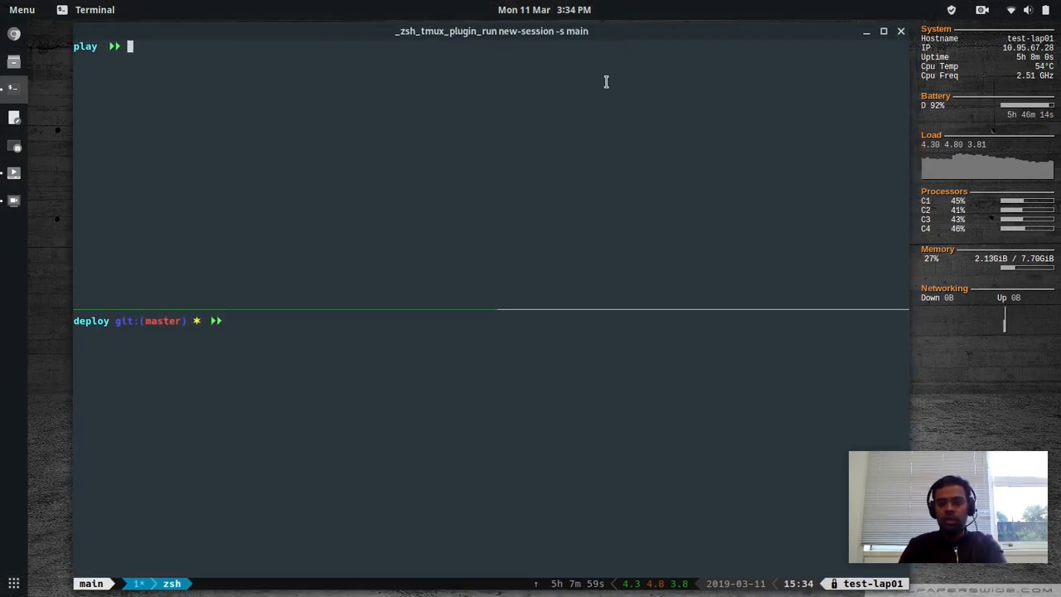
mouse_move(592, 63)
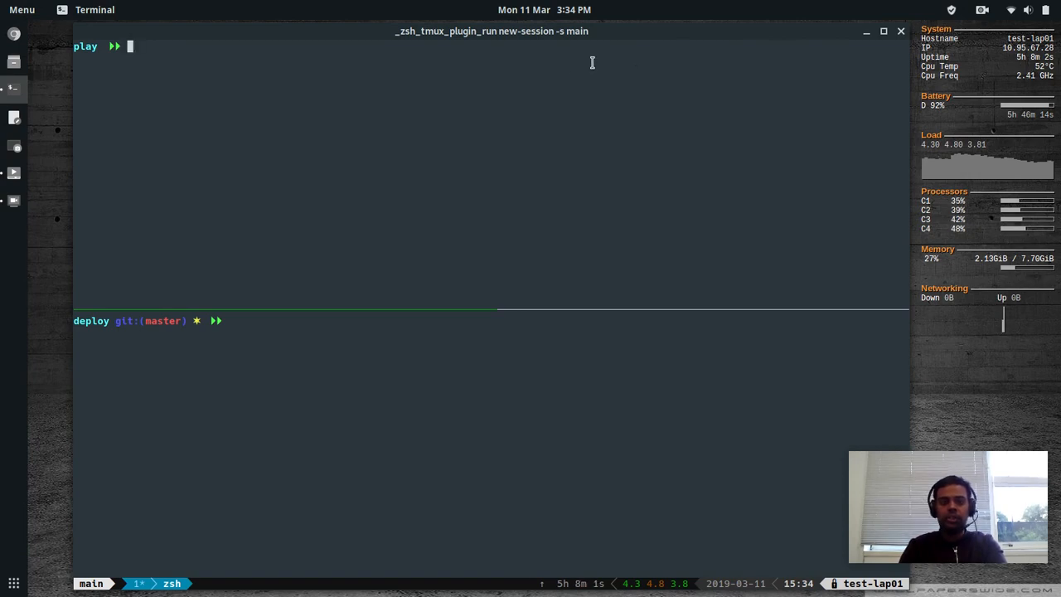